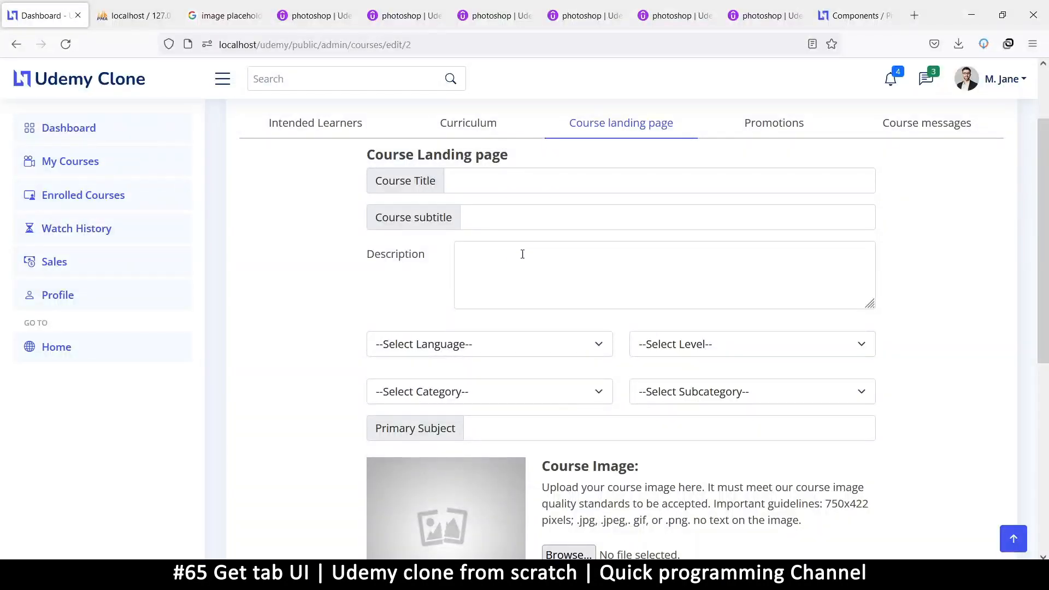
Add a <label>Pricing:</label> to the duplicated dropdown column in the landing page view and save.
scroll("down", 3)
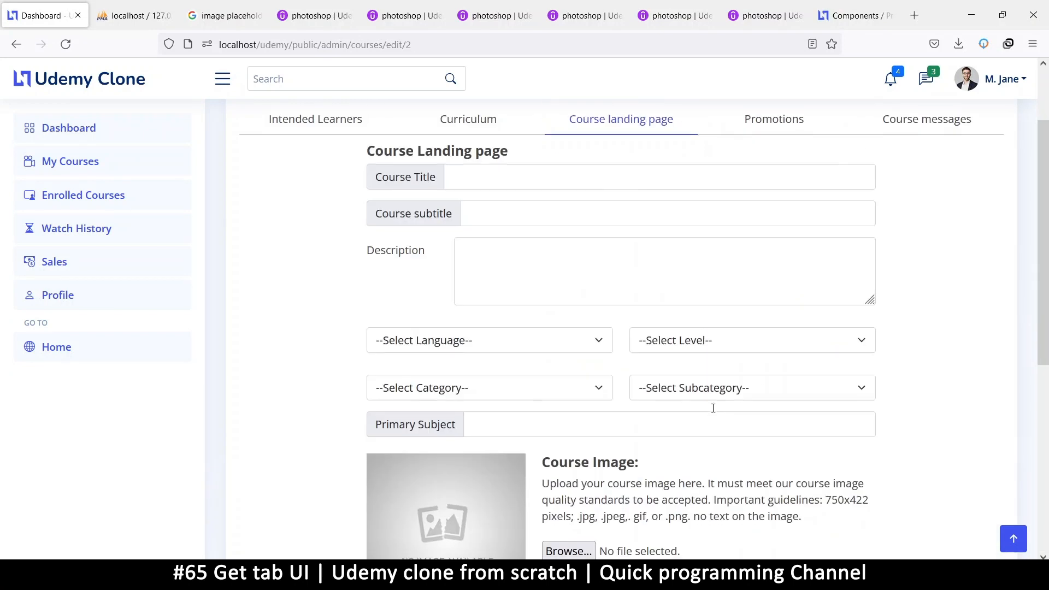
scroll("up", 3)
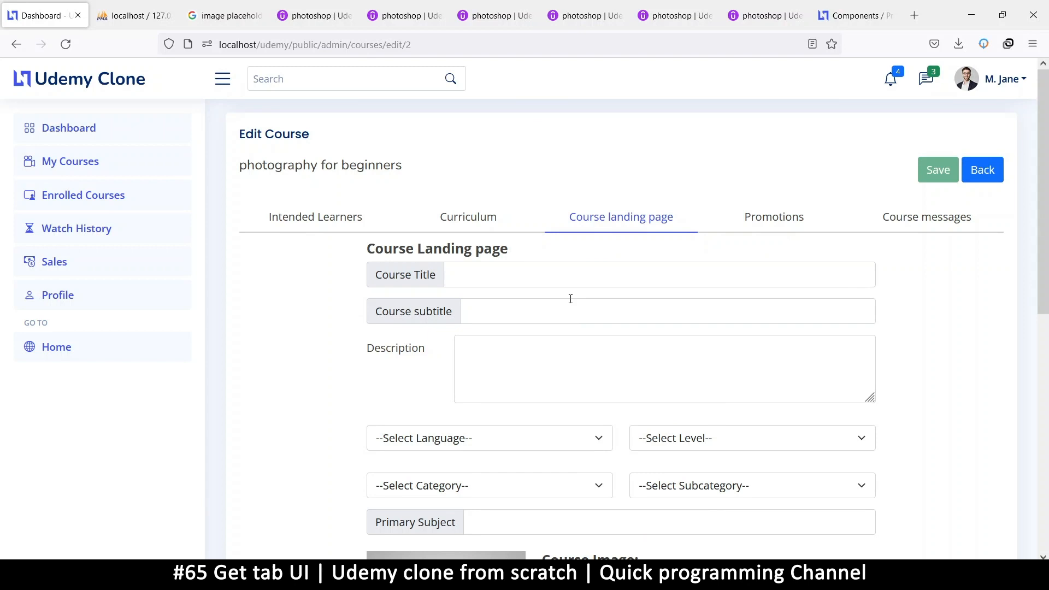
mouse_move(401, 269)
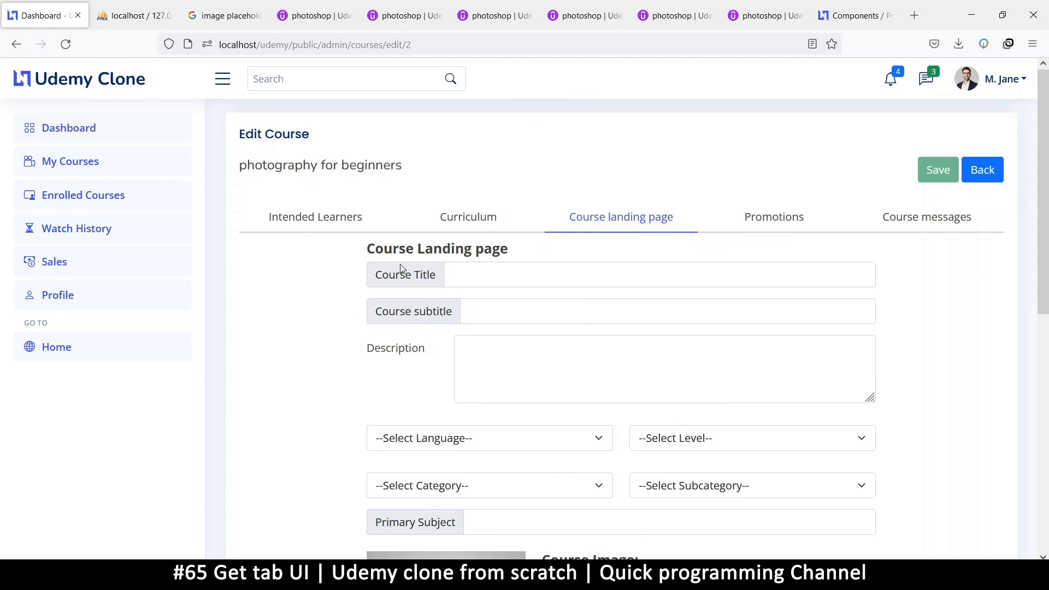
mouse_move(564, 453)
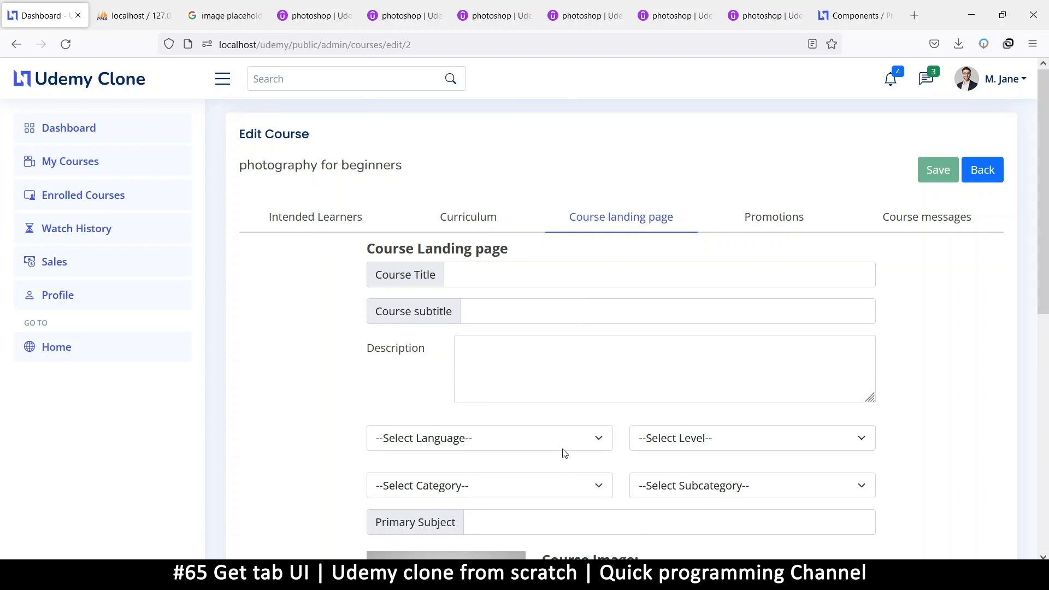
scroll("down", 3)
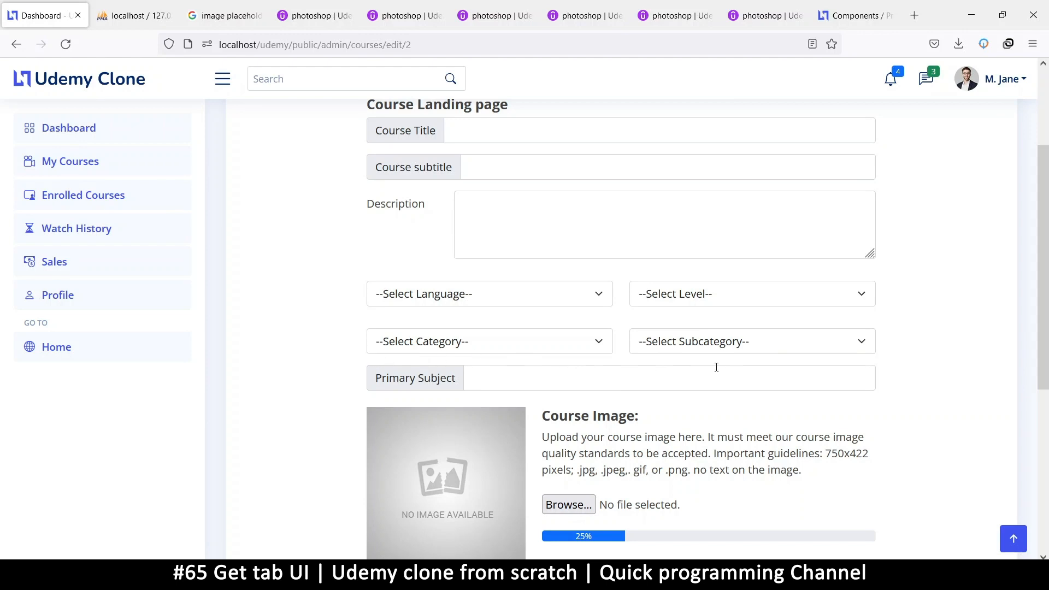
left_click(567, 504)
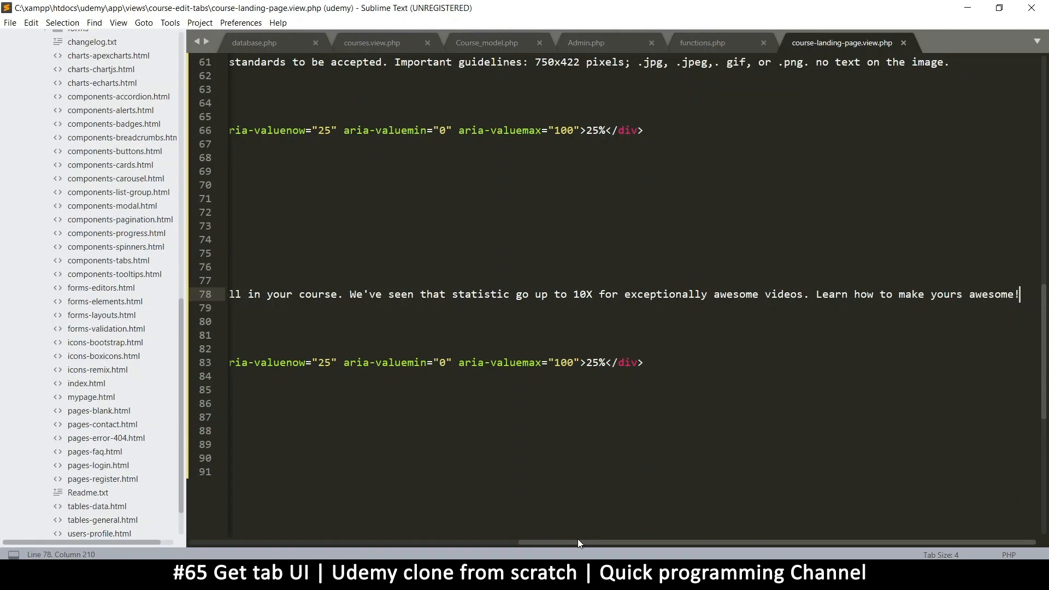
scroll("left", 3)
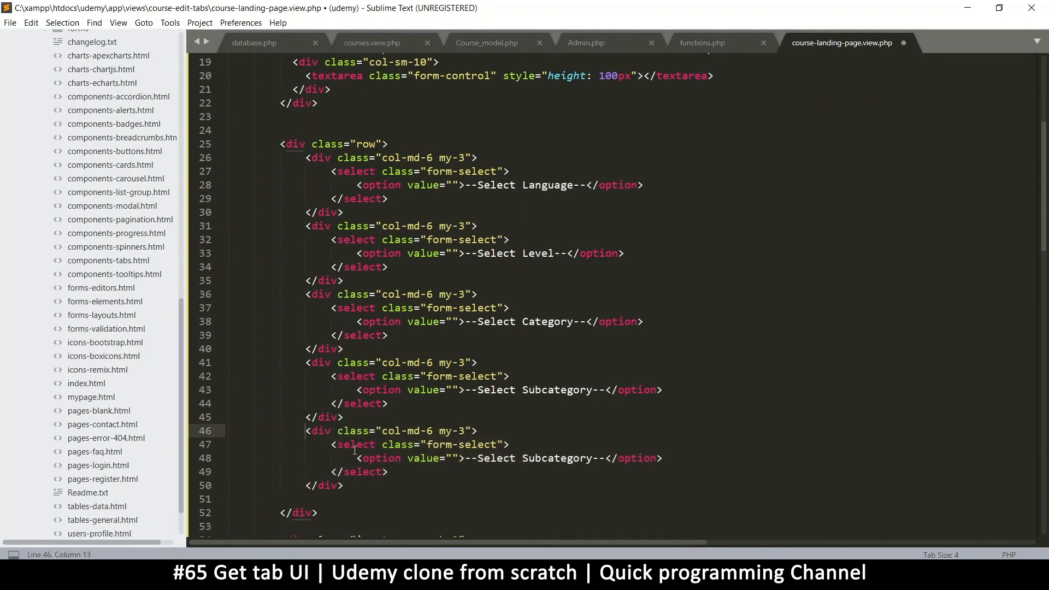
key("ctrl+s")
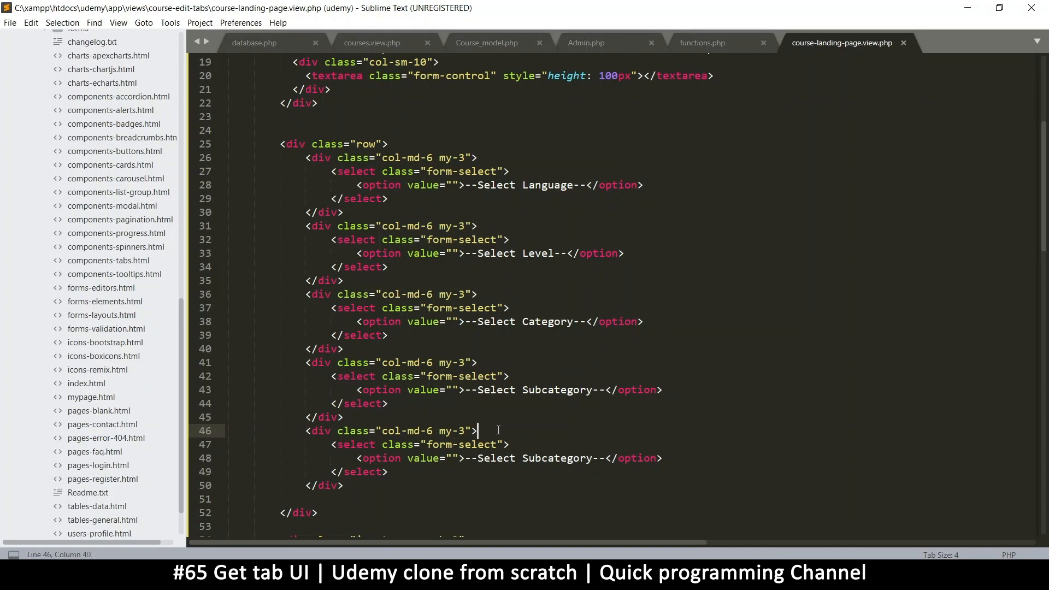
type("<label></label>")
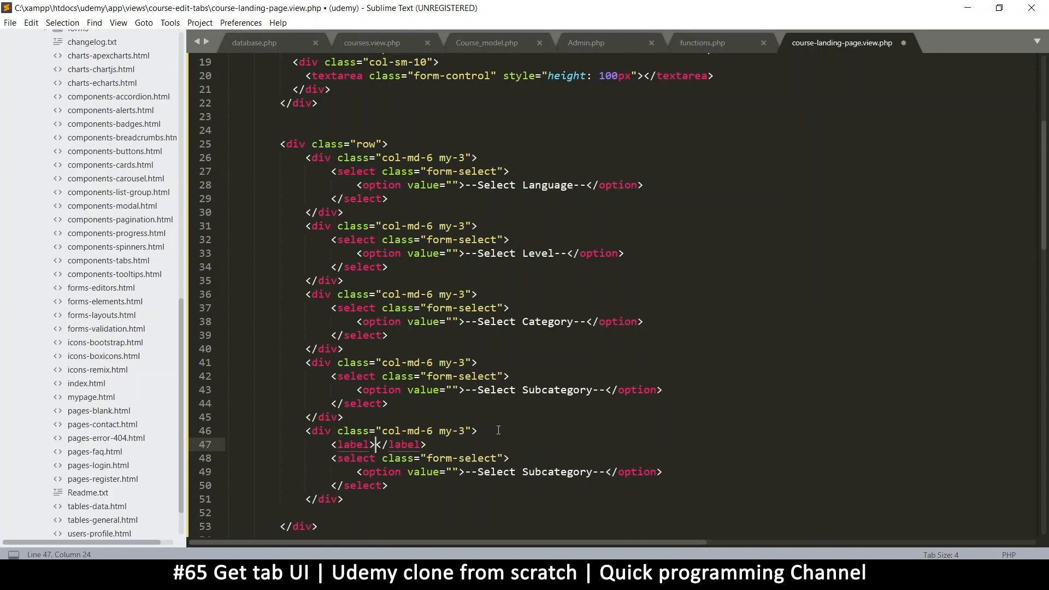
type("Pricing")
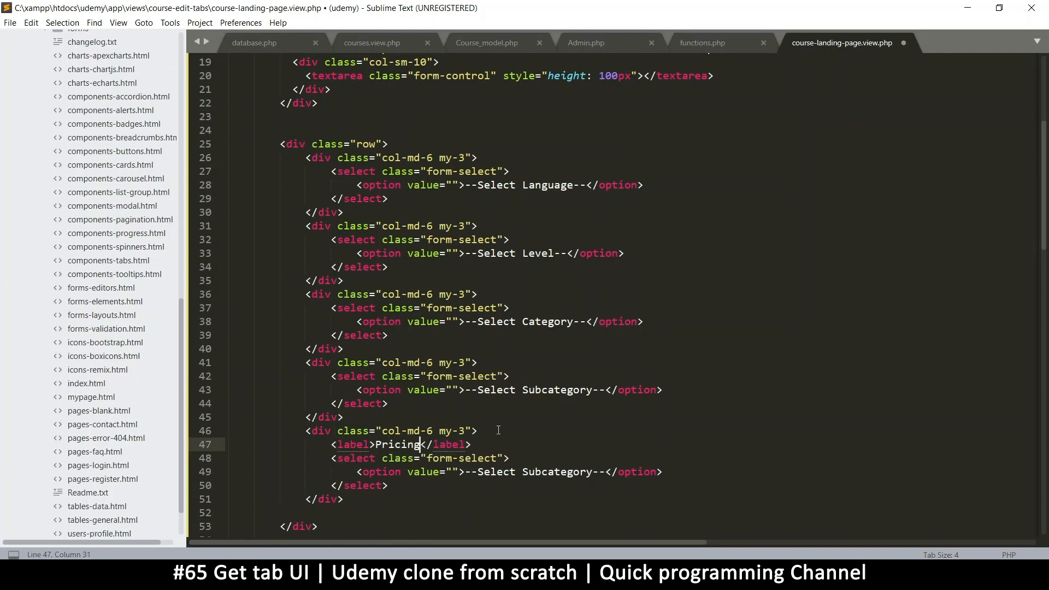
type(":")
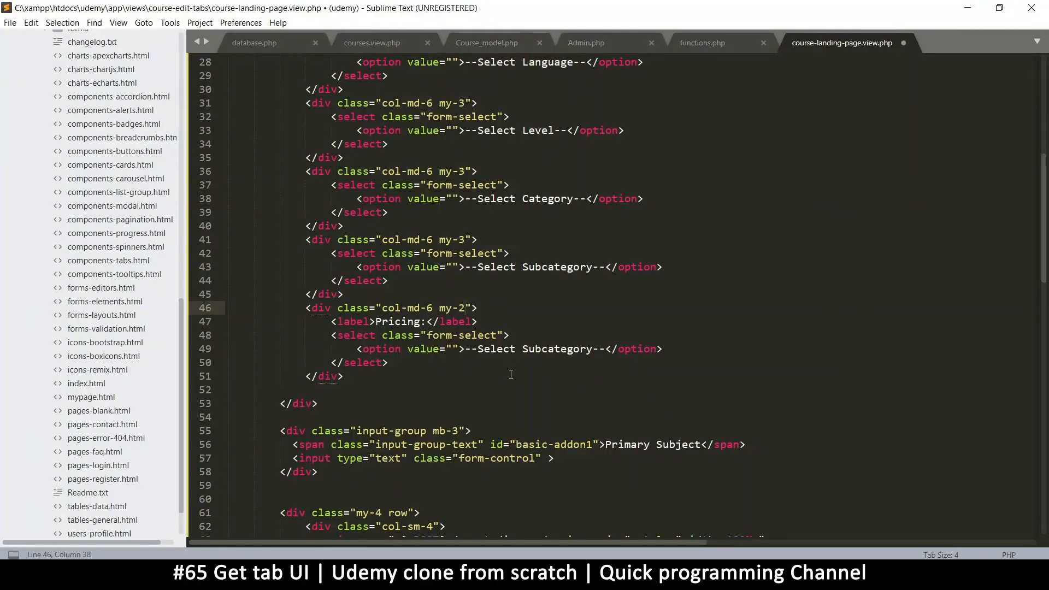
key("ctrl+s")
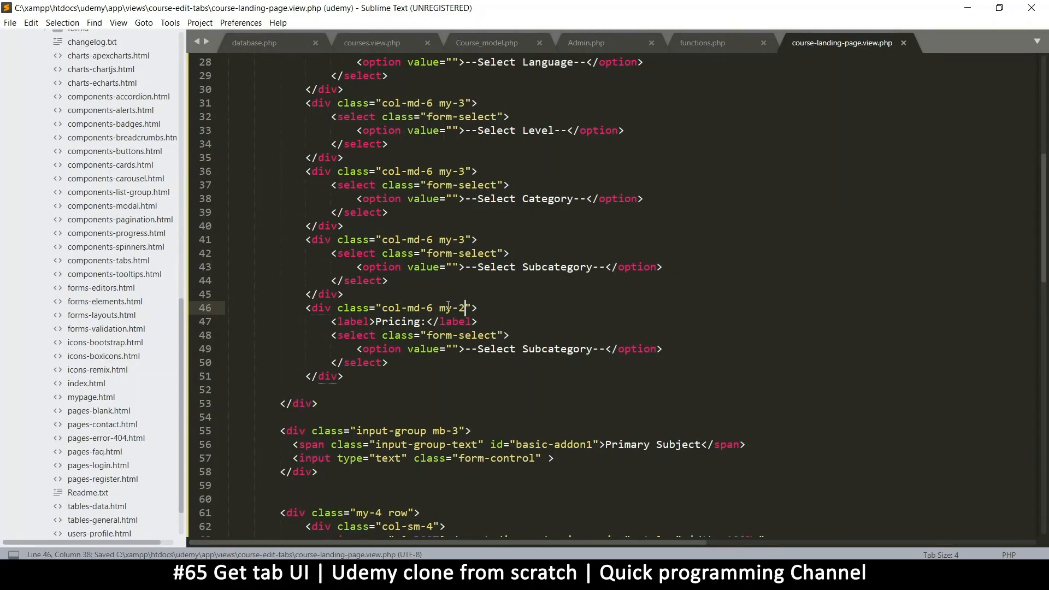
Change the Pricing column's margin class to mb-4 and save the file.
type("mb-2")
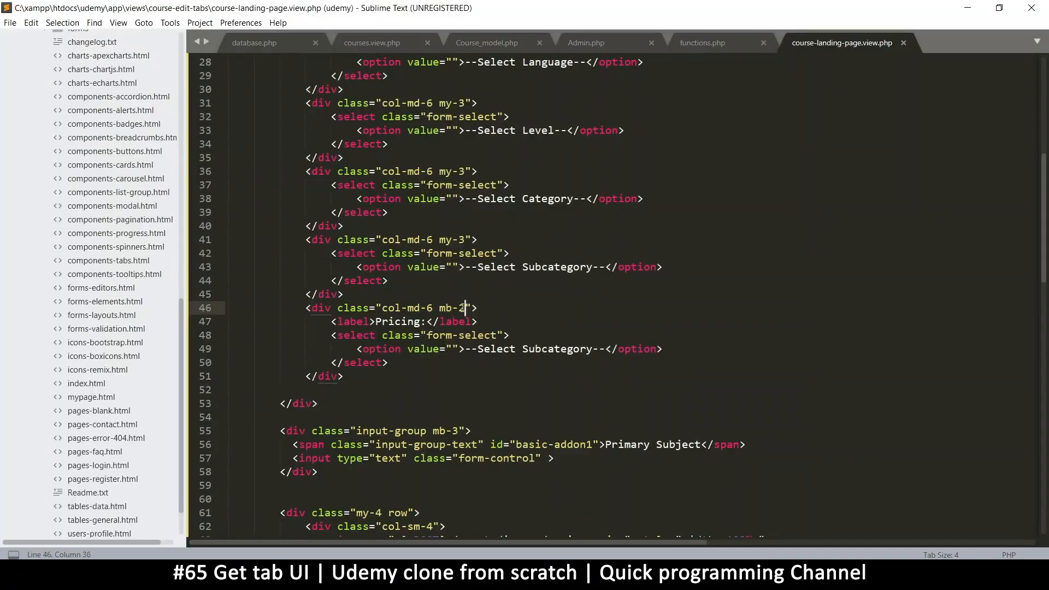
type("4")
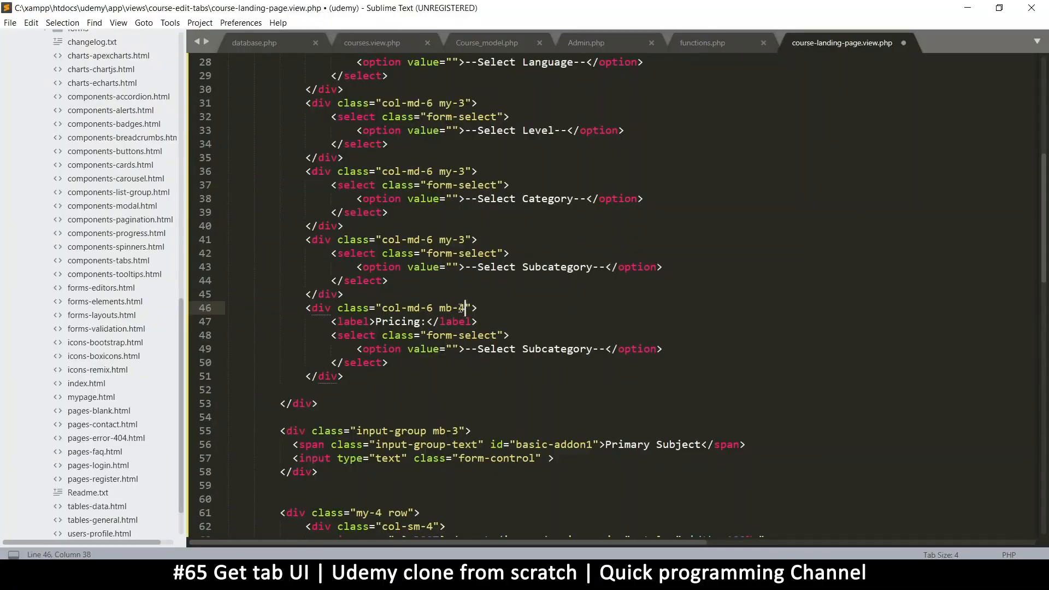
key("ctrl+s")
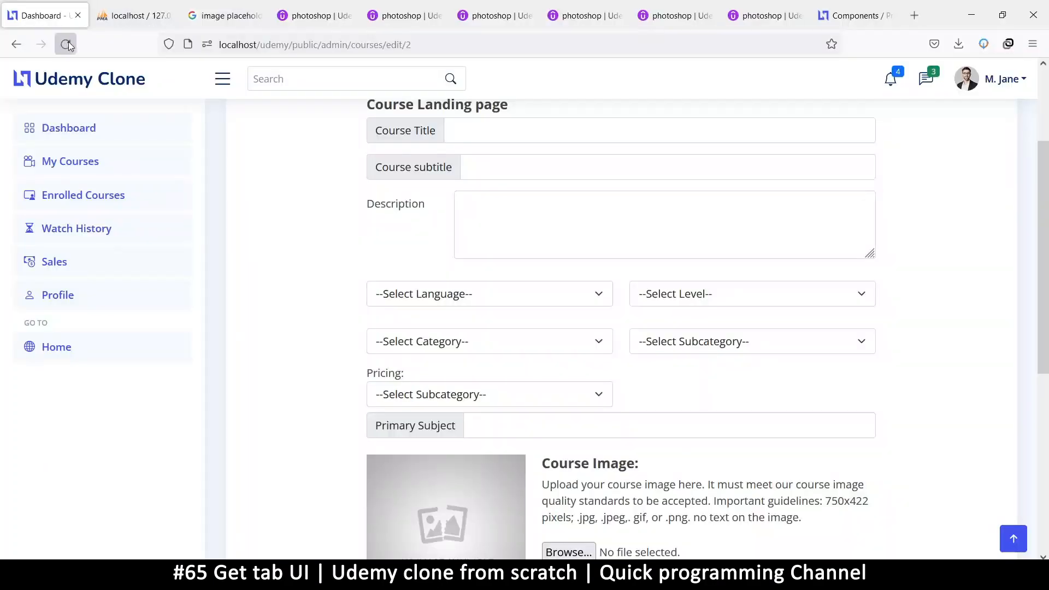
Reload the Edit Course page in the browser to see the new Pricing dropdown.
left_click(64, 44)
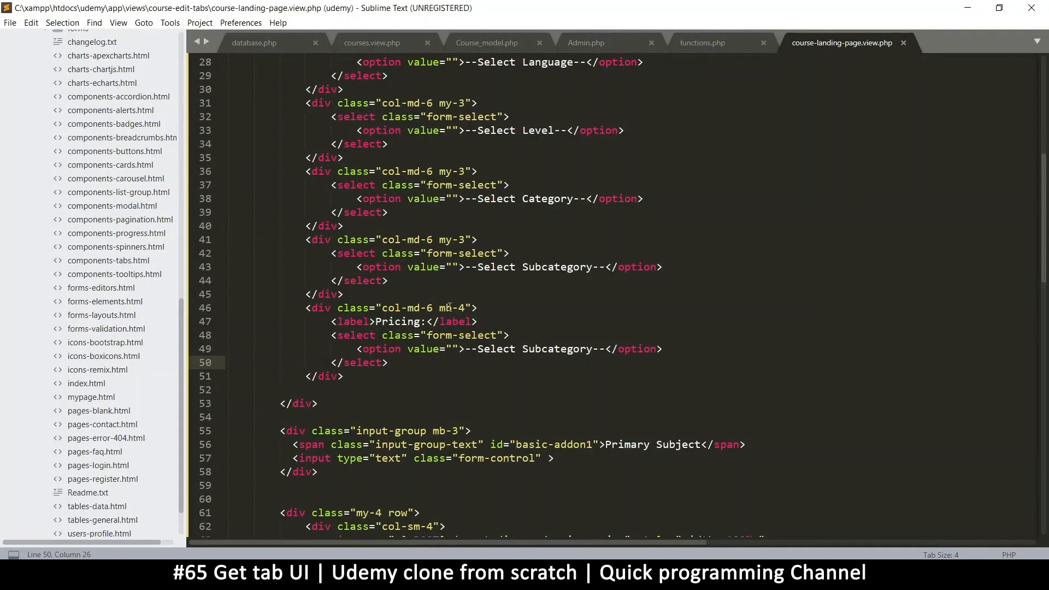
Wrap the Pricing label in an input-group div and cut it out of the dropdown column.
double_click(448, 308)
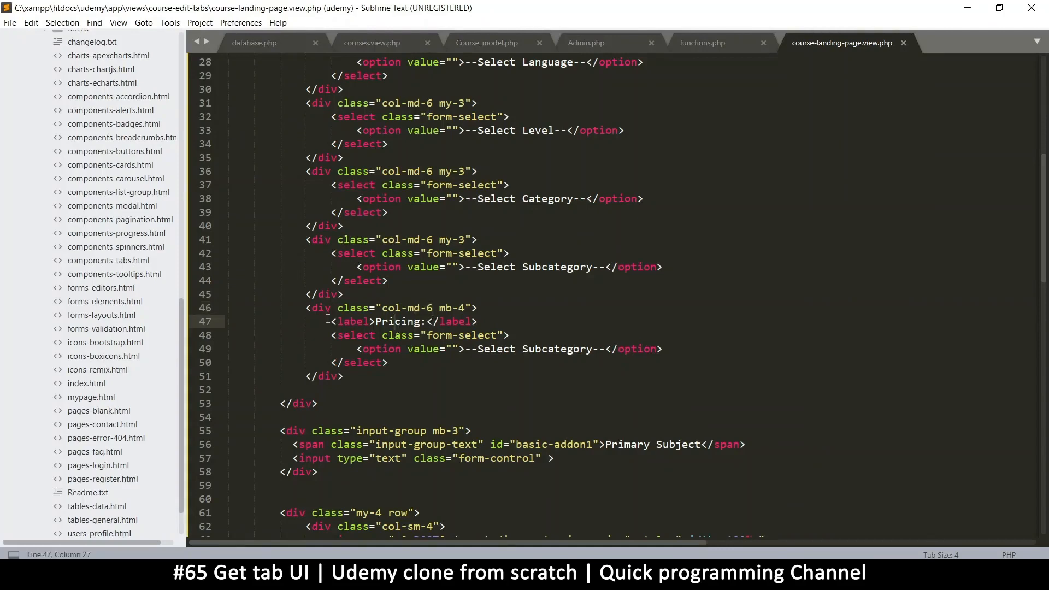
left_click_drag(332, 321, 476, 322)
type("<d")
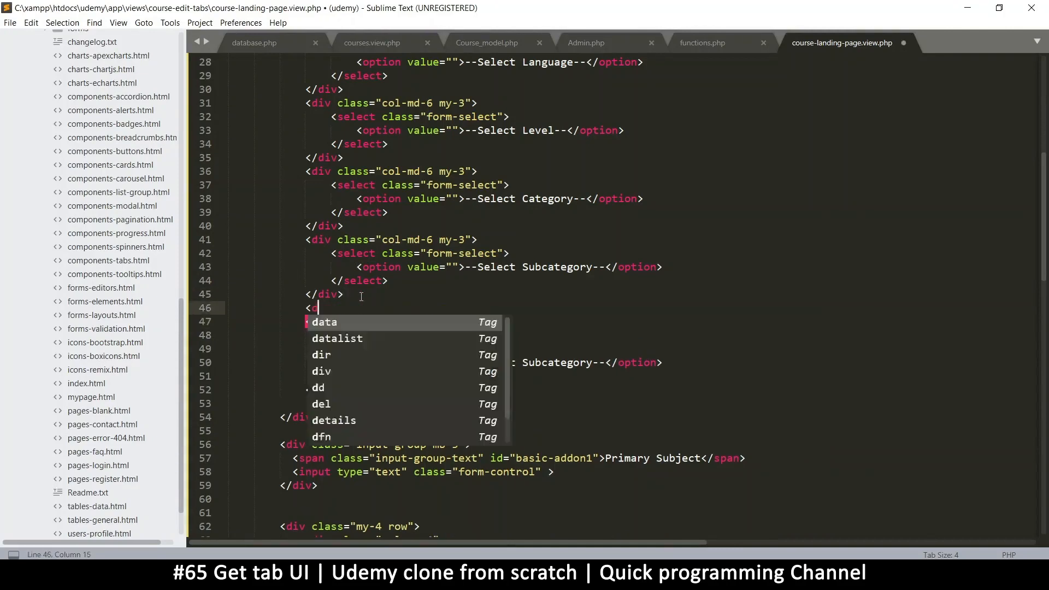
type("iv class=\"form-grou\"></div>")
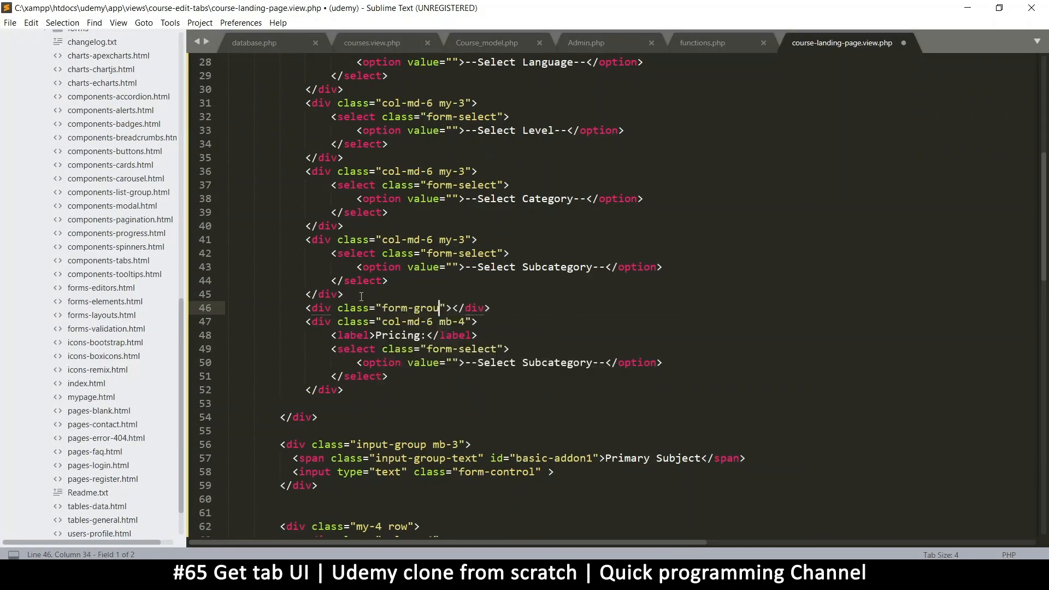
key("backspace")
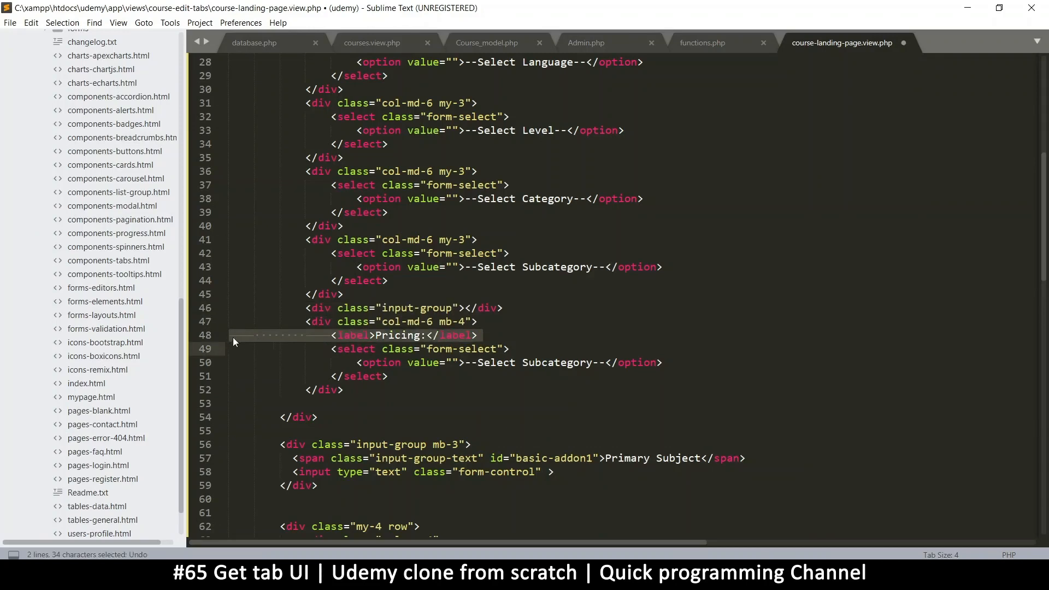
key("ctrl+s")
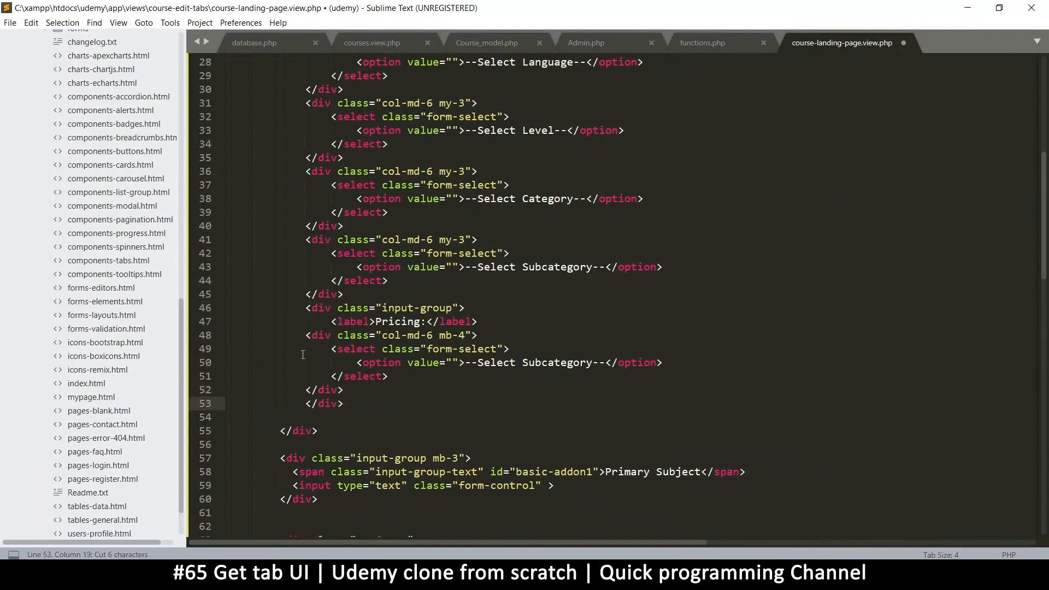
Re-indent the dropdown column, remove the input-group wrapper around the label and save.
left_click_drag(341, 335, 369, 390)
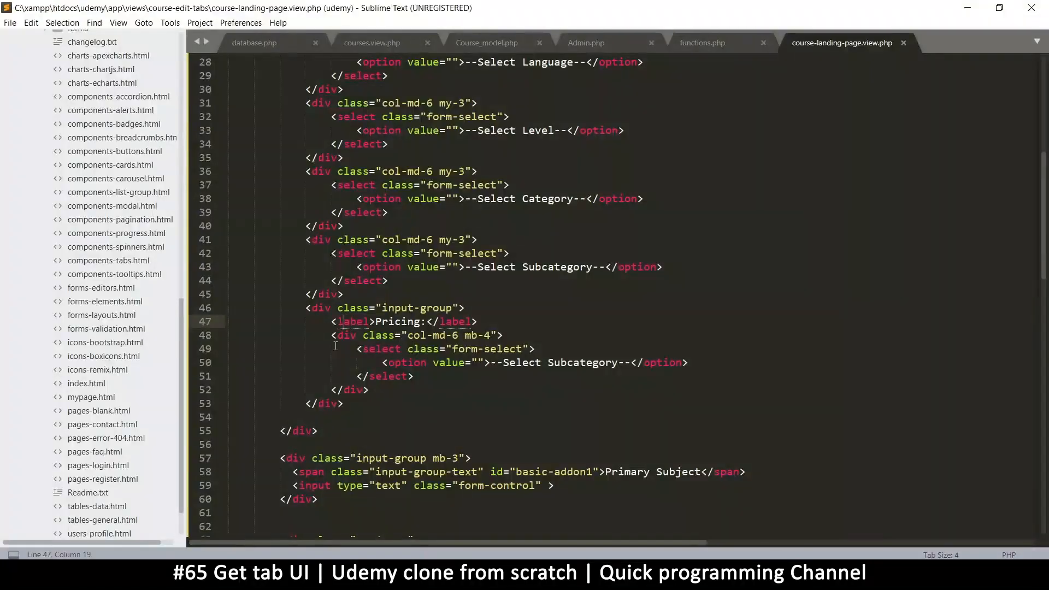
double_click(419, 308)
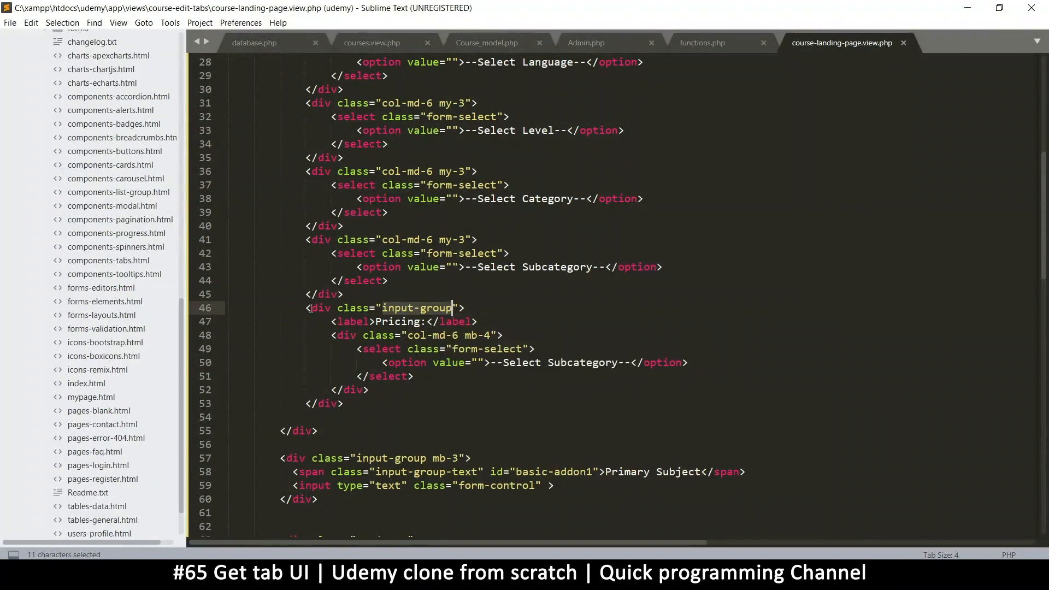
key("Delete")
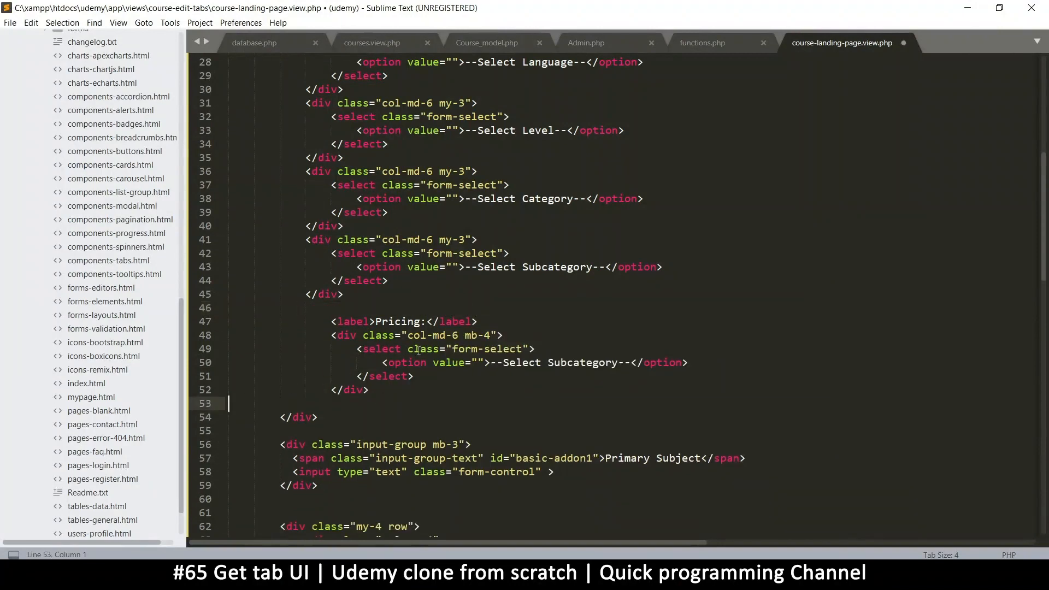
key("ctrl+s")
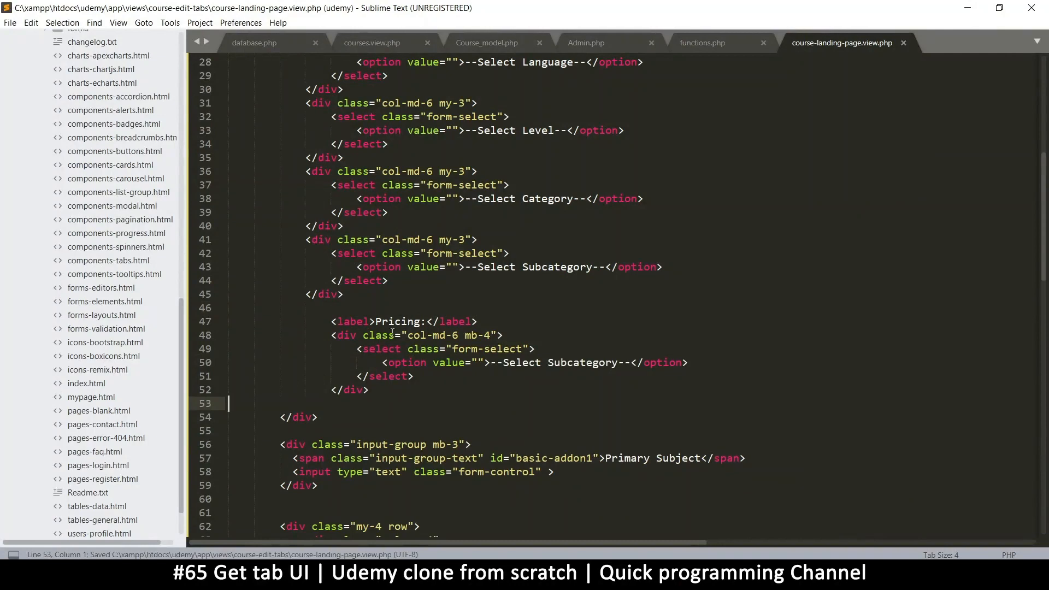
Duplicate the Pricing dropdown column so two sit side by side, and save.
left_click(371, 390)
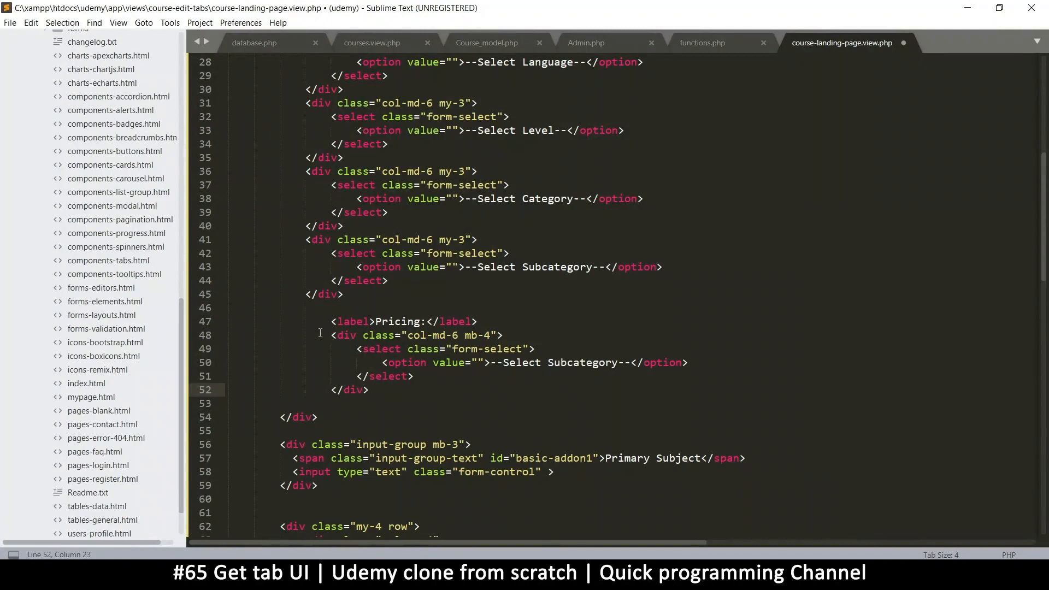
left_click_drag(320, 332, 368, 390)
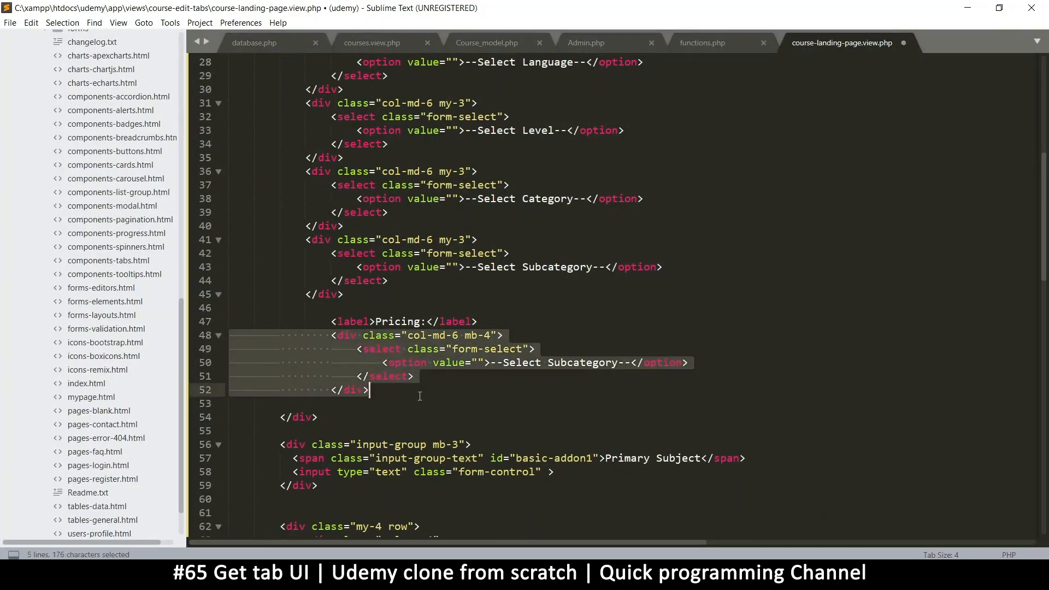
key("ctrl+v")
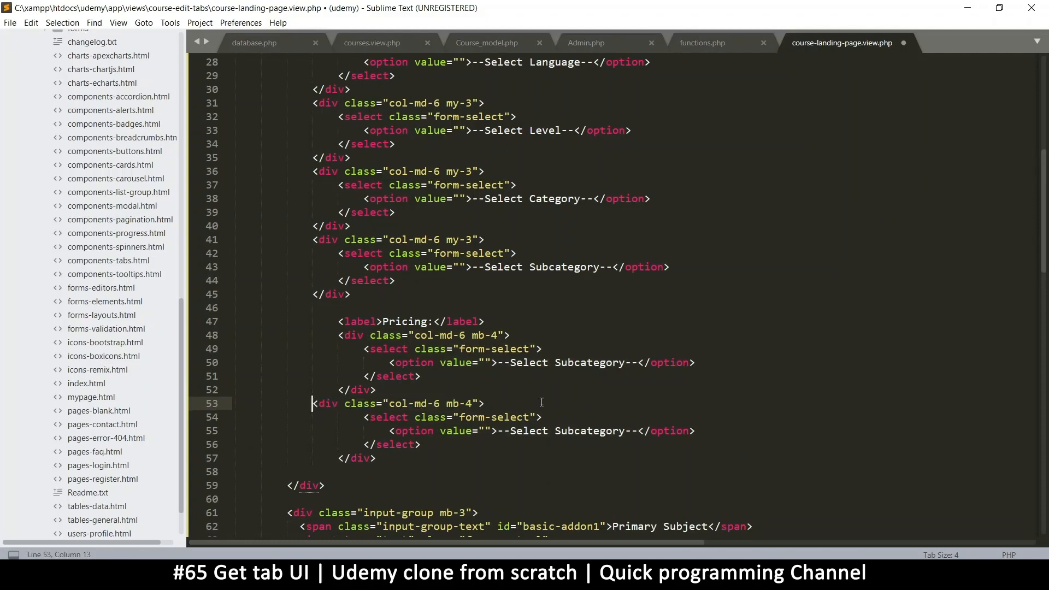
key("ctrl+s")
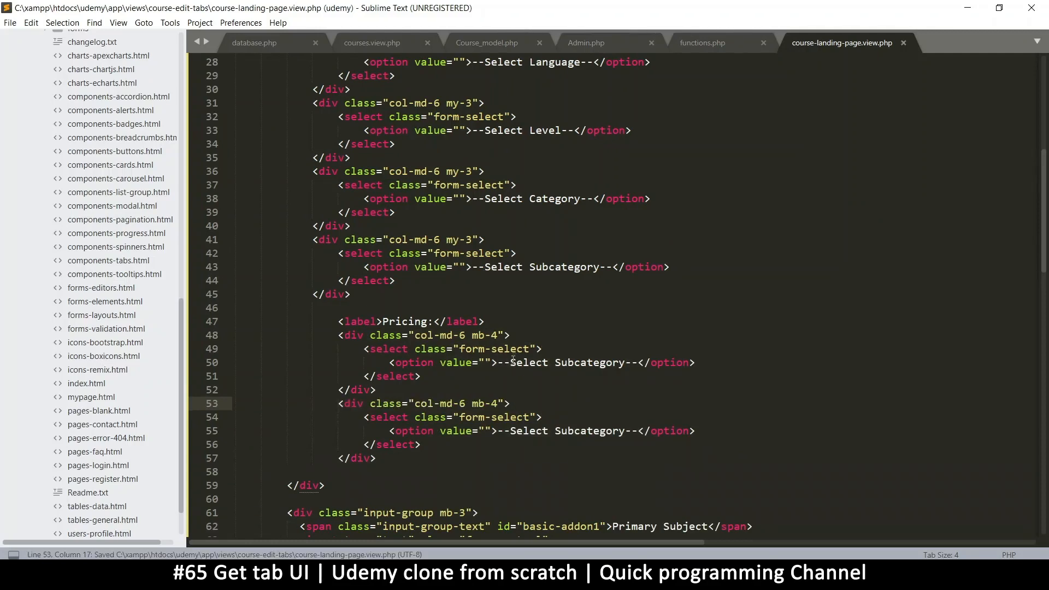
Rename the placeholder option text in the pricing dropdown to Price.
double_click(588, 362)
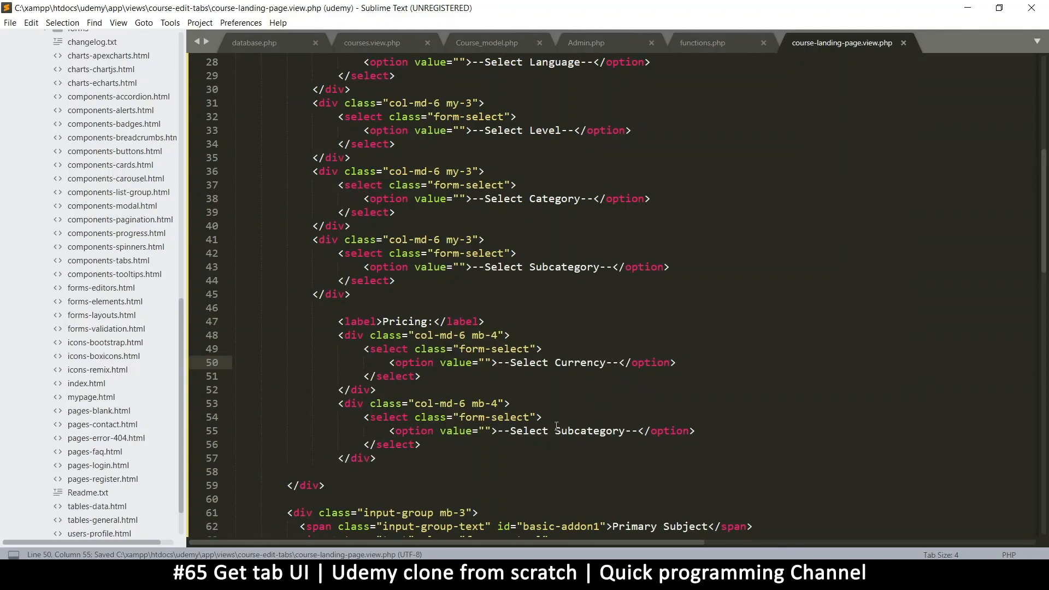
type("P")
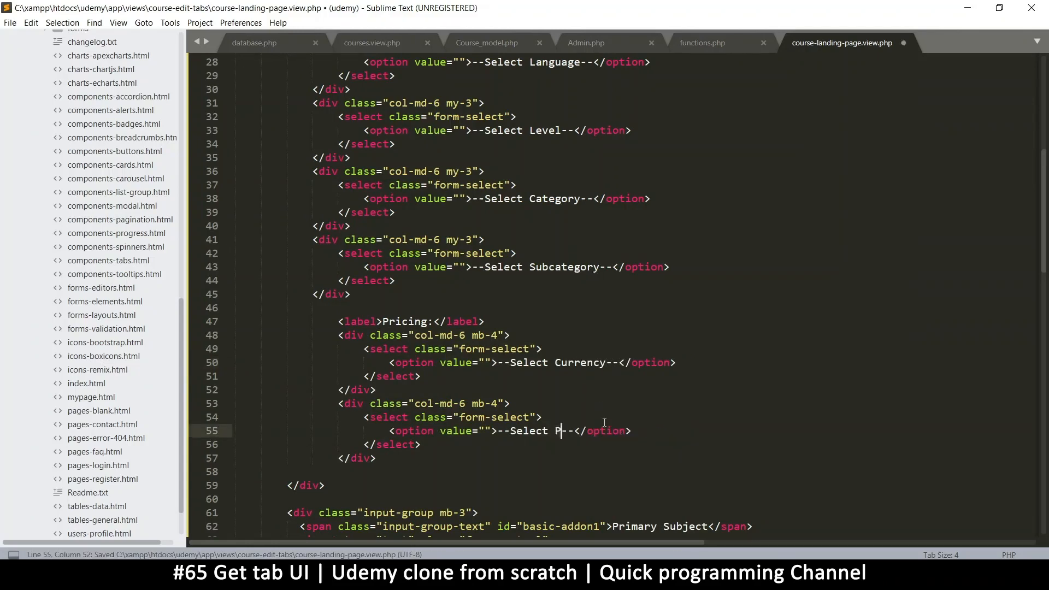
type("rice")
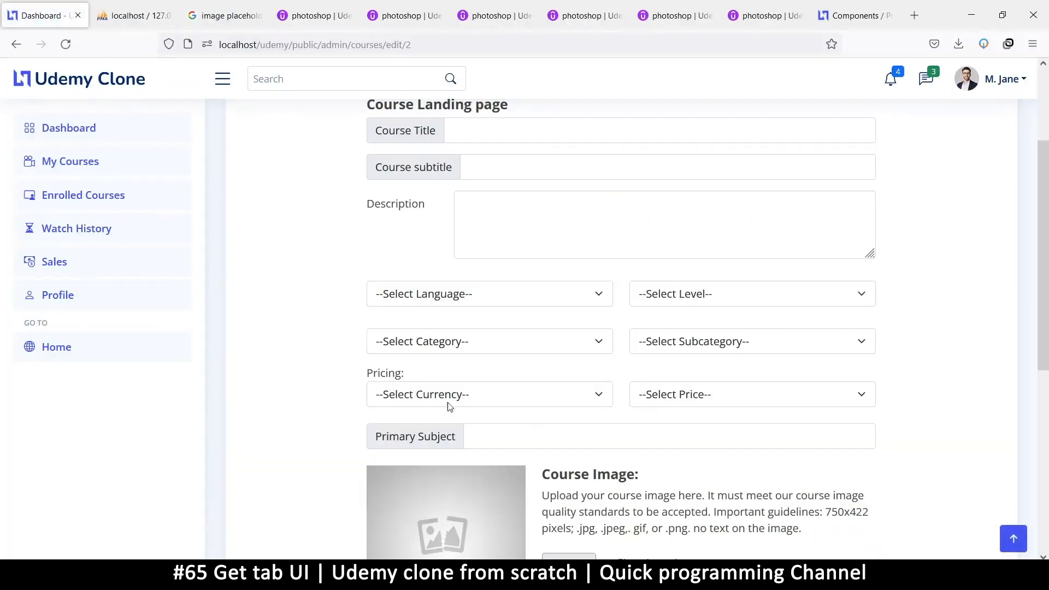
mouse_move(721, 396)
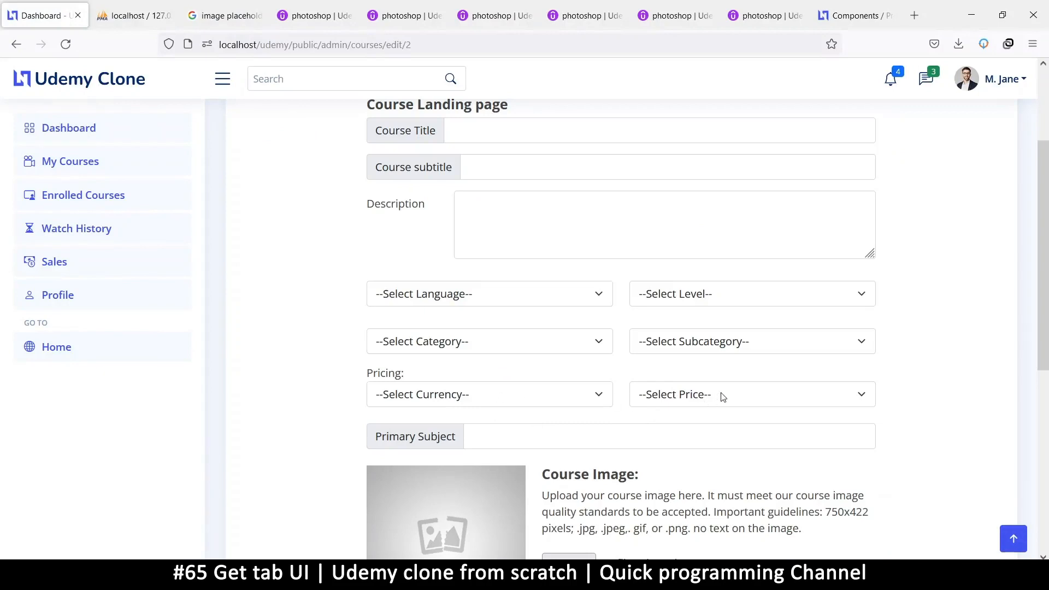
Check the Currency and Price dropdowns on the reloaded form, viewing the price options.
left_click(489, 394)
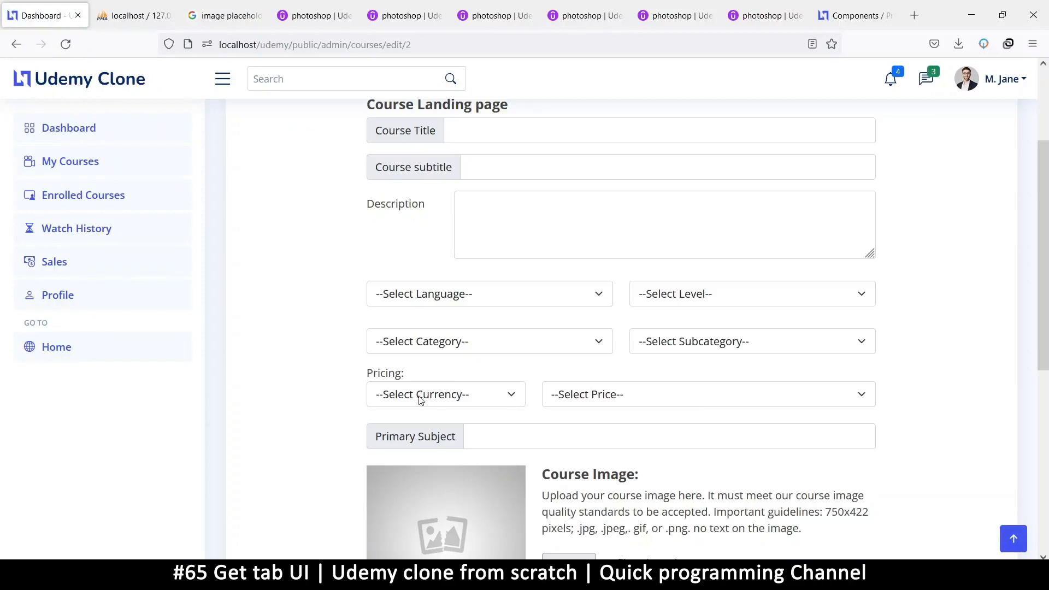
left_click(707, 394)
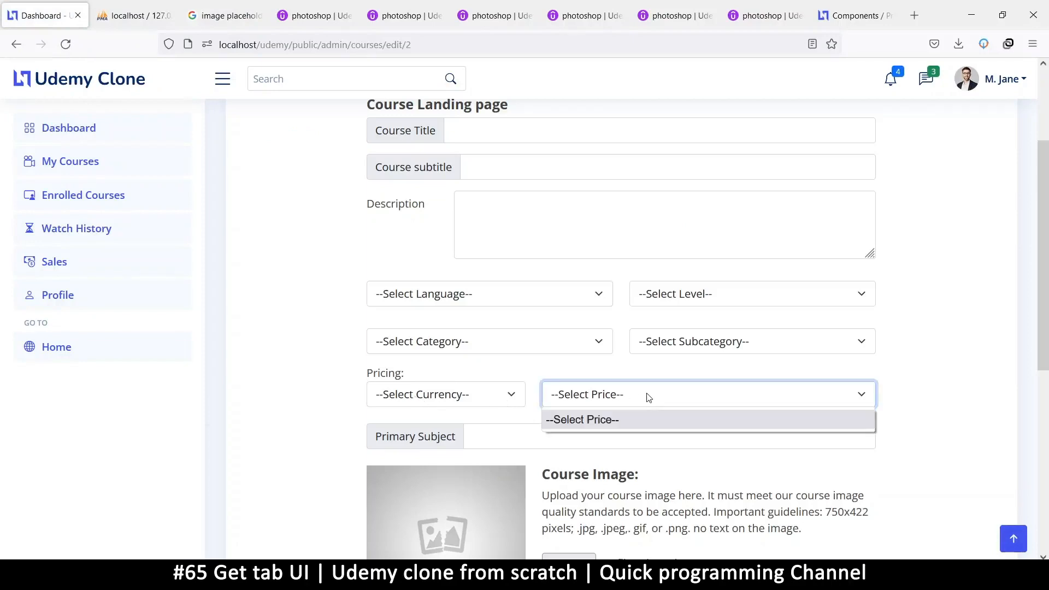
left_click(707, 394)
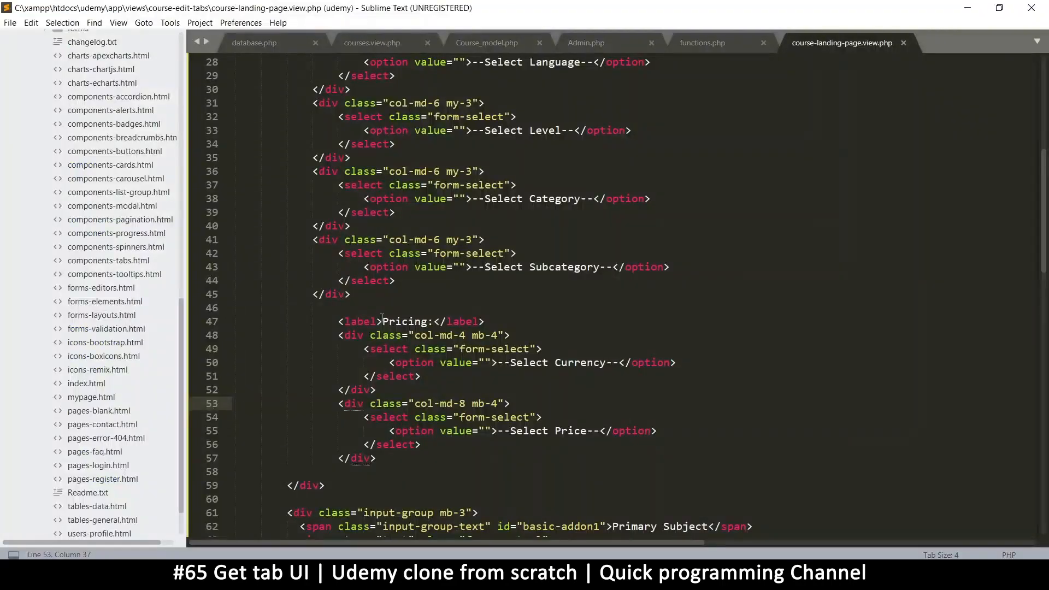
Wrap the Pricing: and Description label texts in <b></b> tags.
type("<b>")
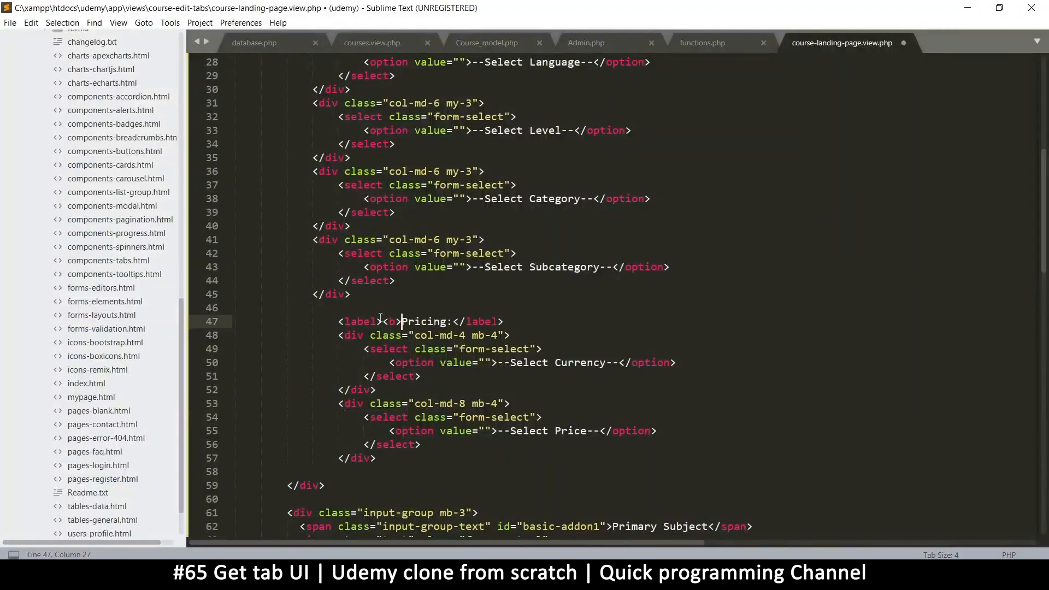
type("</b>")
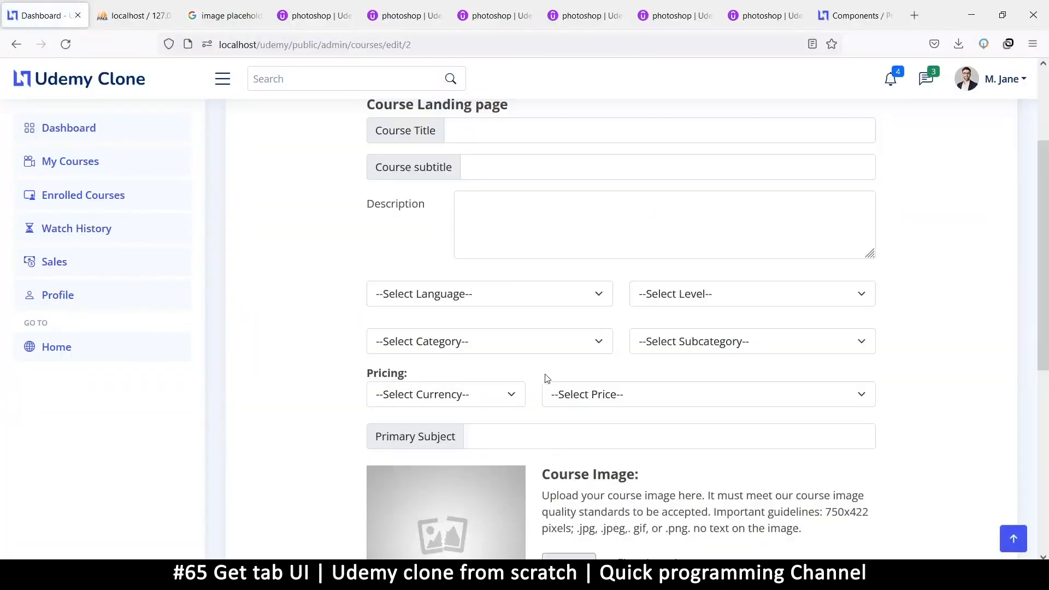
mouse_move(681, 510)
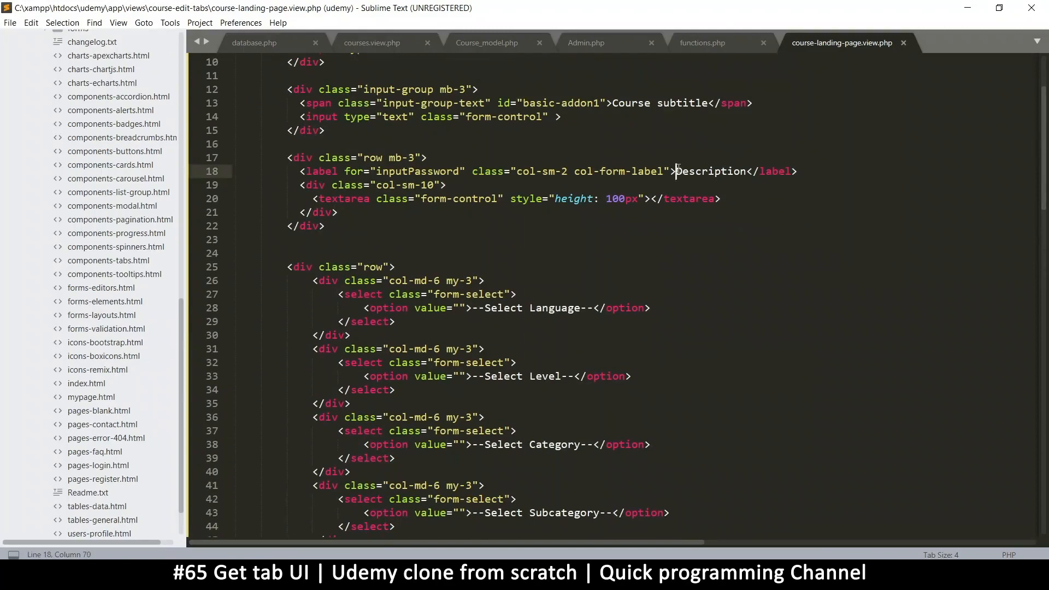
type("<b>")
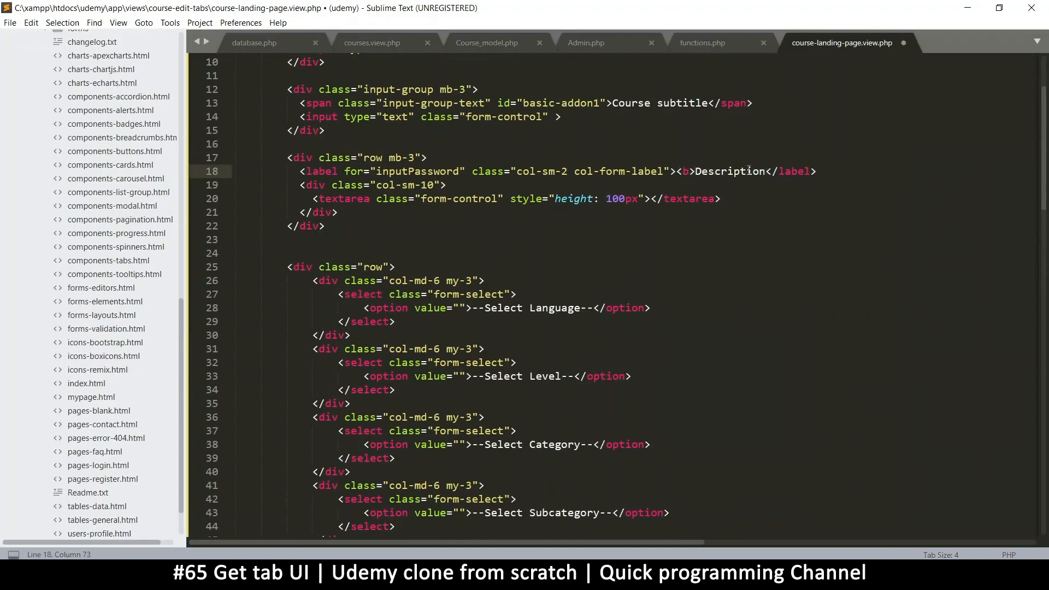
type("</b>")
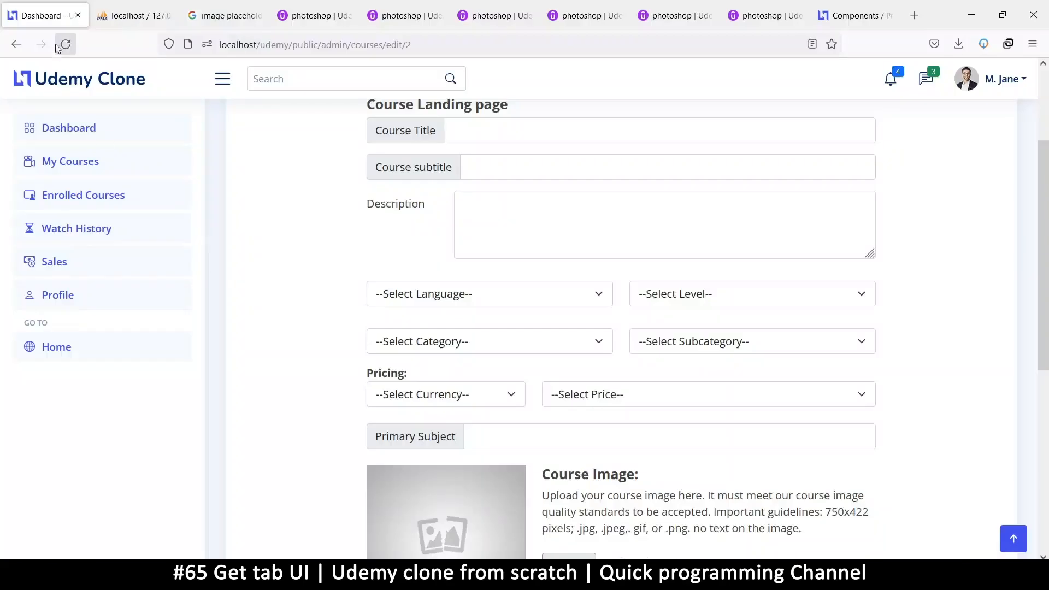
Scroll down the reloaded course landing page to review the bold labels.
scroll("down", 3)
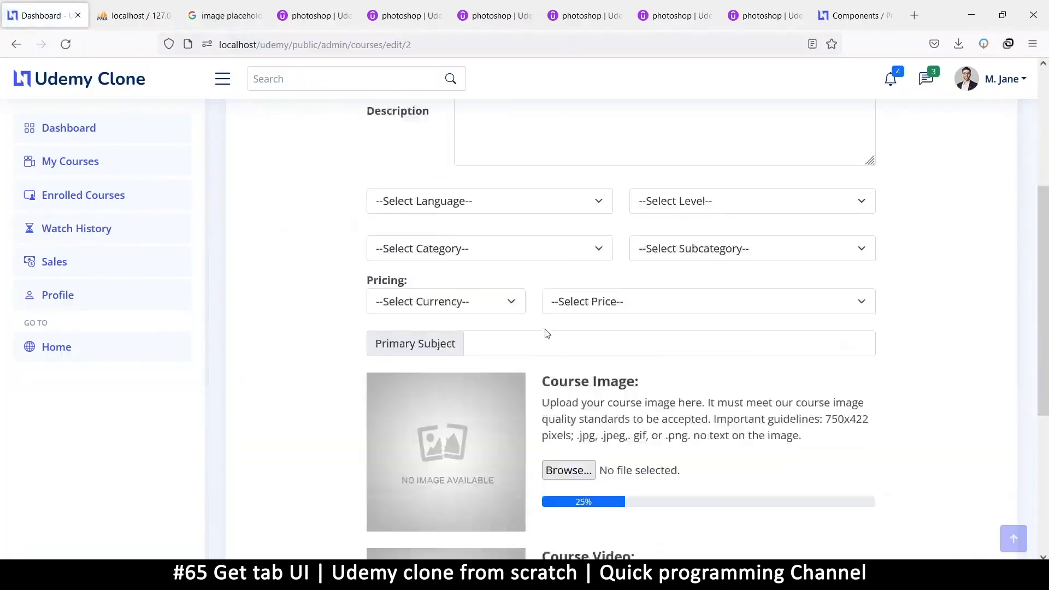
scroll("down", 3)
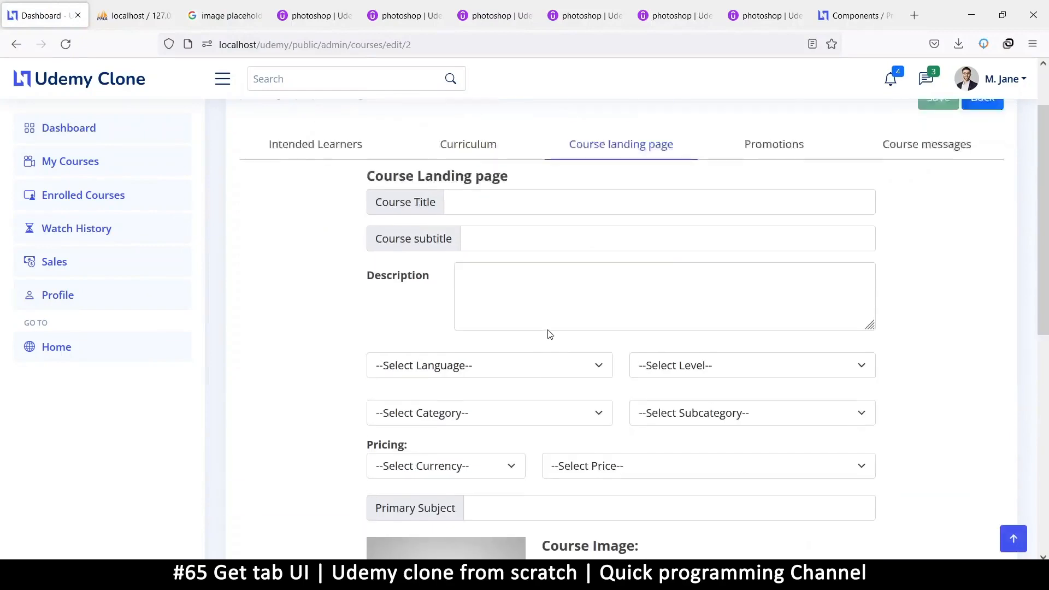
scroll("down", 3)
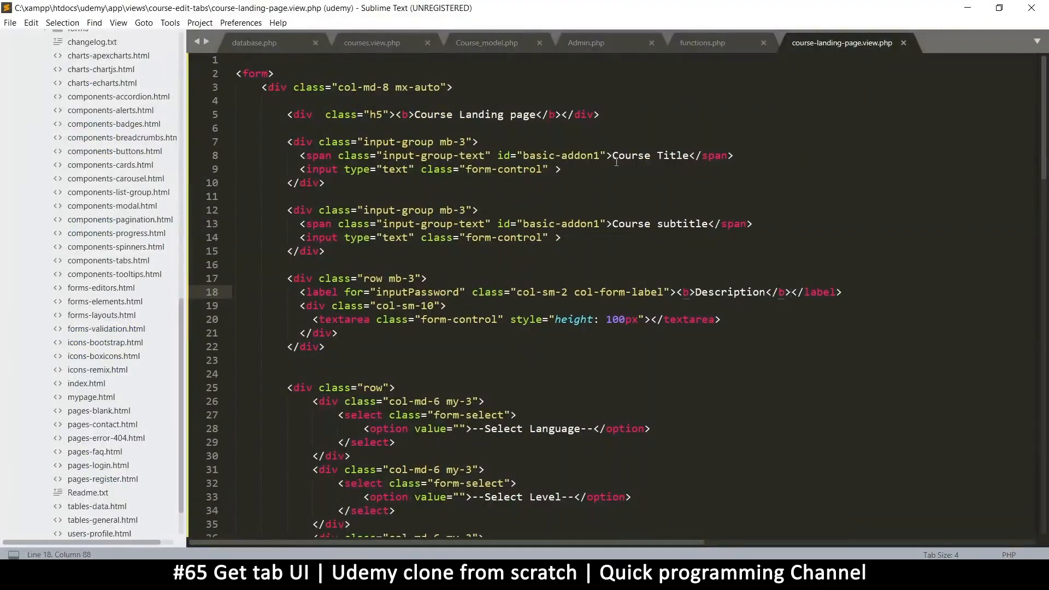
Add name="course_title" to the Course Title input in the markup.
double_click(321, 168)
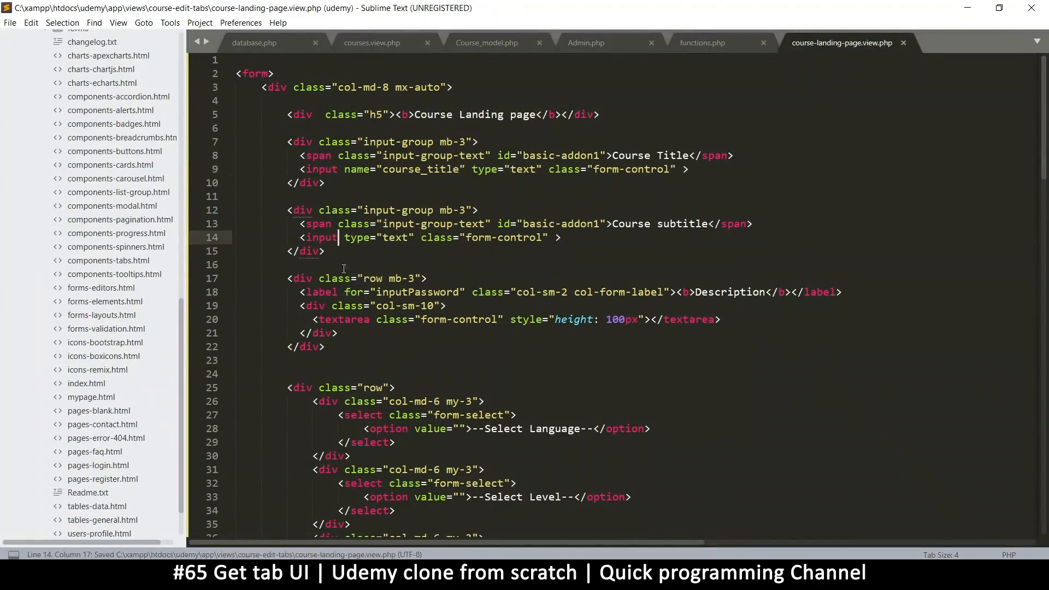
type("name=\"\"")
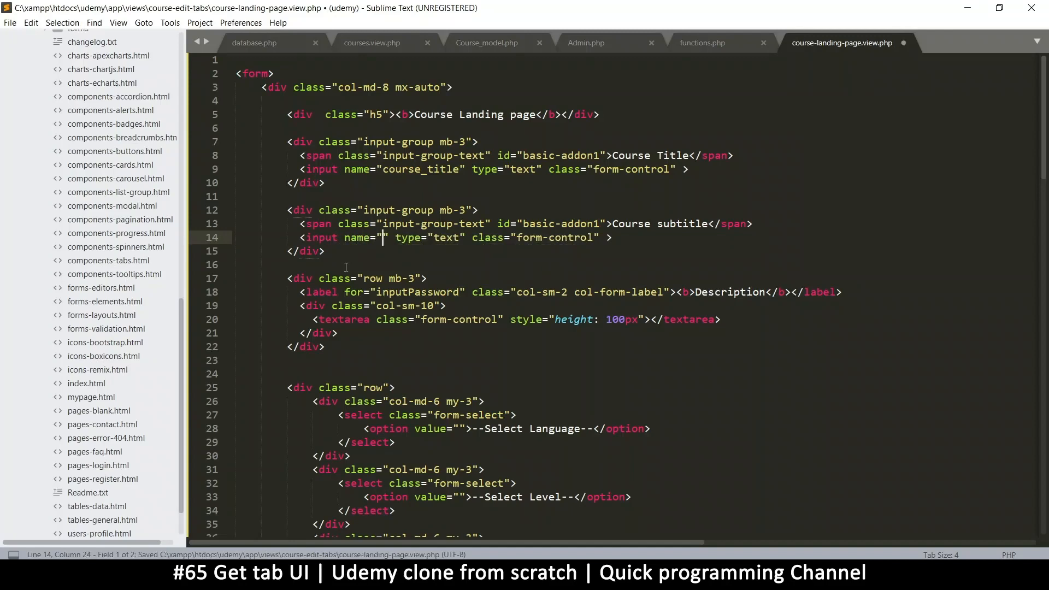
type("cour")
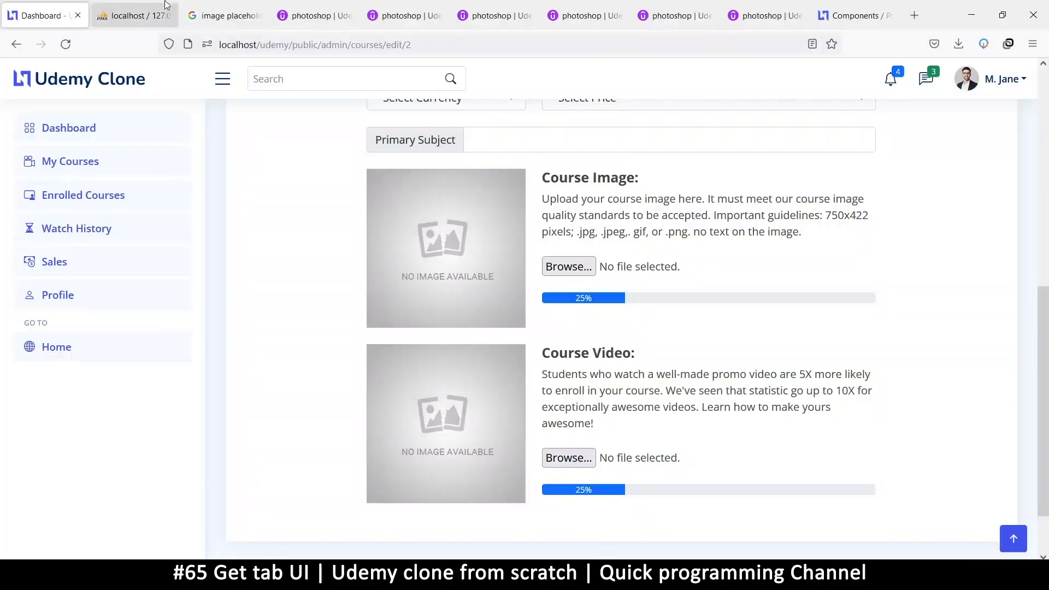
Show the courses table's column structure in phpMyAdmin and scroll through its fields.
left_click(133, 14)
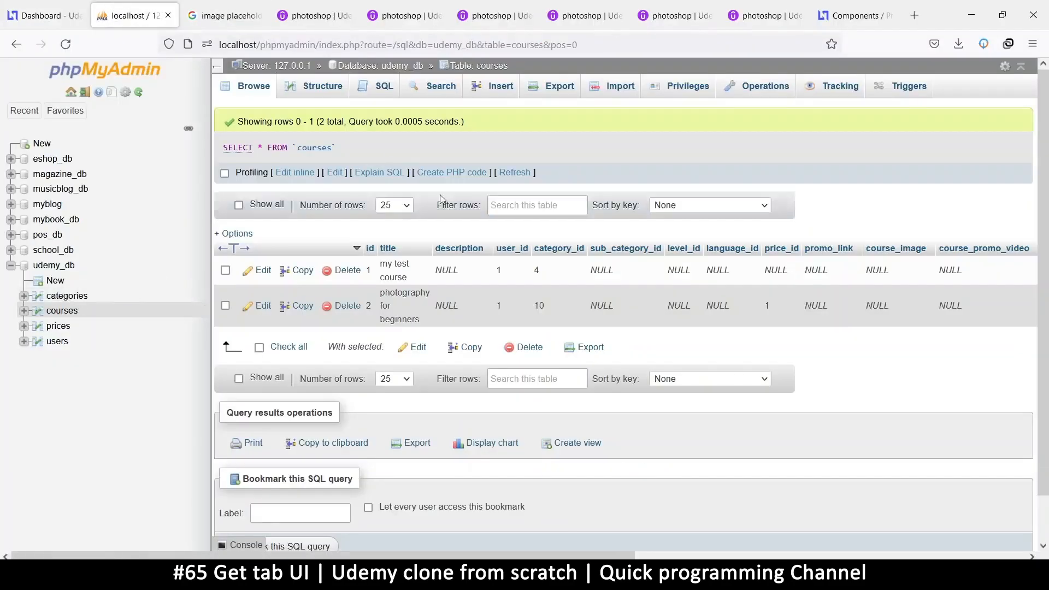
left_click(321, 86)
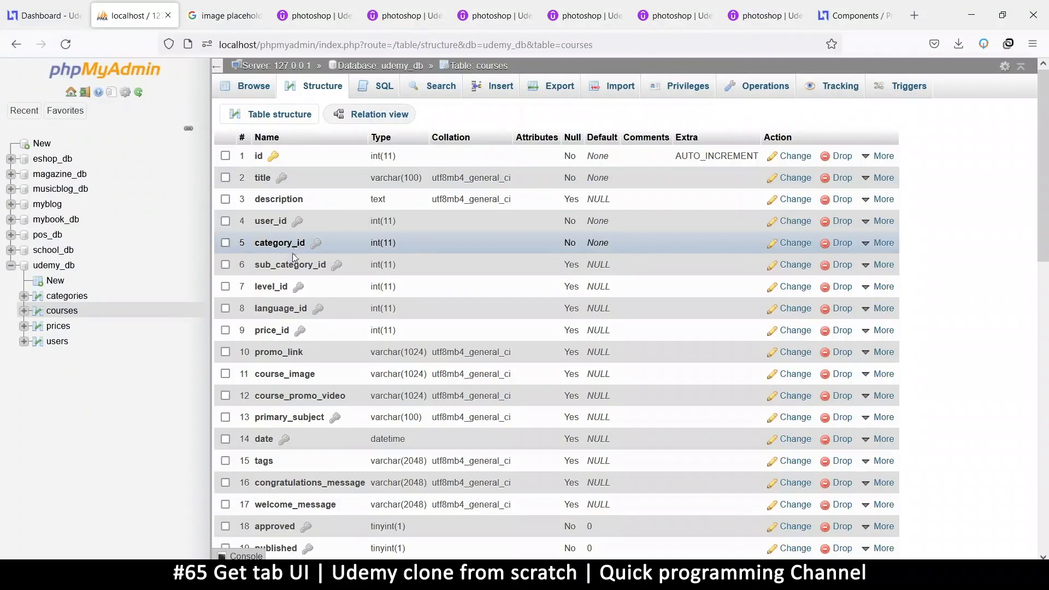
scroll("down", 3)
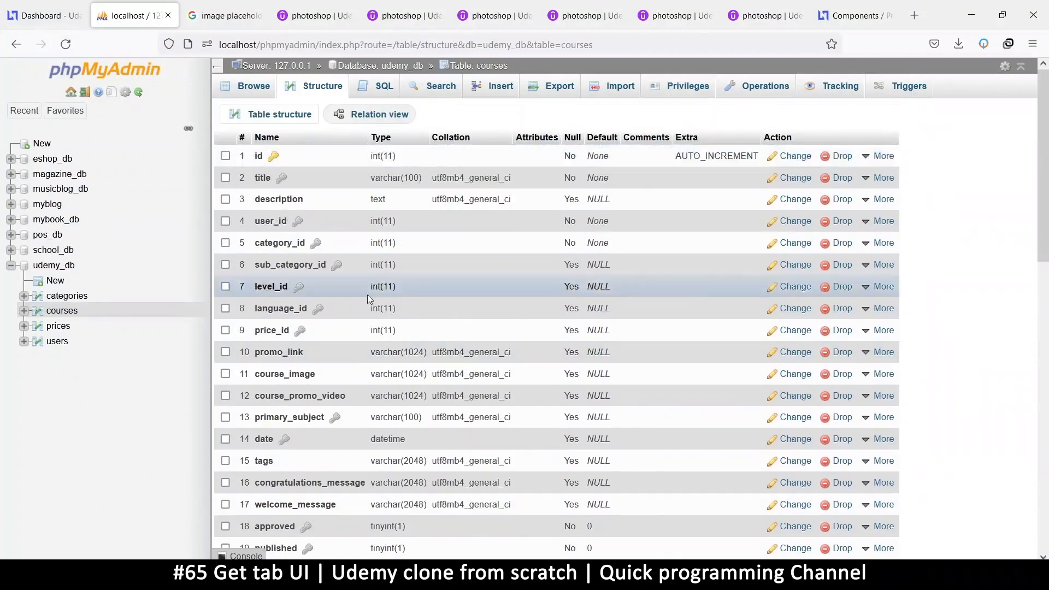
mouse_move(321, 308)
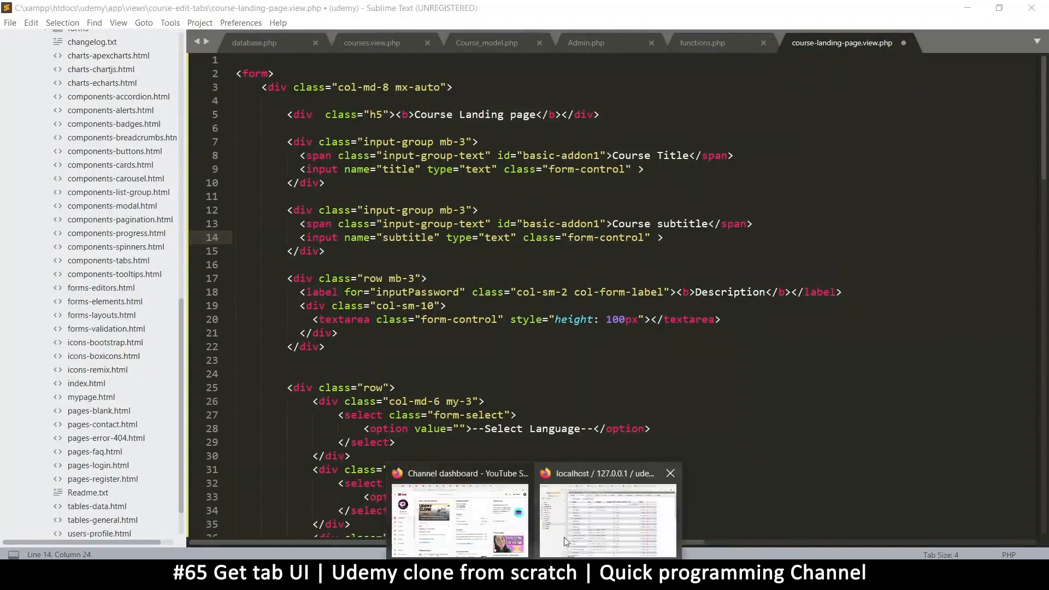
Name the description textarea description and save the view file.
left_click(607, 518)
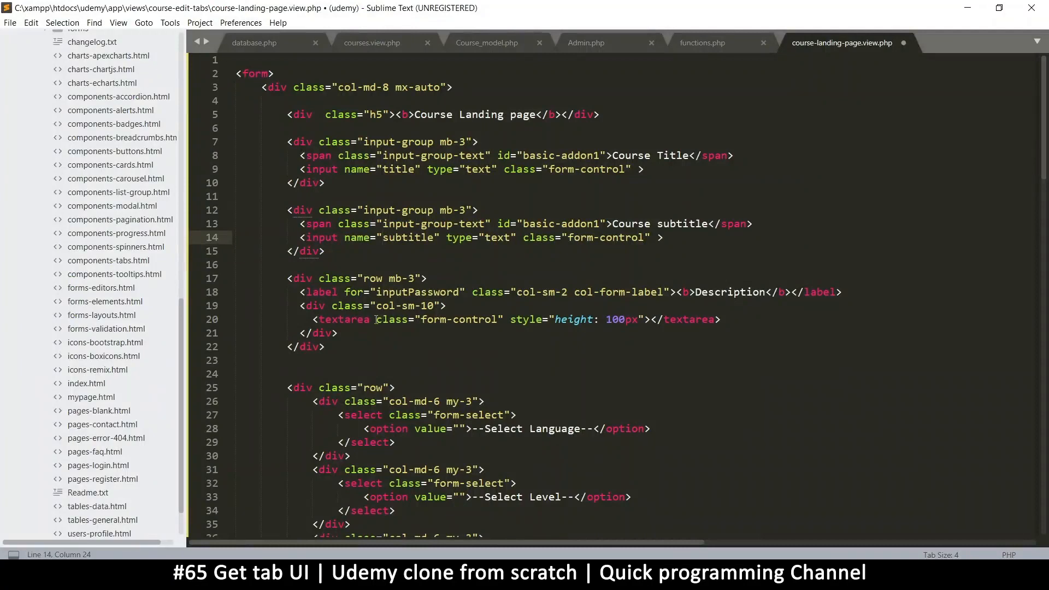
type("name=\"\"")
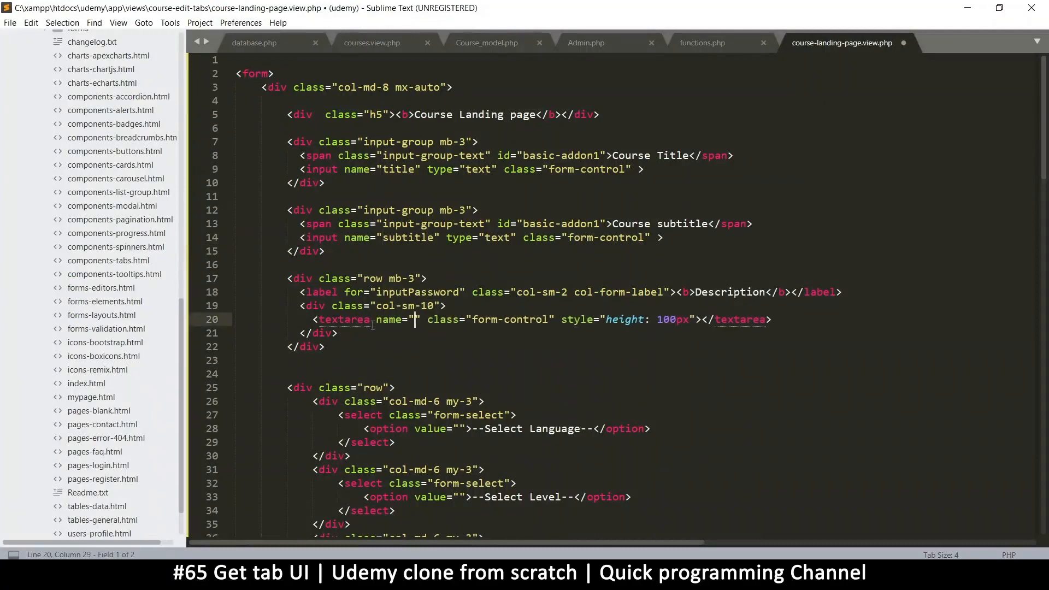
type("description")
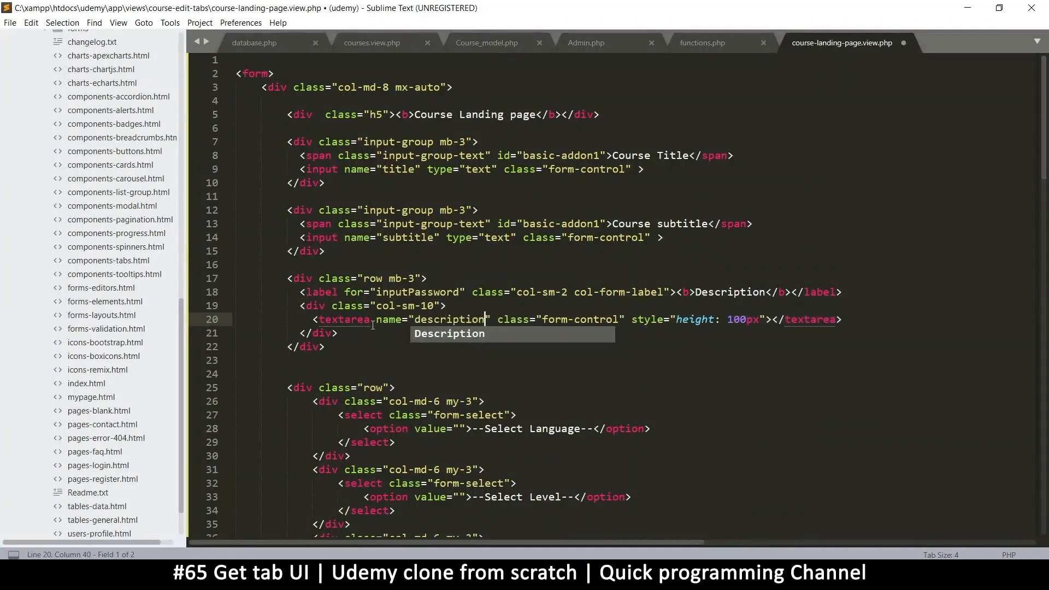
key("ctrl+s")
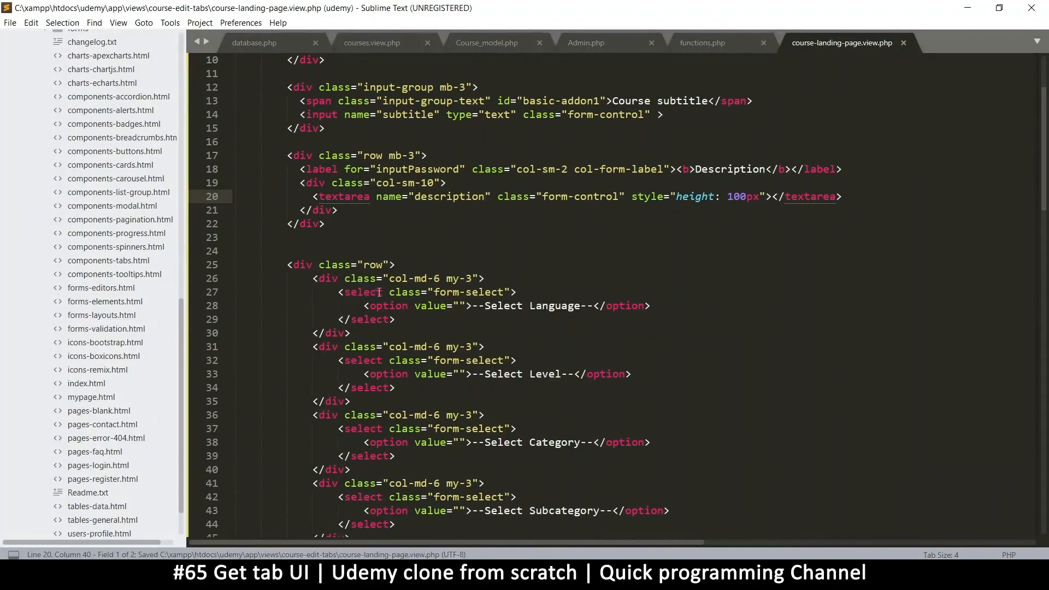
Add names language_id, level_id, category_id and sub_category_id to the select dropdowns.
type("name=\"\"")
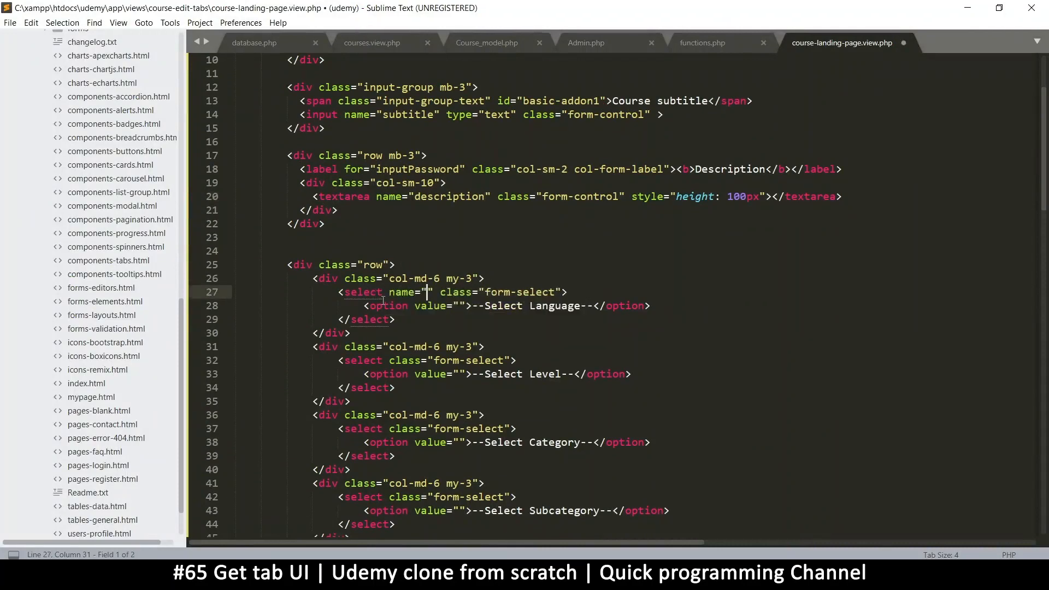
type("language_id")
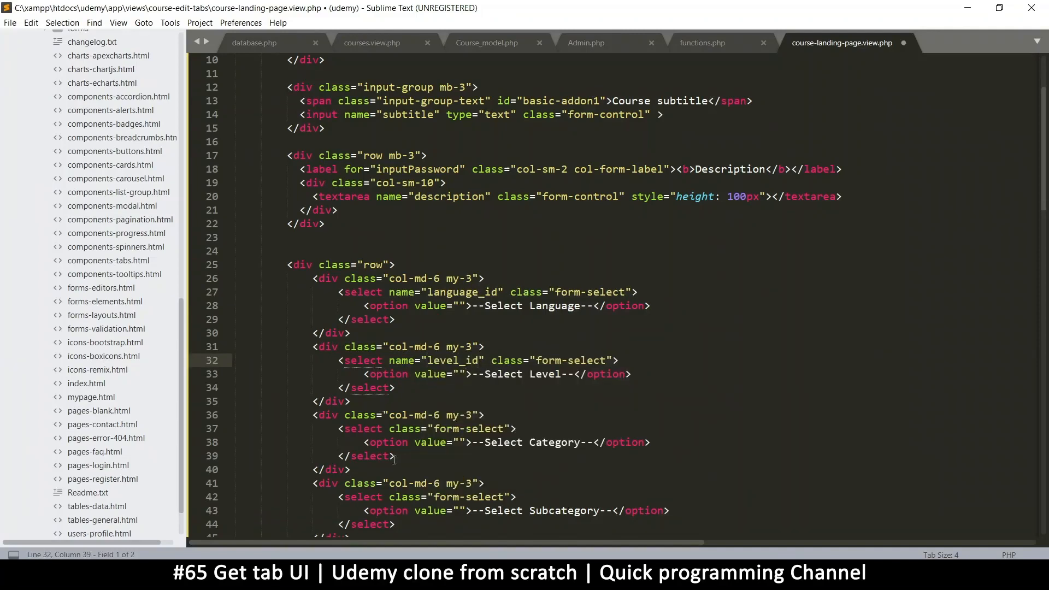
type("nam")
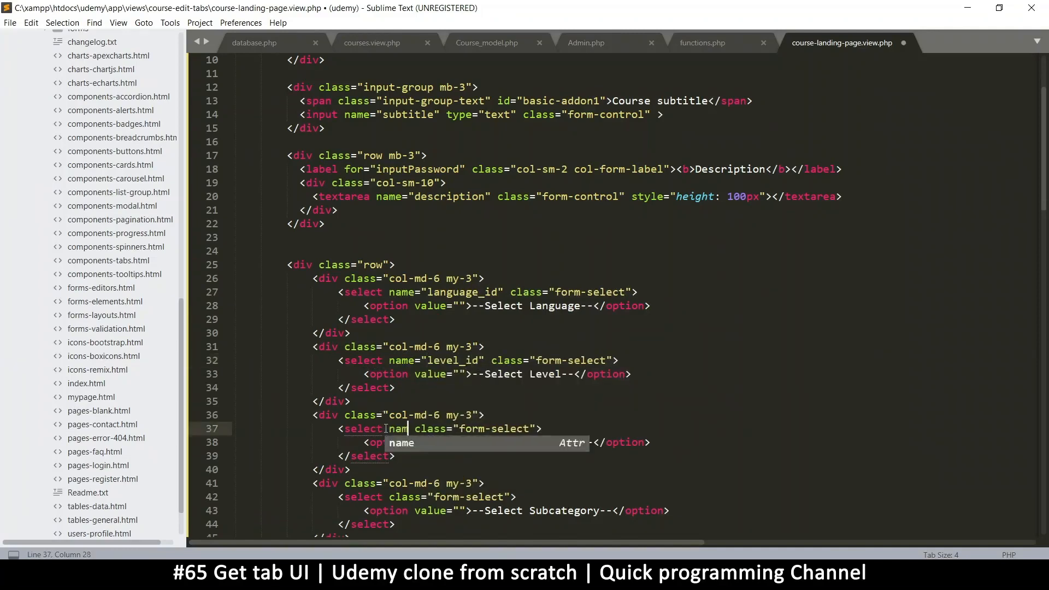
key("Tab")
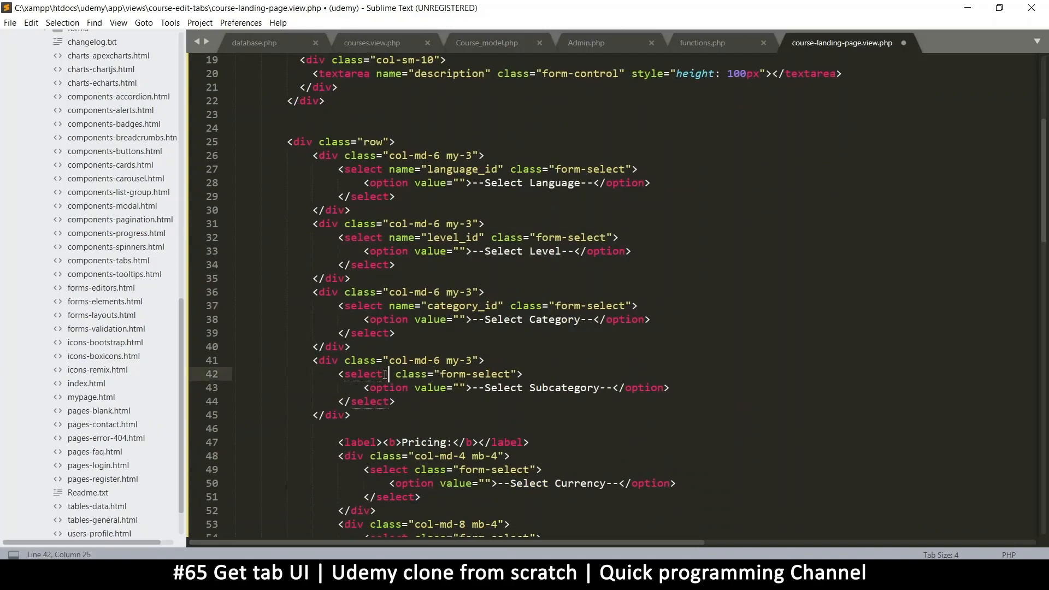
type("name=\"subc")
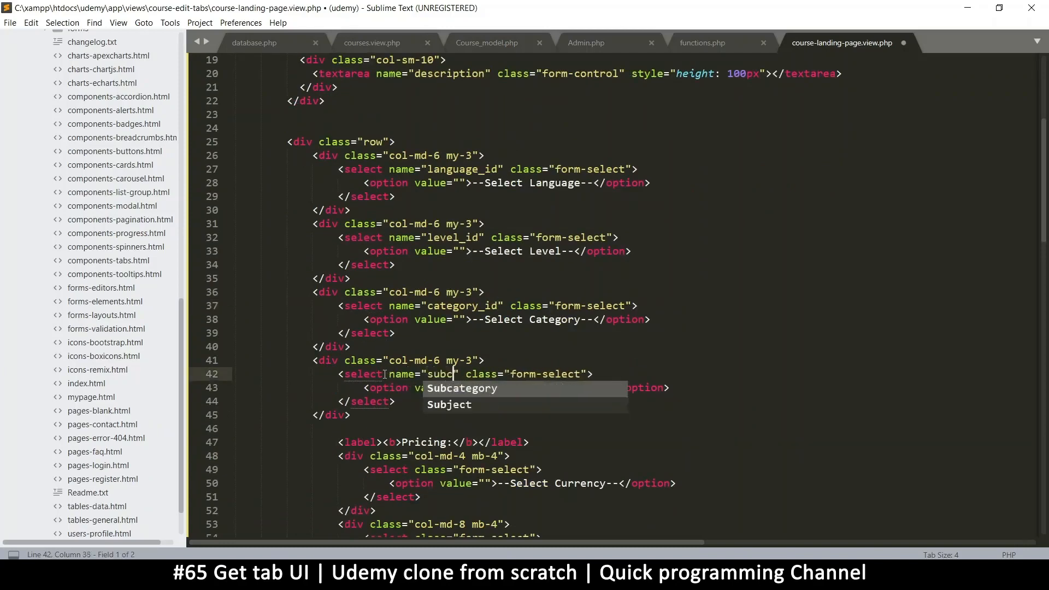
key("Tab")
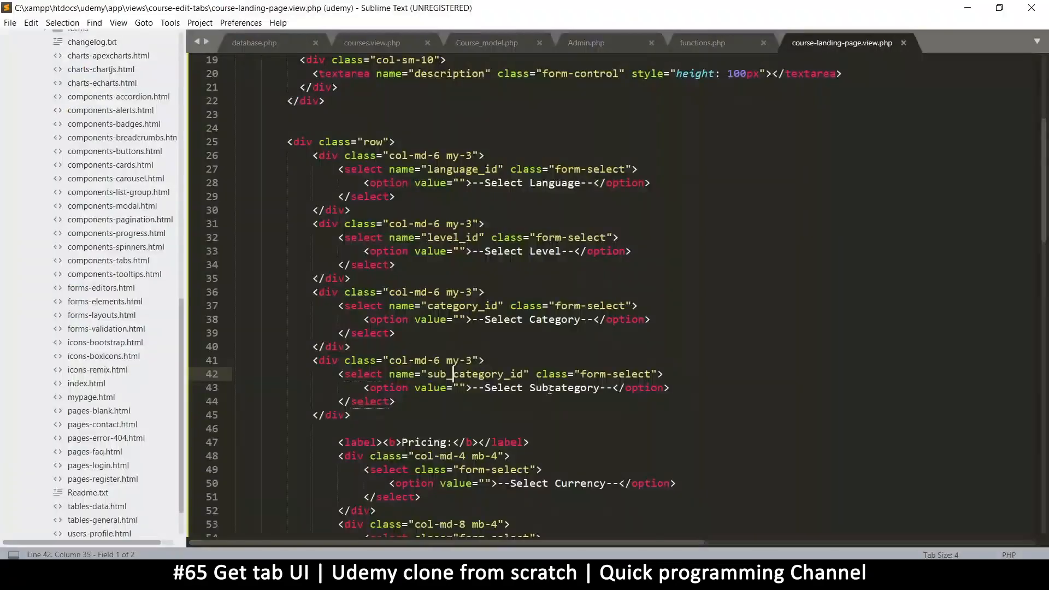
Name the currency select currency_id and give the price select name="price_id".
scroll("down", 3)
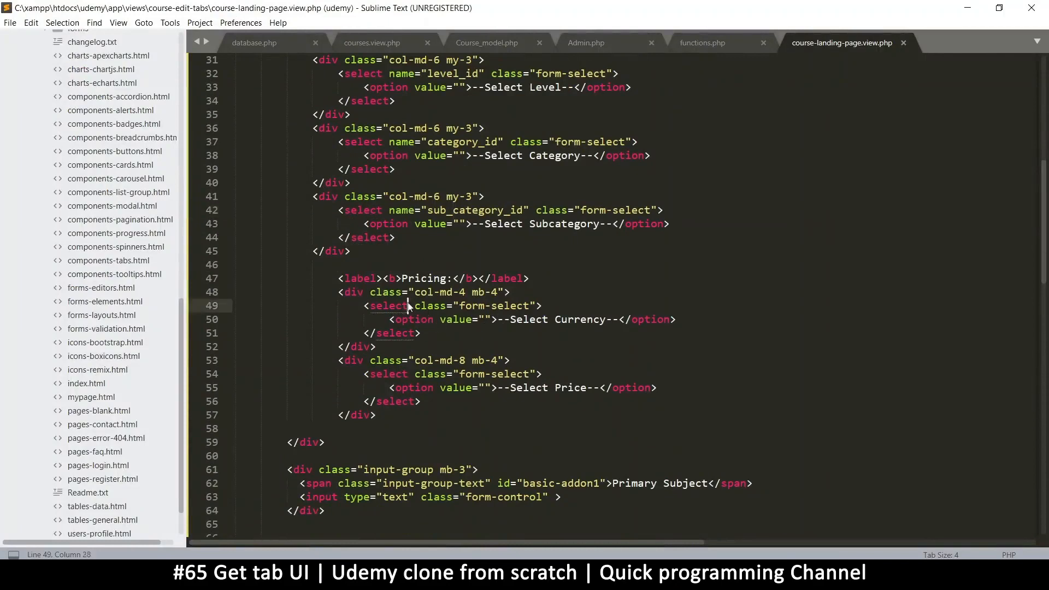
type("name=\"currency")
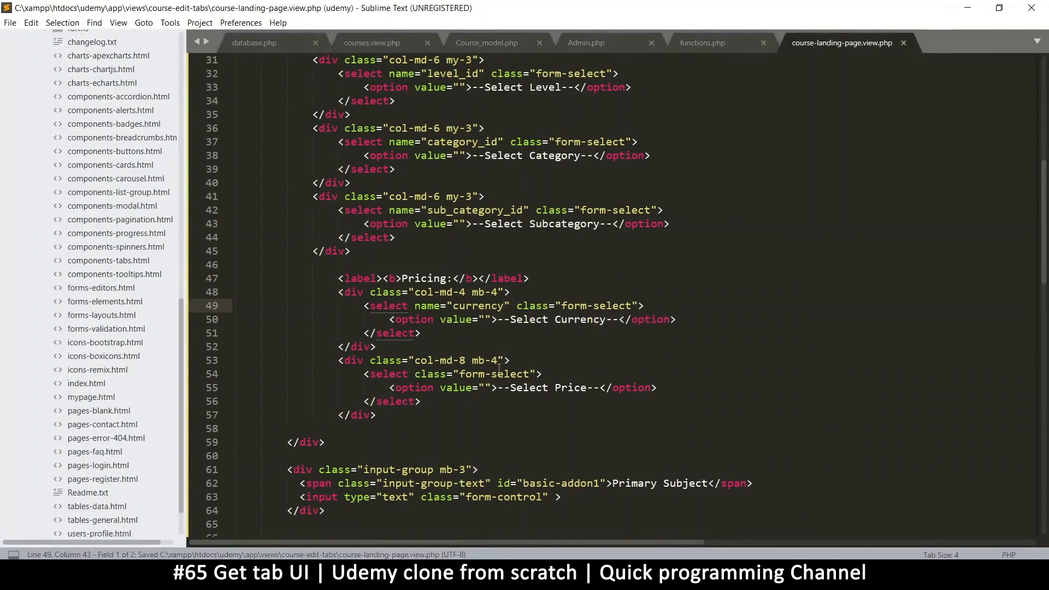
left_click(408, 373)
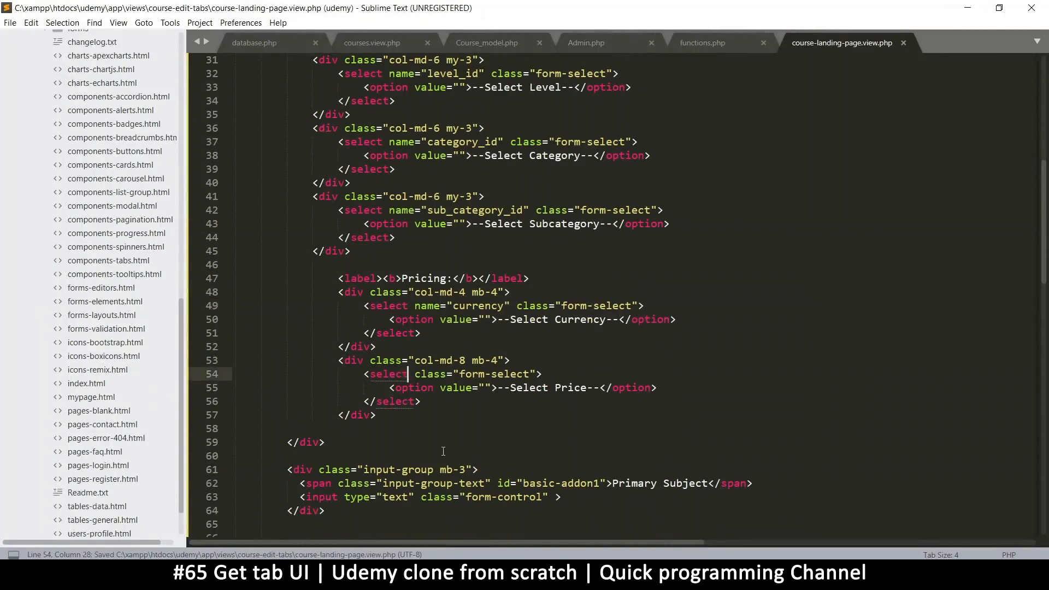
type("name=\"\"")
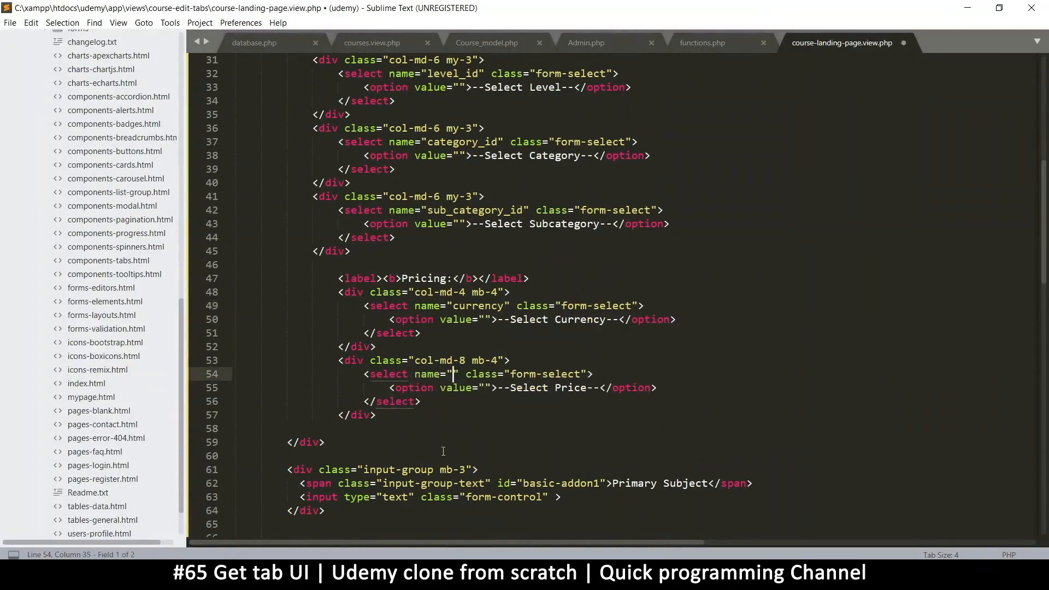
type("price_")
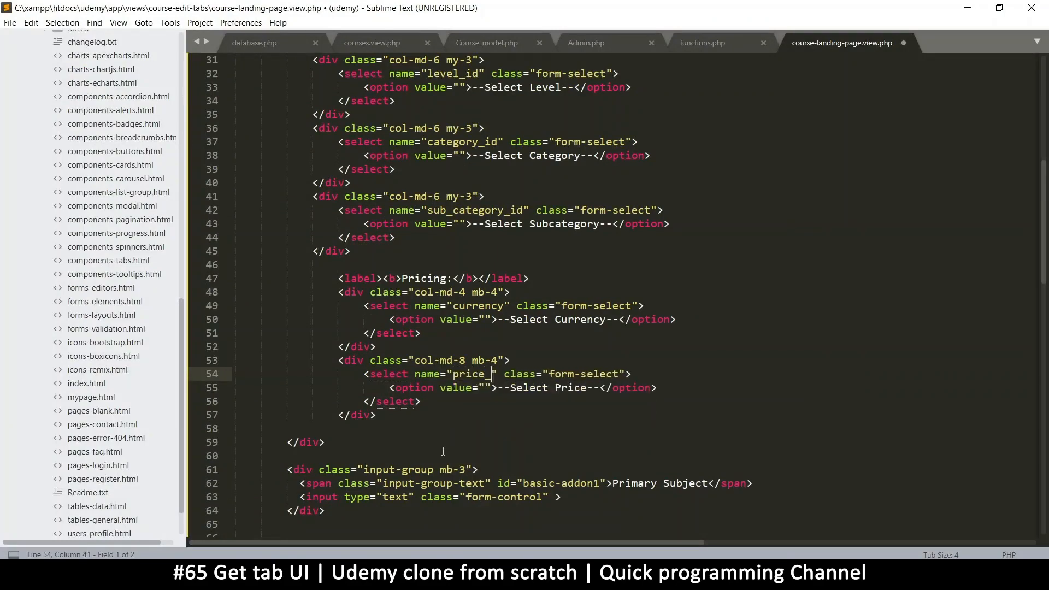
type("id")
left_click(504, 305)
type("_id")
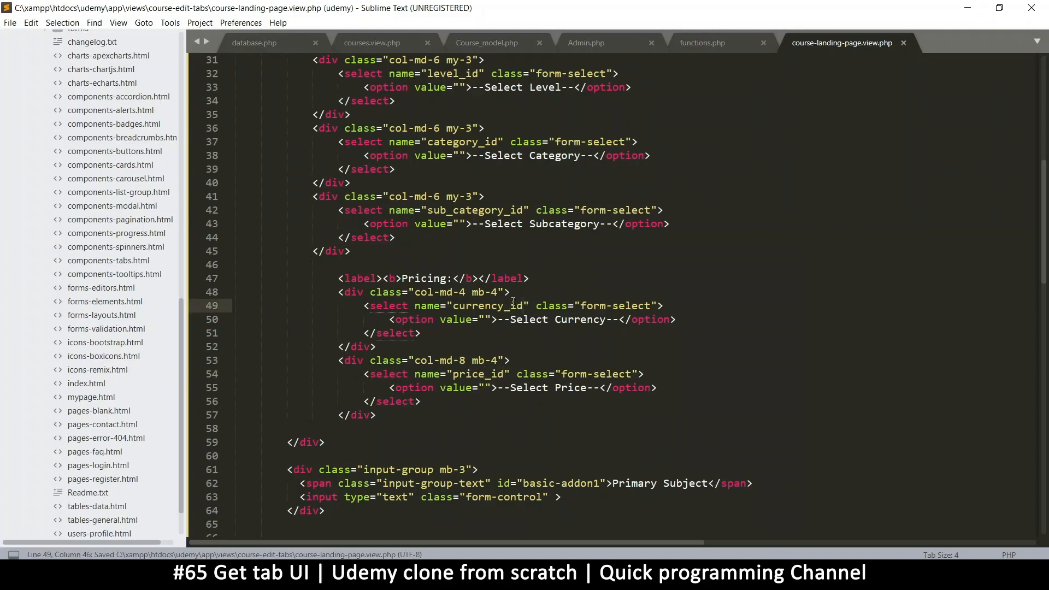
Add name="primary_subject" to the primary subject input and save the view.
scroll("down", 3)
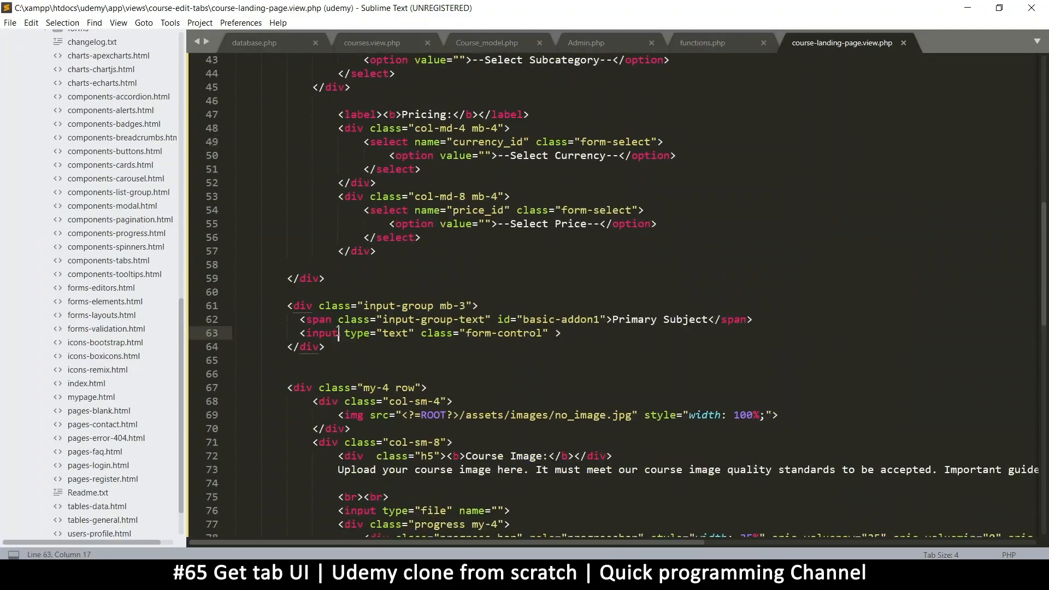
type("name=\"prim\"")
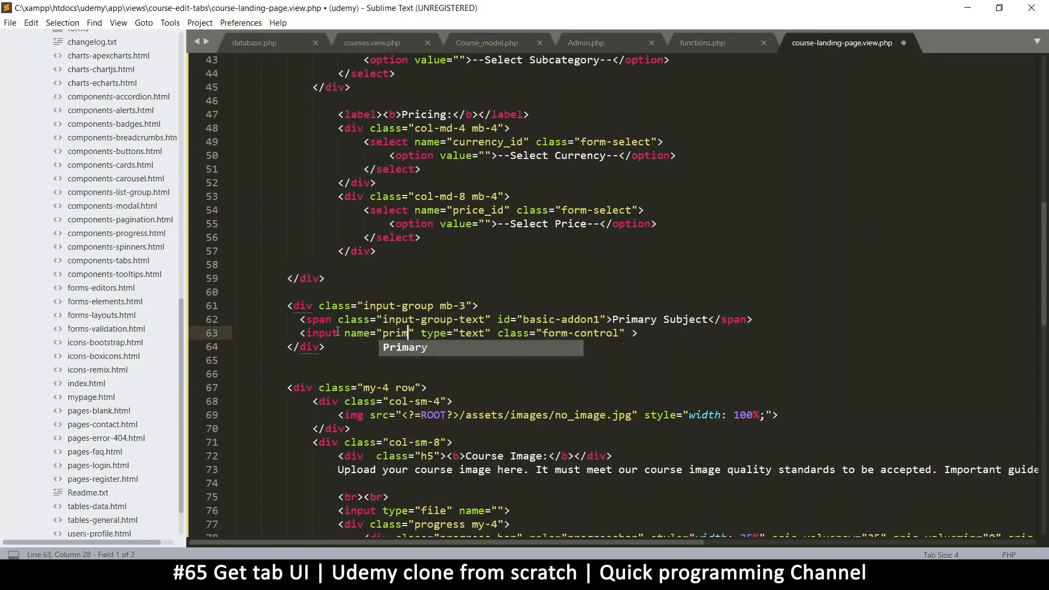
key("Tab")
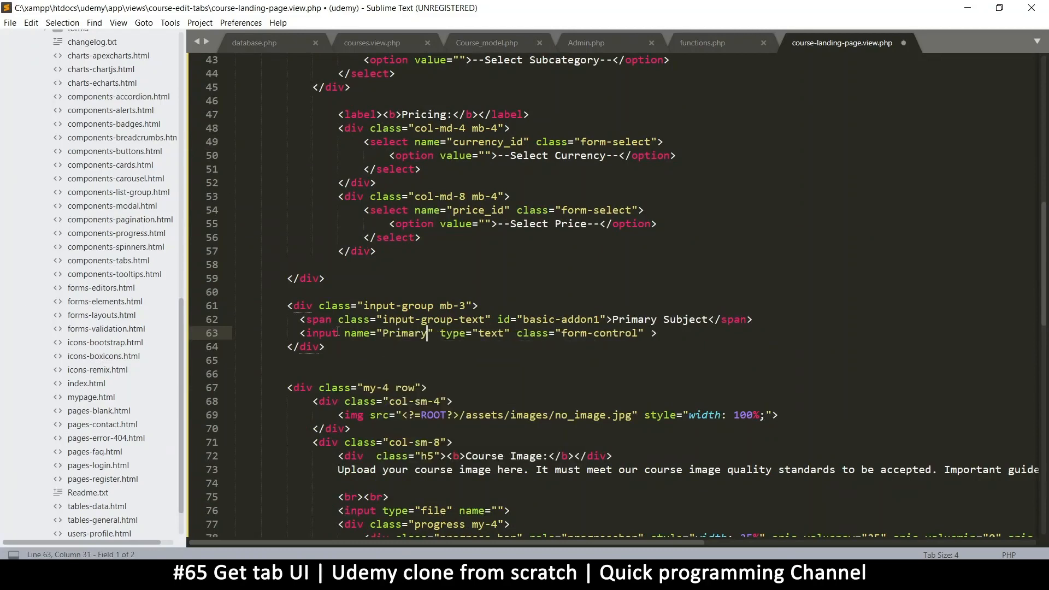
type("_subject")
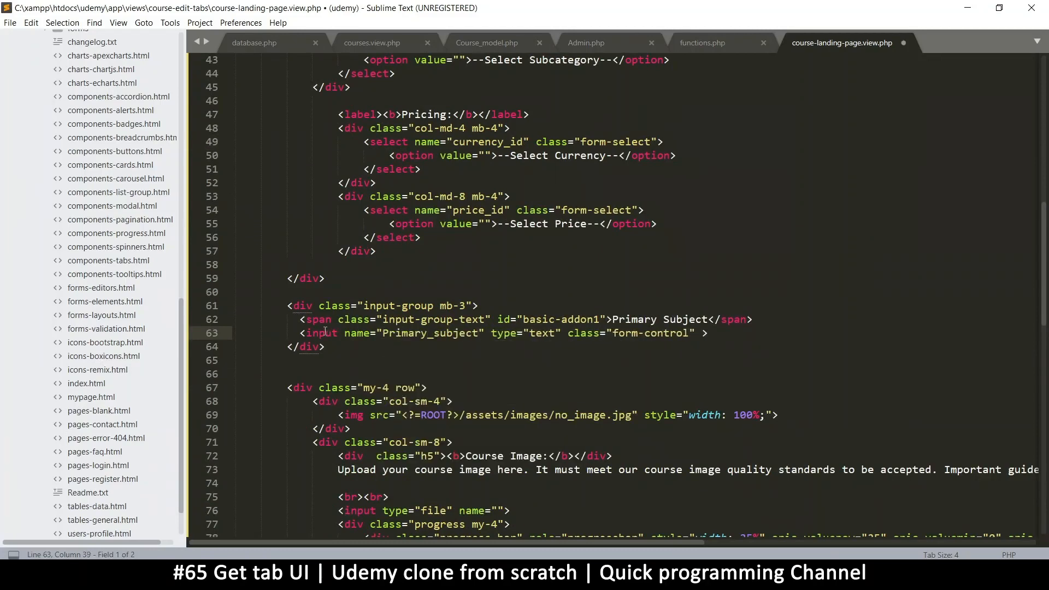
left_click(384, 333)
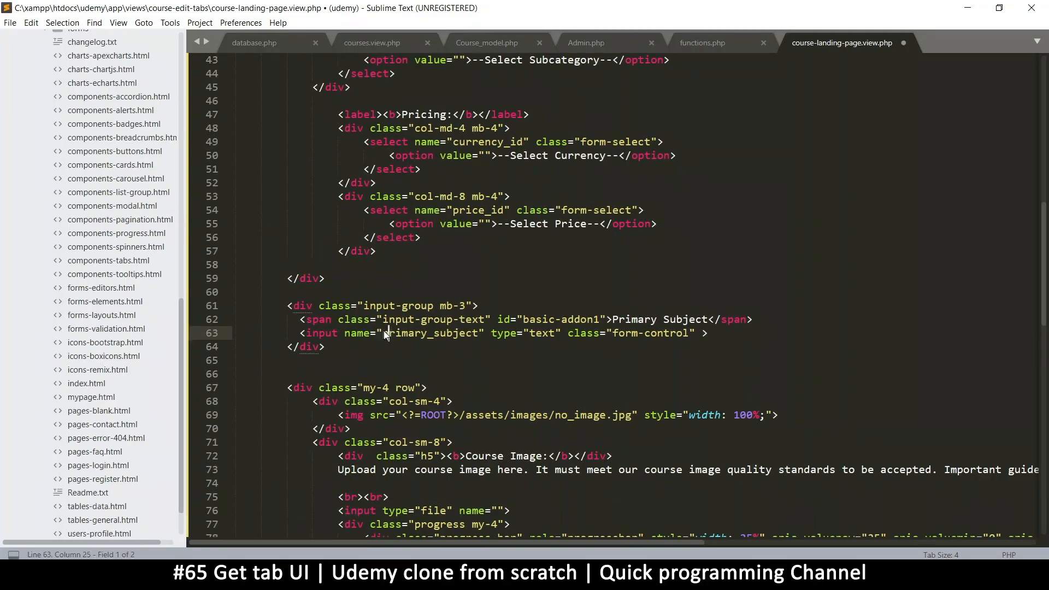
key("ctrl+s")
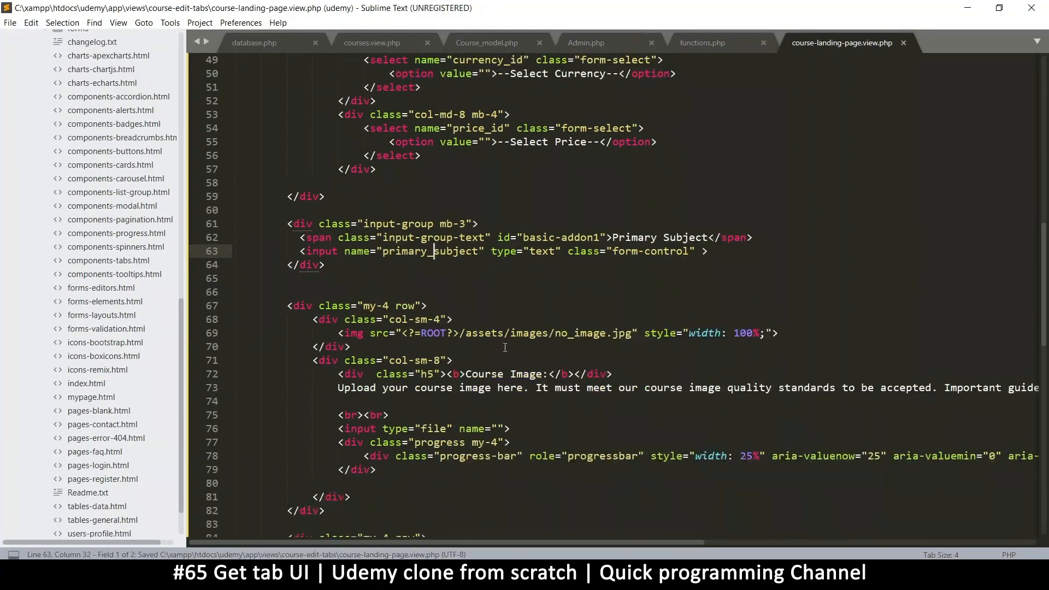
double_click(428, 210)
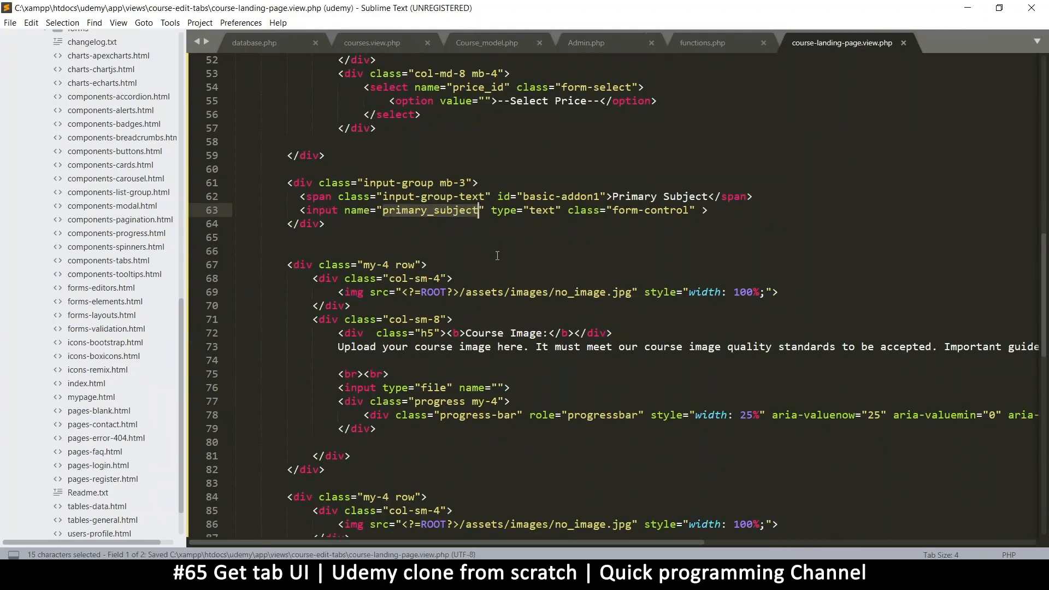
Review the course image markup block further down the landing page view.
scroll("down", 3)
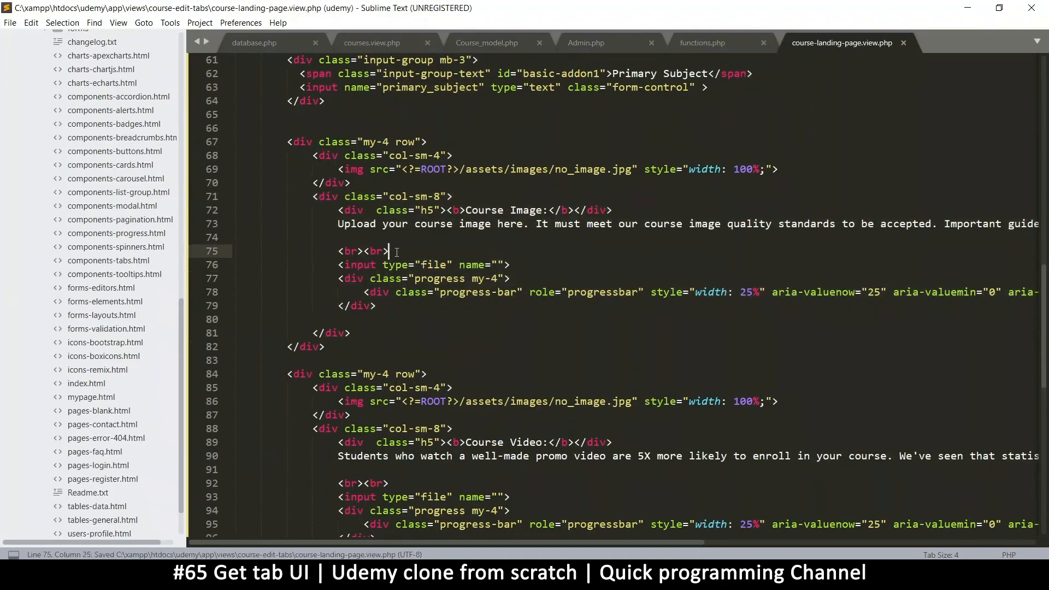
left_click(455, 317)
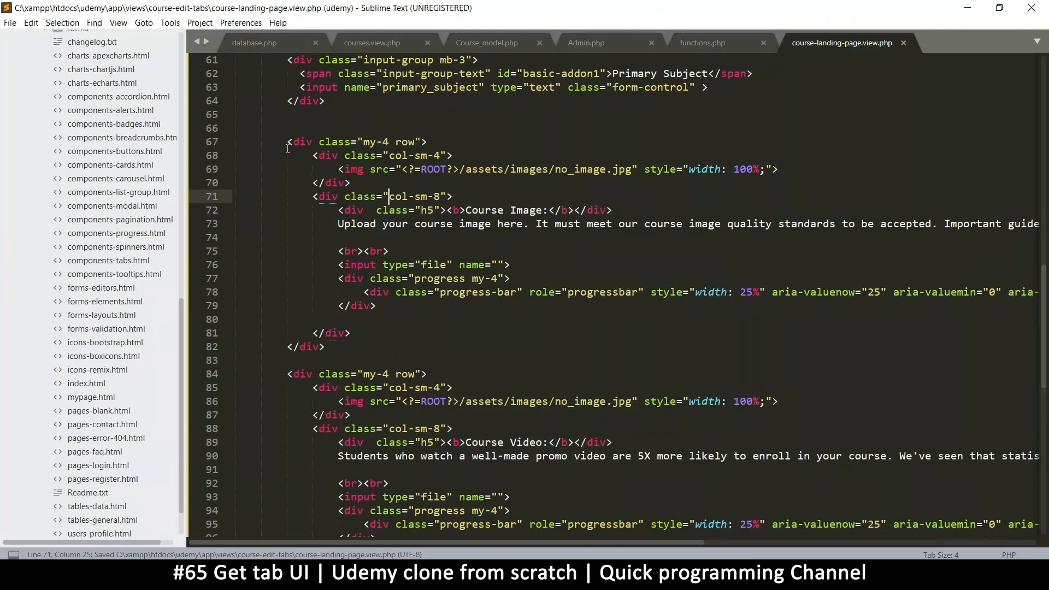
left_click_drag(286, 141, 325, 346)
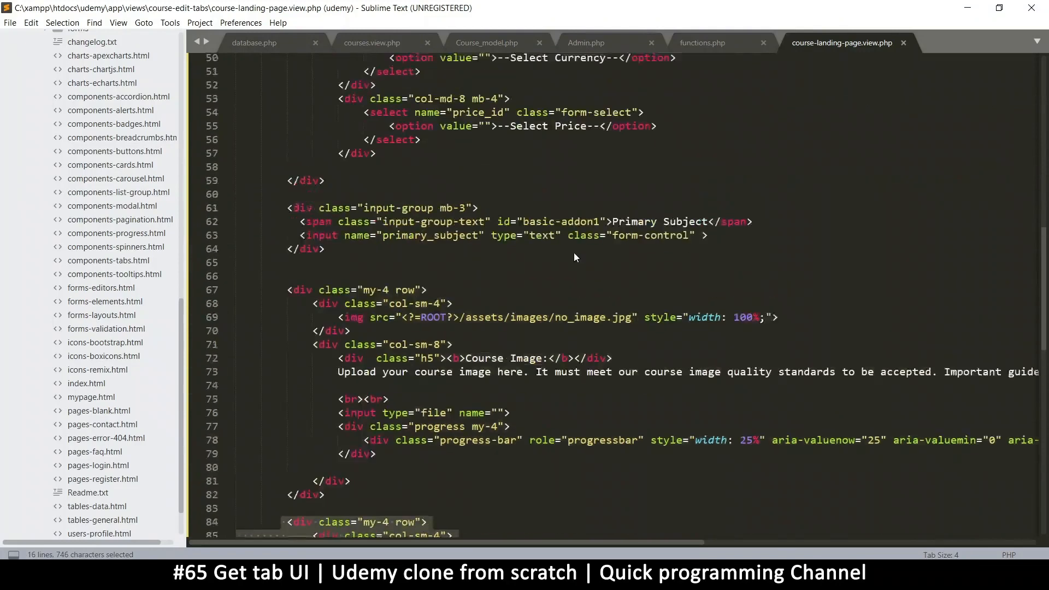
scroll("up", 3)
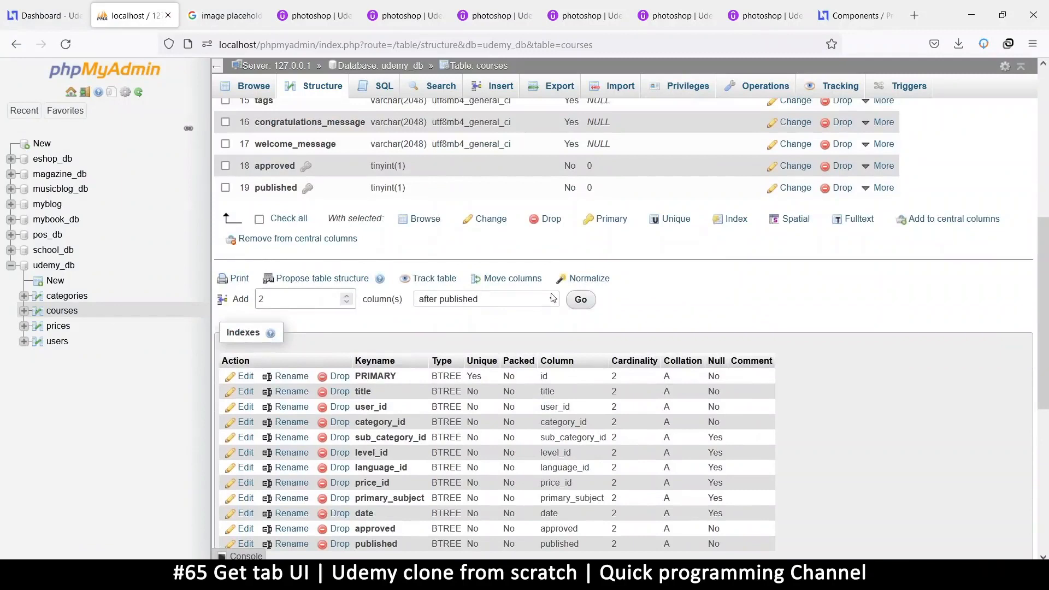
Enter subtitle as VARCHAR length 100 and start naming the second column currency_id.
left_click(579, 299)
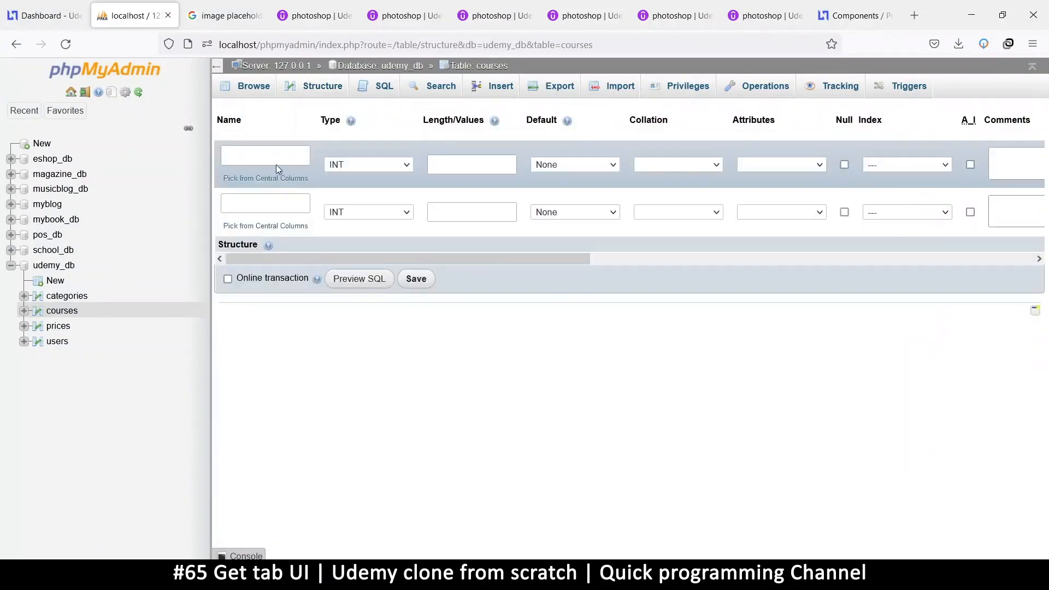
type("sub")
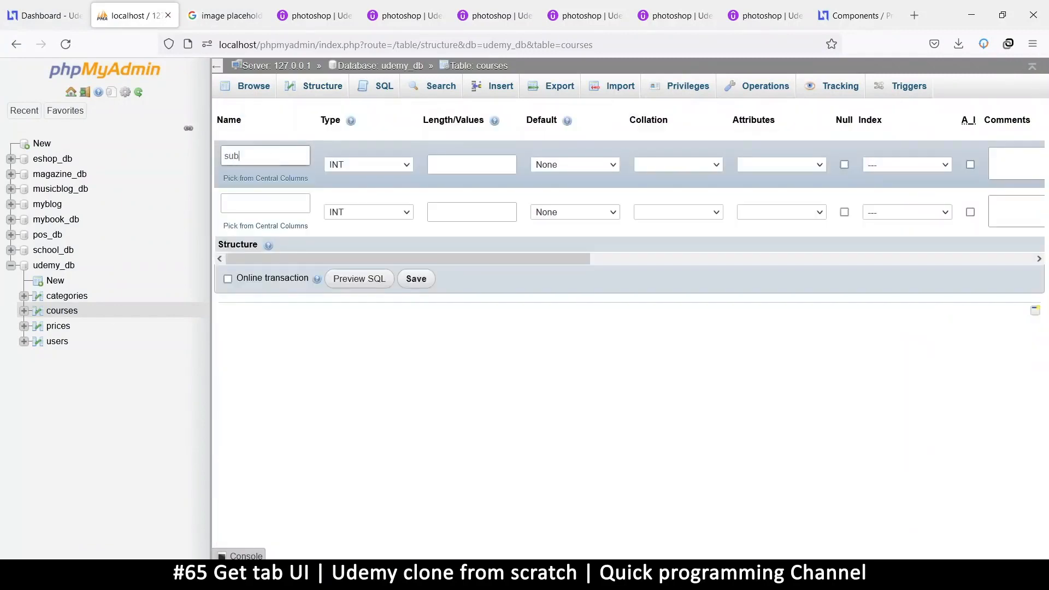
type("title")
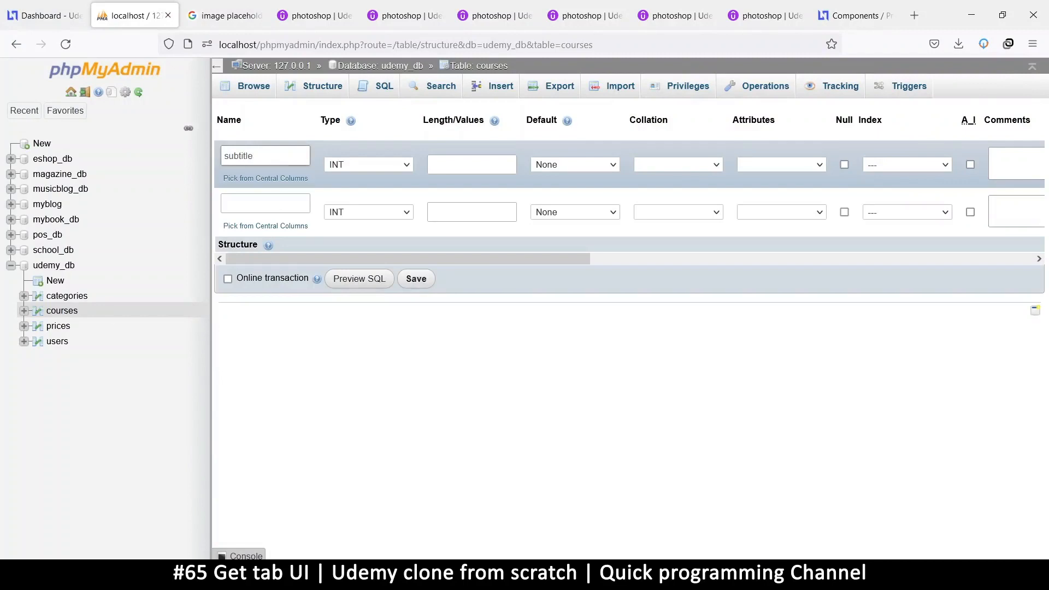
left_click(367, 164)
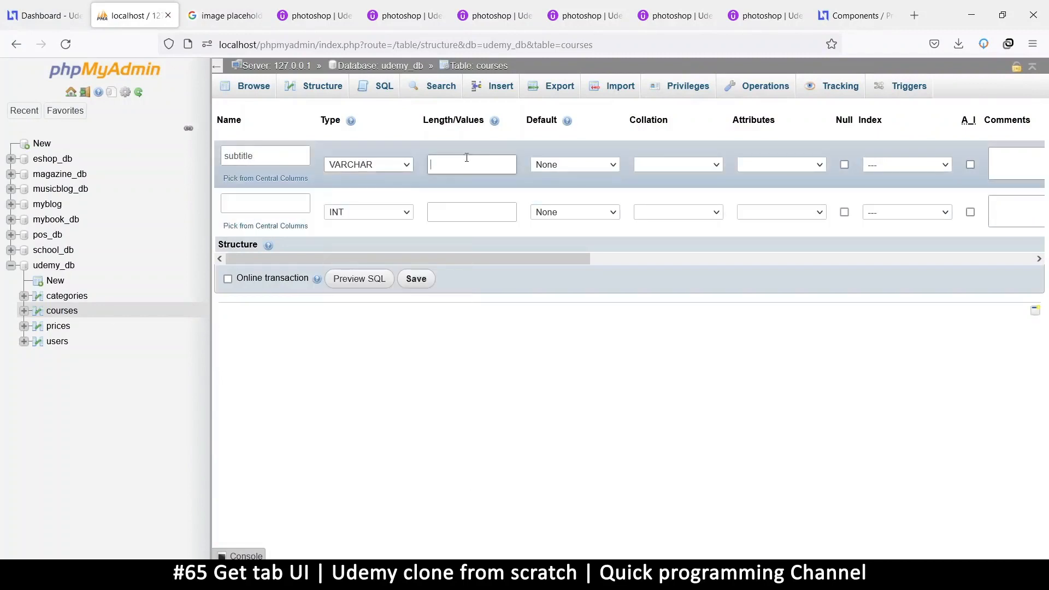
type("100")
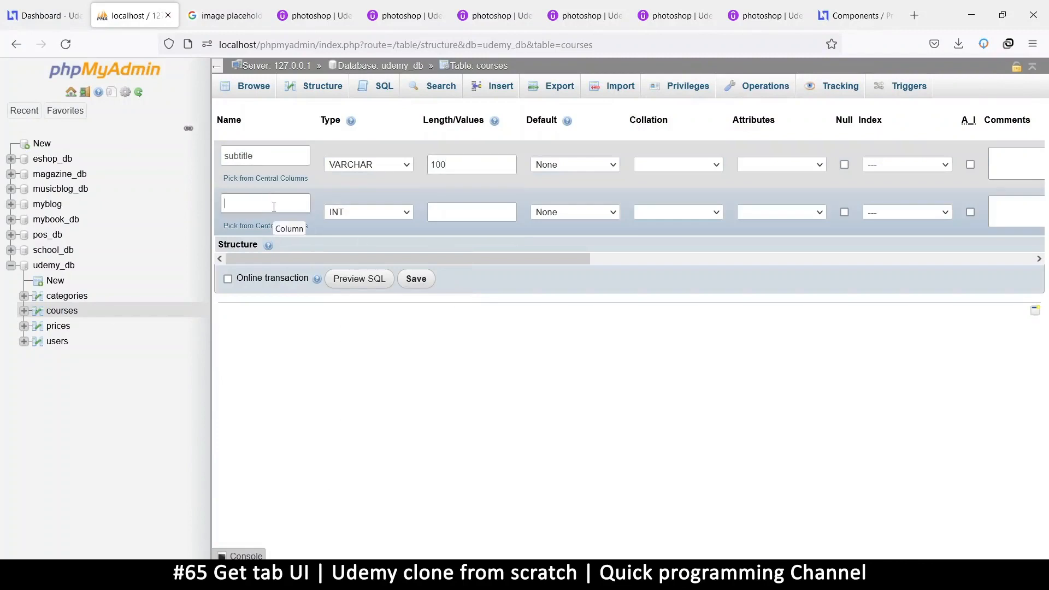
type("currency_id")
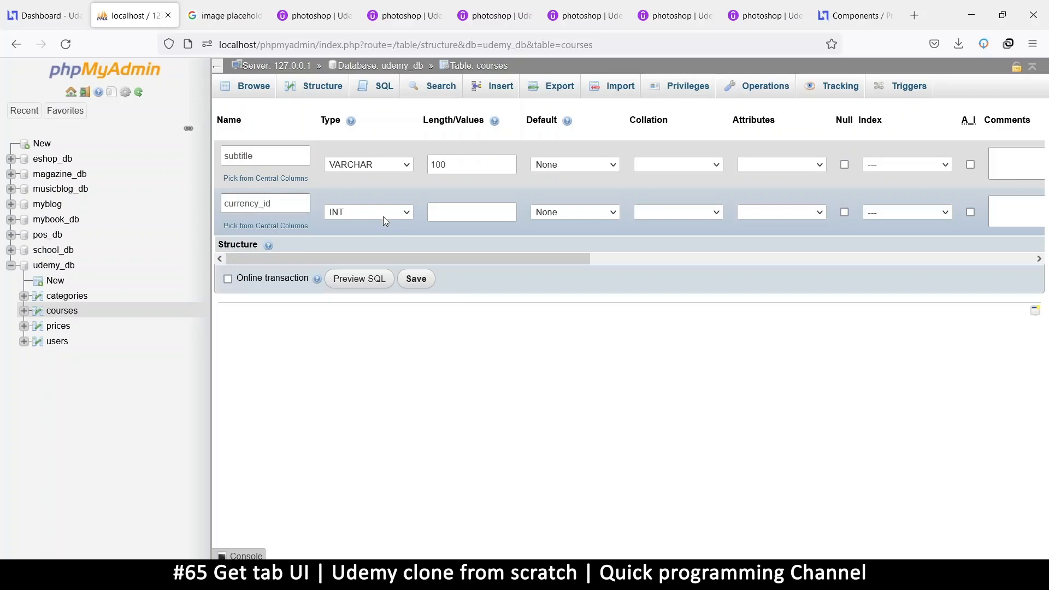
Finish currency_id, allow NULL on both columns and try a default value for currency_id.
left_click(264, 203)
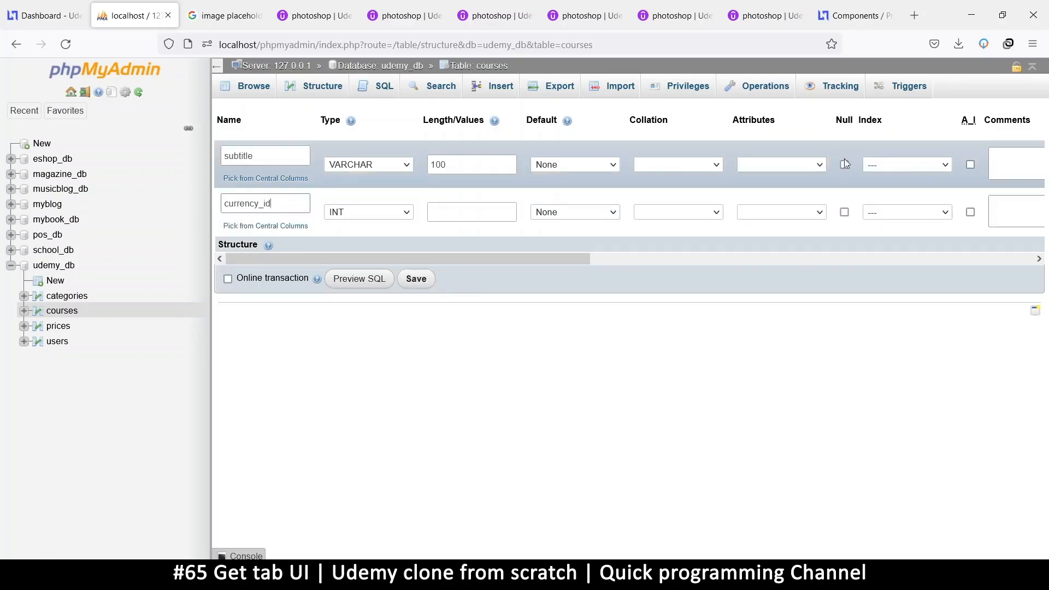
left_click(843, 212)
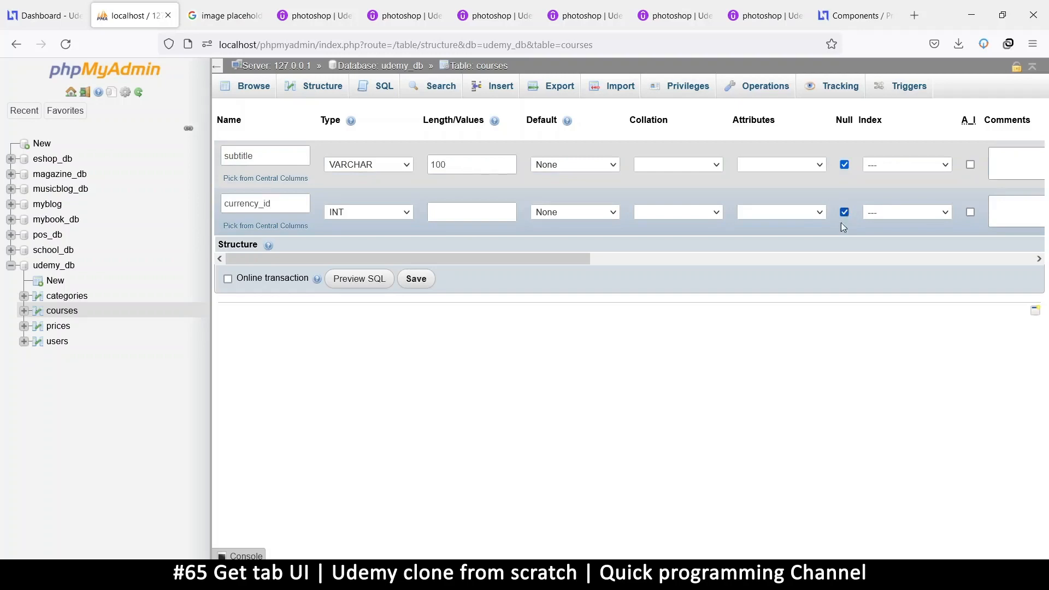
left_click(264, 204)
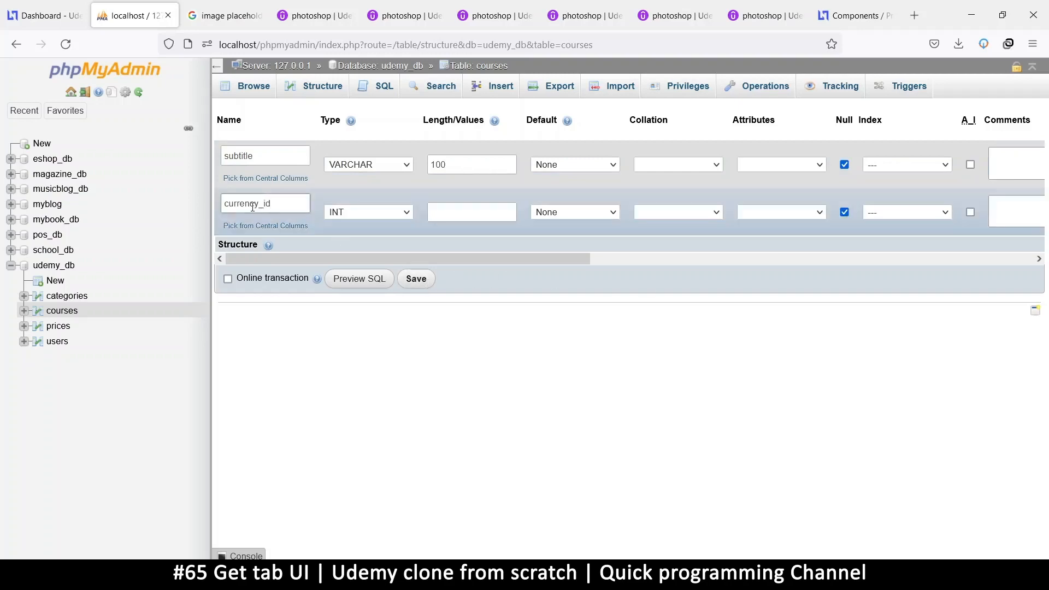
left_click(574, 211)
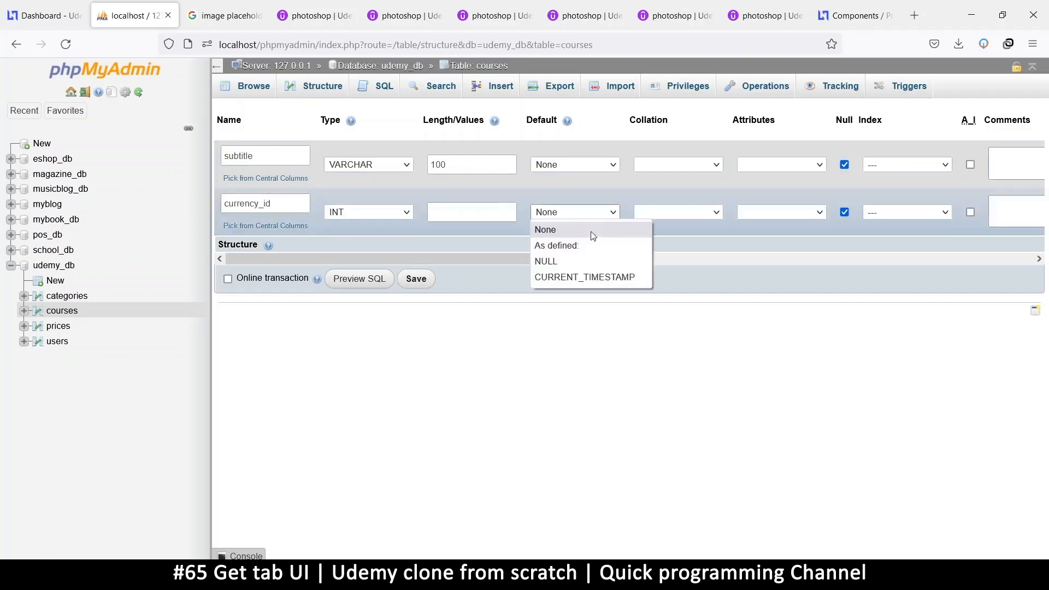
left_click(556, 245)
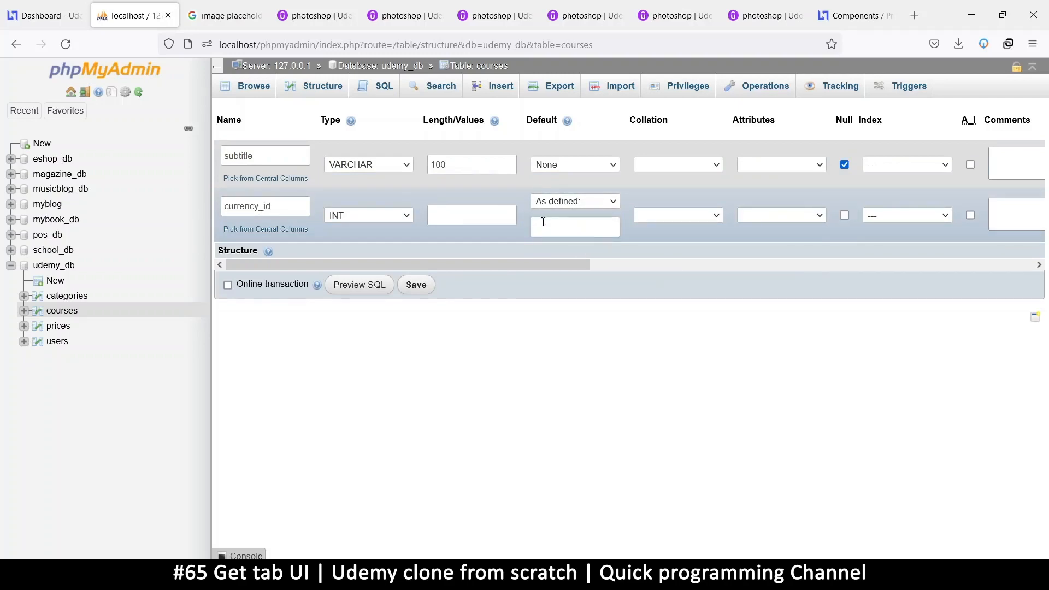
type("1")
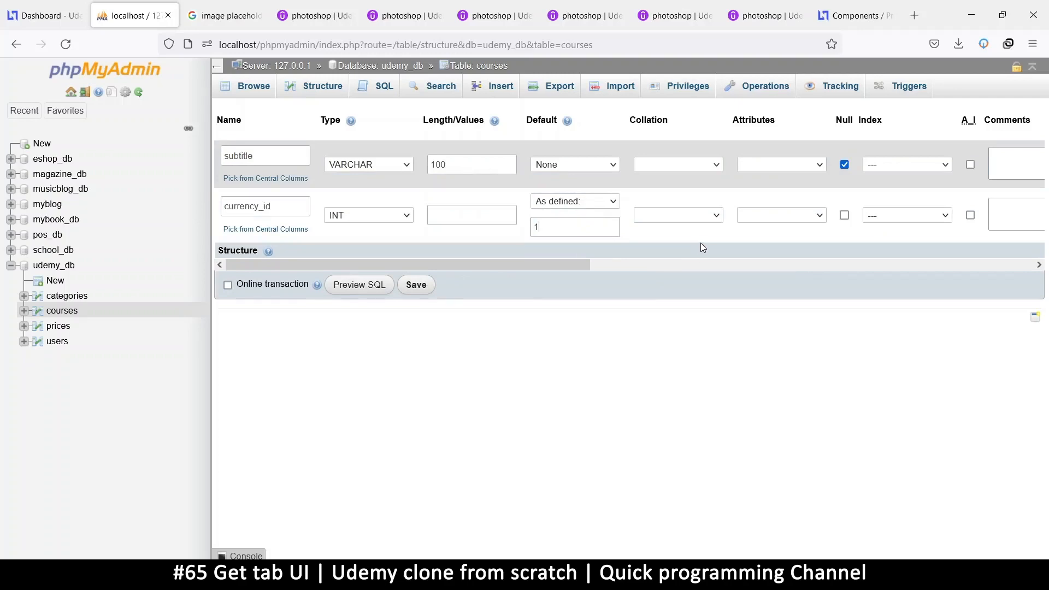
type("0")
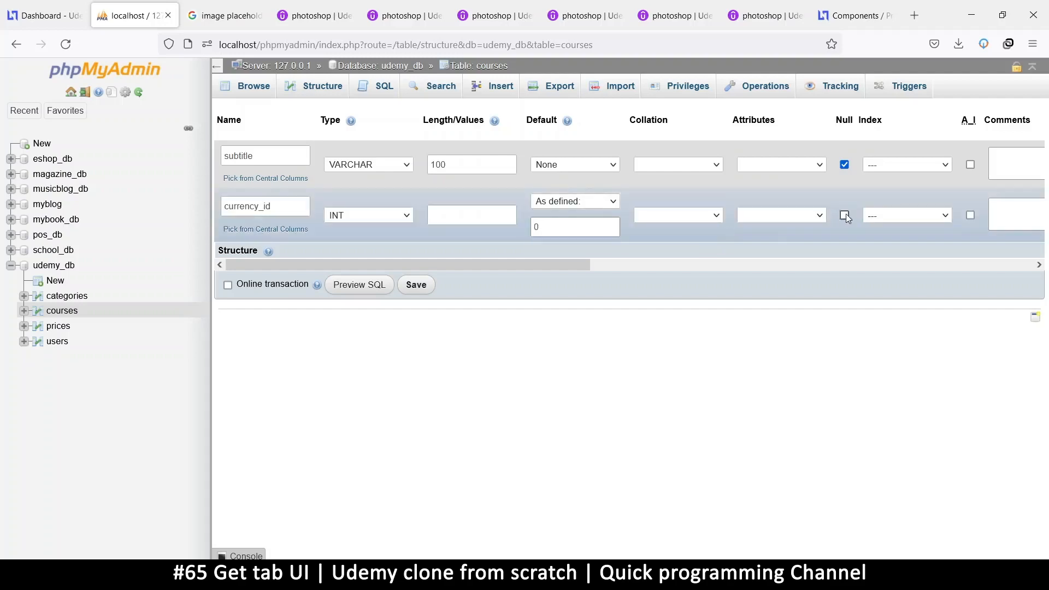
Keep currency_id nullable with Default None and save the two new columns.
left_click(844, 216)
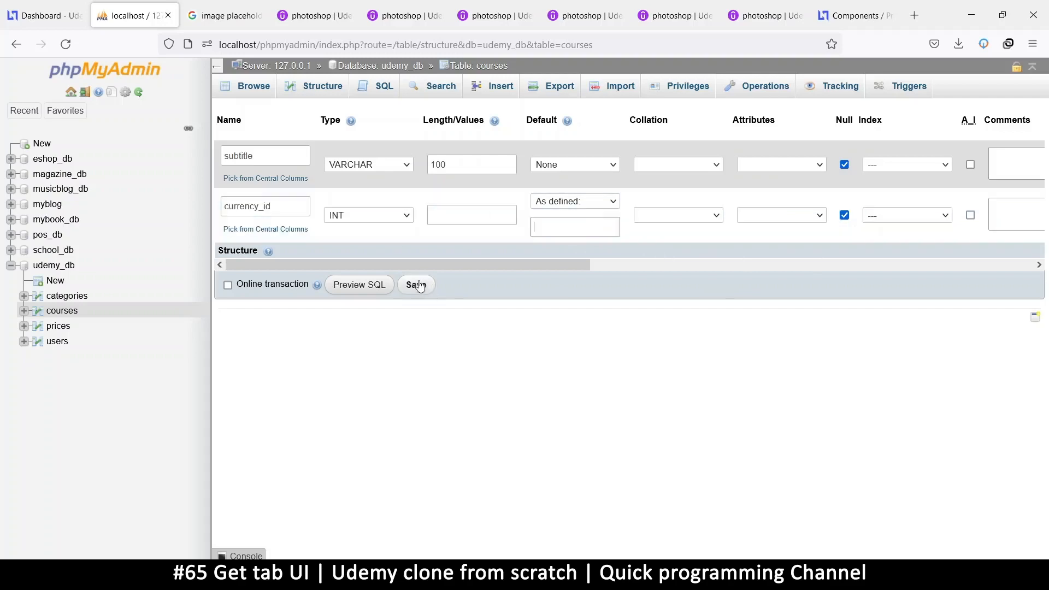
left_click(415, 284)
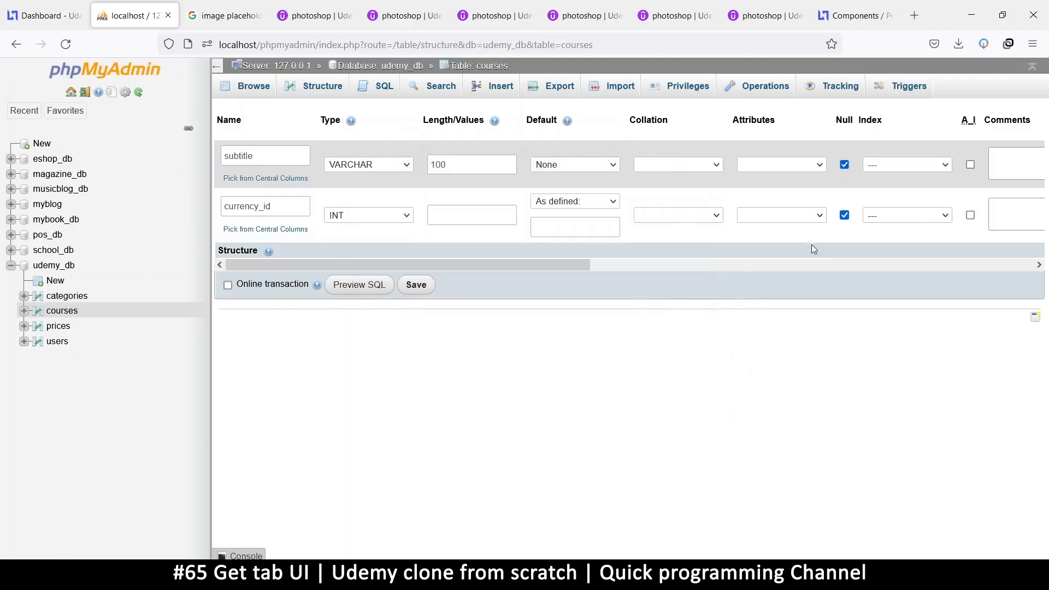
left_click(573, 201)
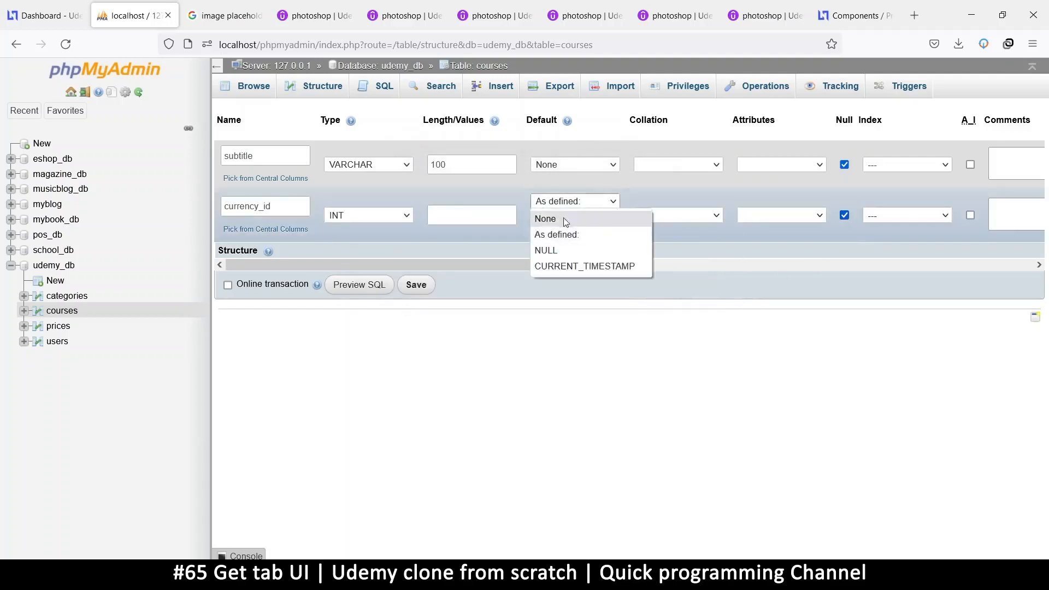
left_click(321, 85)
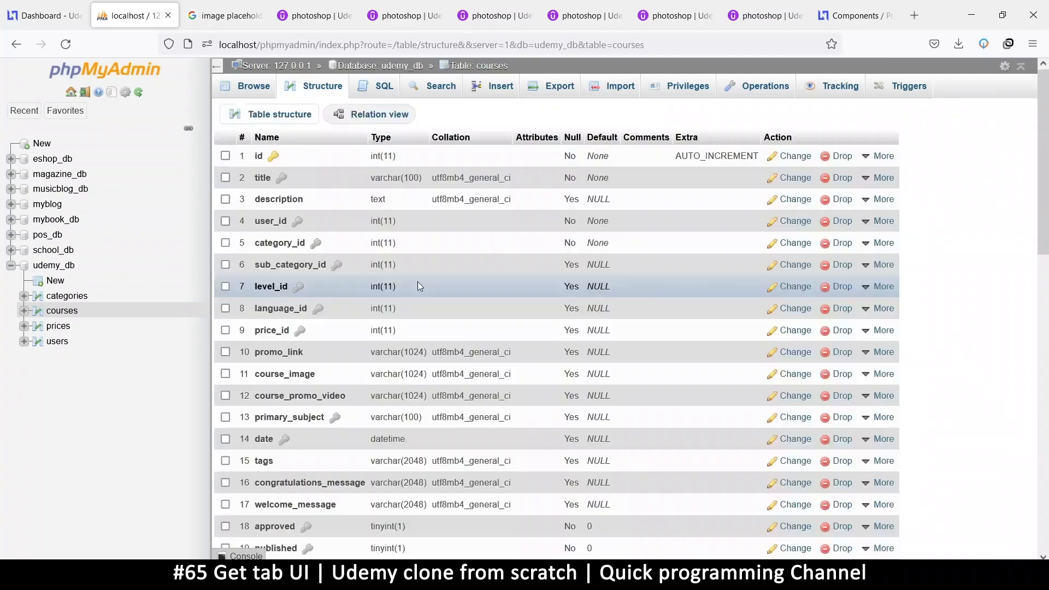
scroll("down", 3)
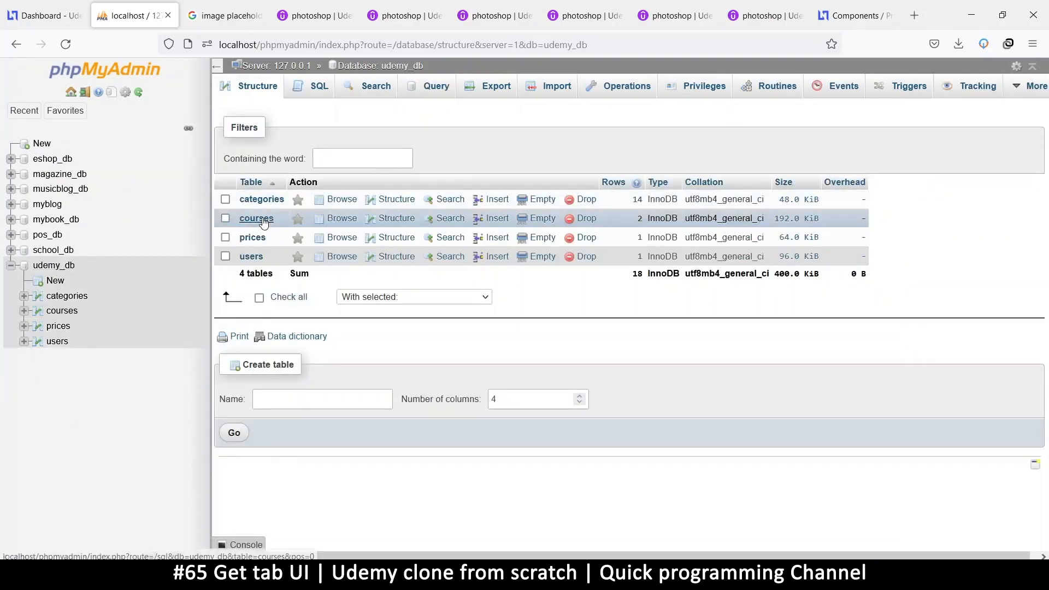
Show the courses CREATE TABLE query and select the full statement for copying.
left_click(225, 218)
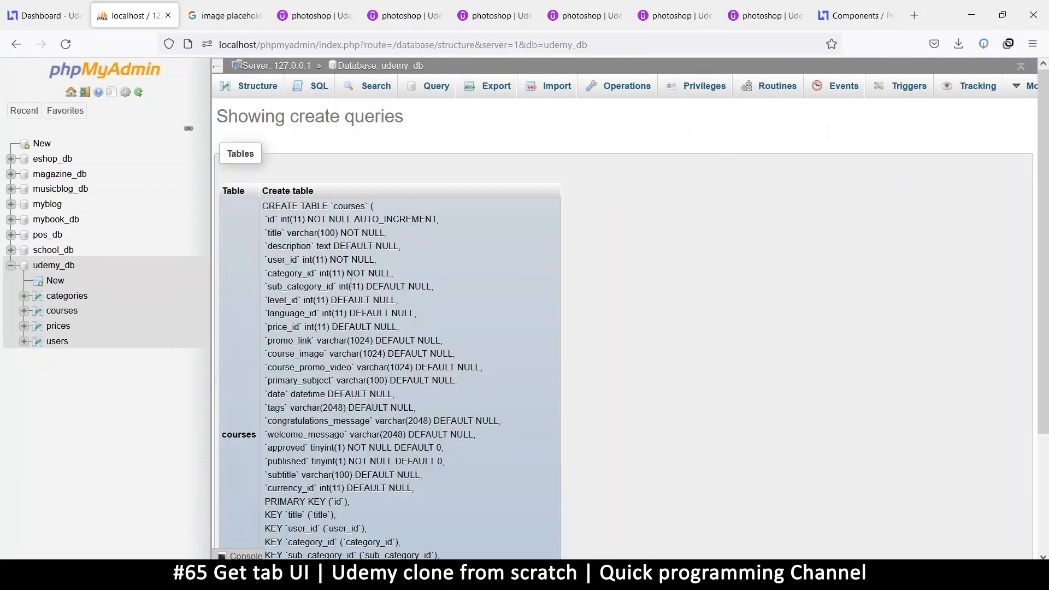
left_click_drag(263, 207, 444, 353)
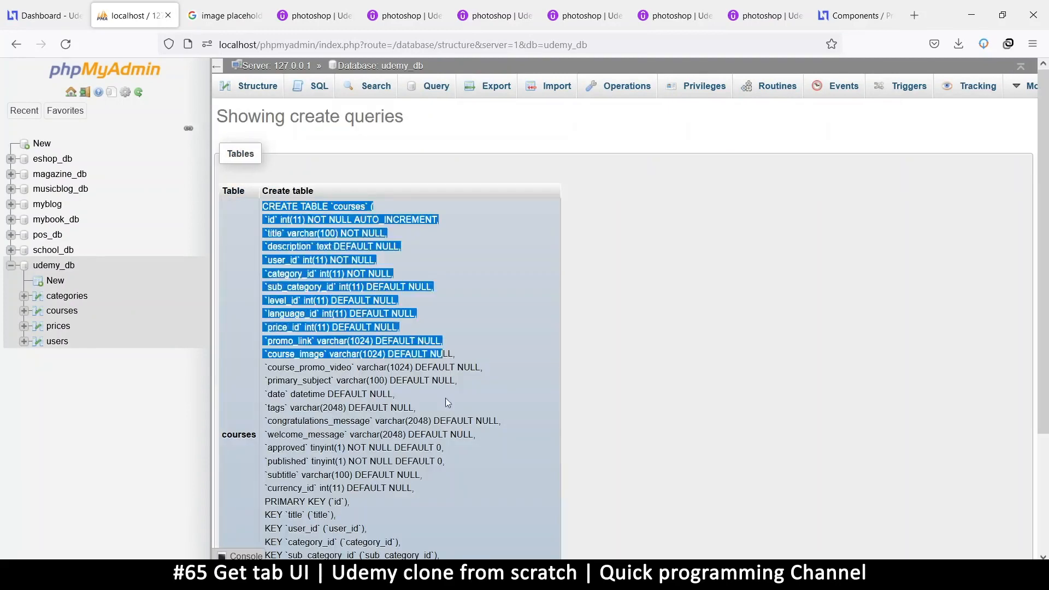
scroll("down", 3)
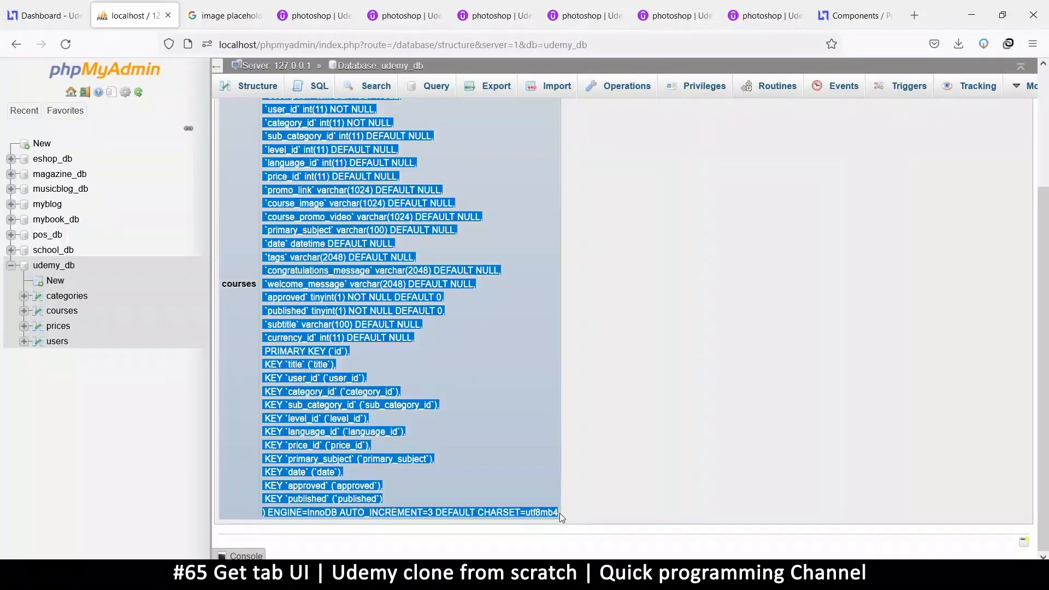
left_click(257, 85)
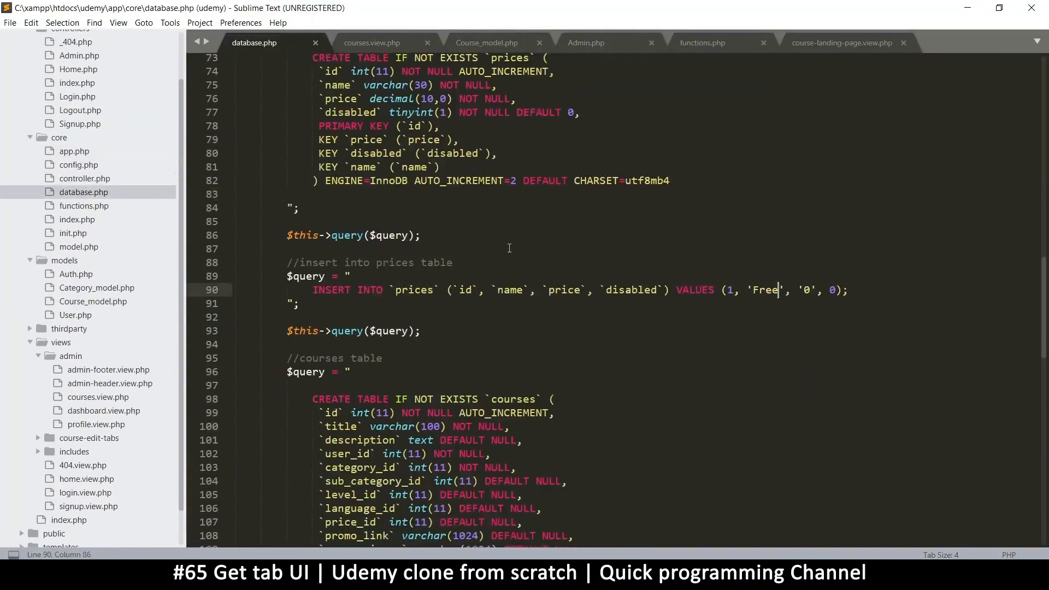
Paste the copied courses CREATE TABLE query over the old one in database.php and indent it.
scroll("down", 3)
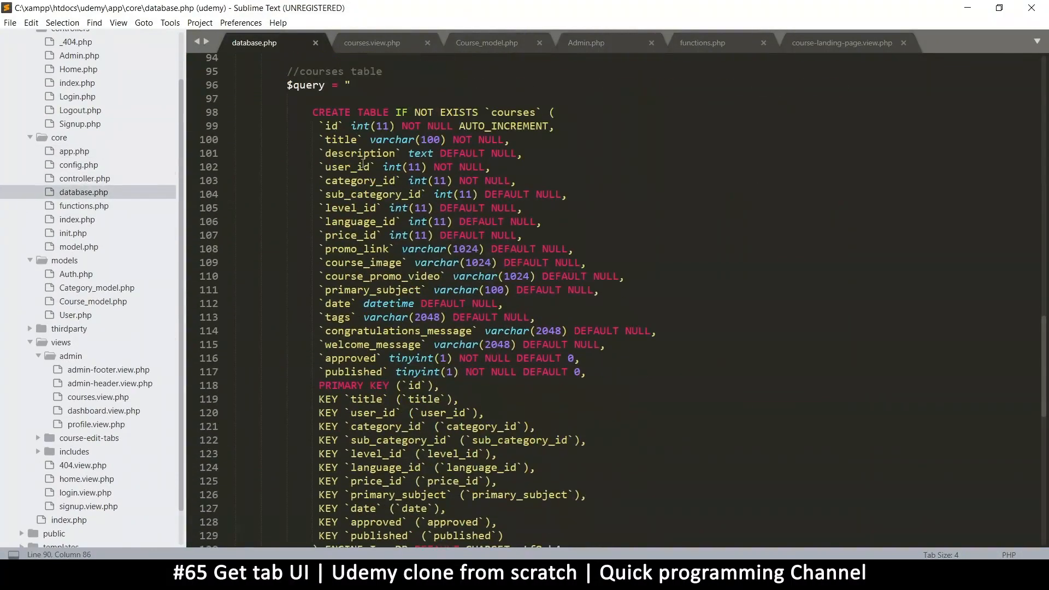
left_click_drag(311, 112, 528, 194)
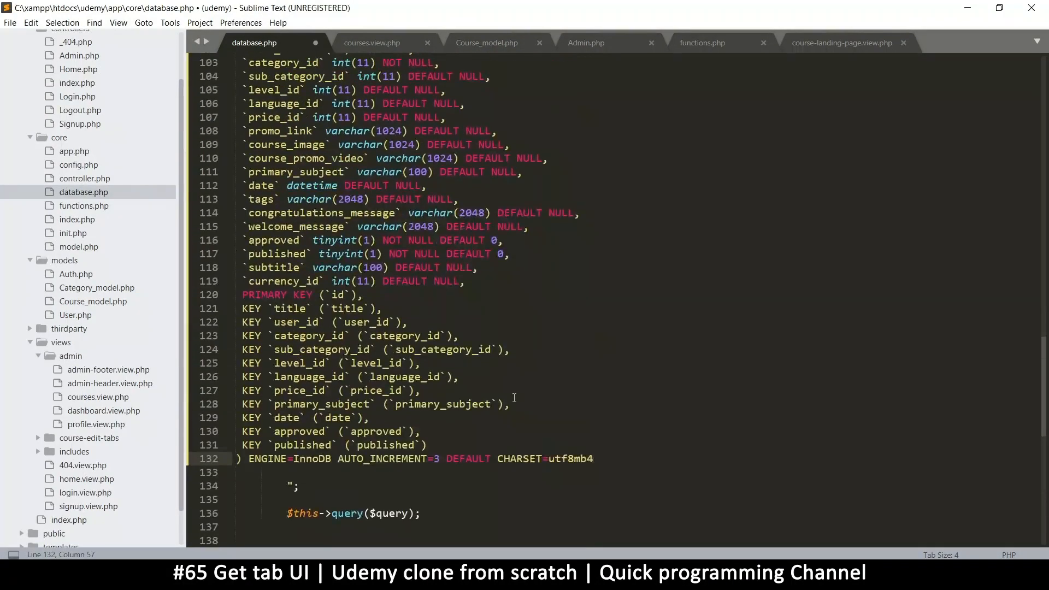
scroll("down", 3)
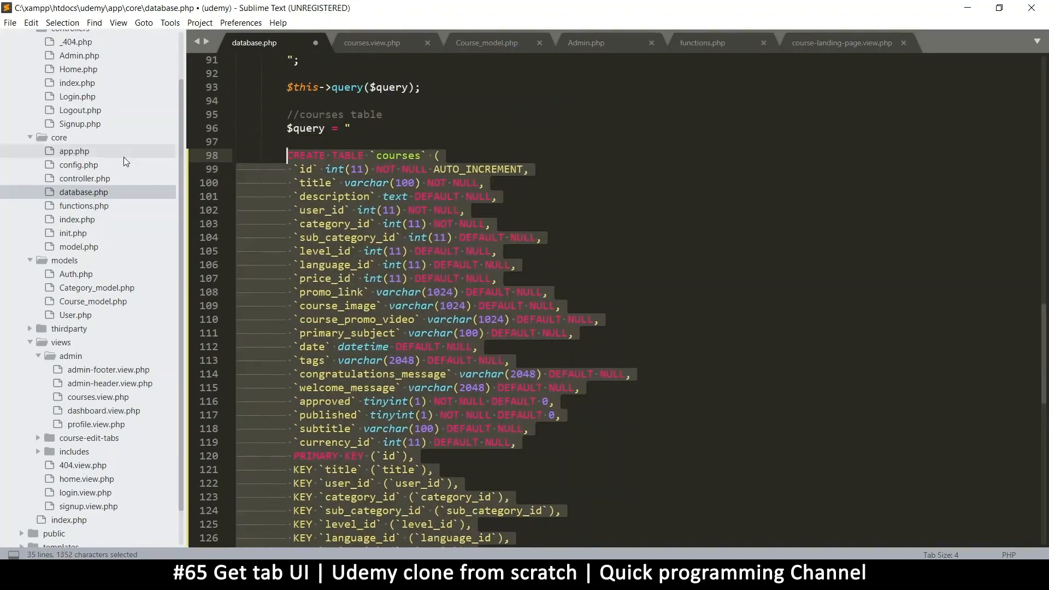
key("ctrl+s")
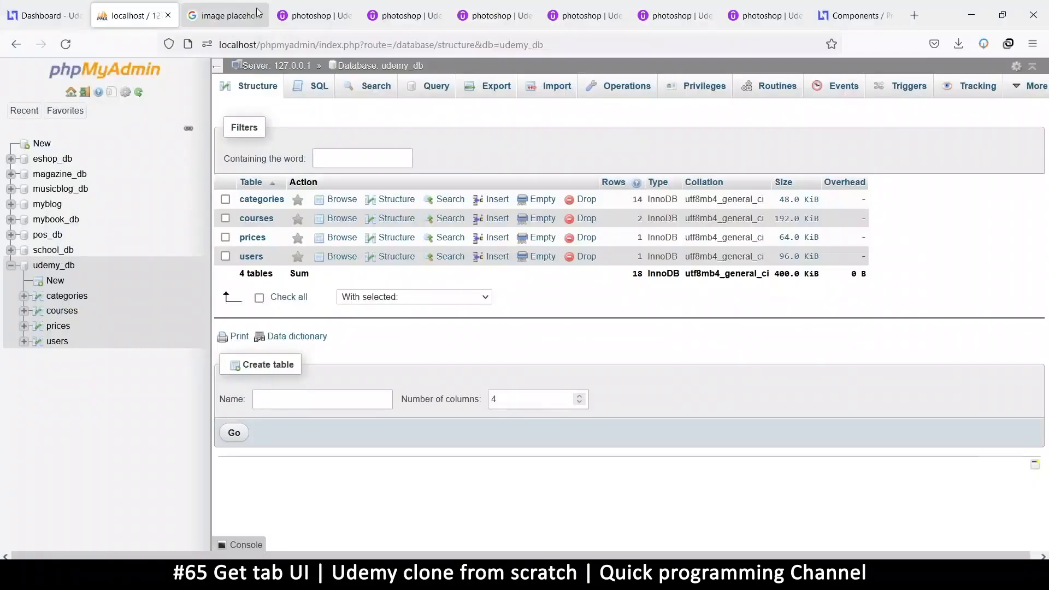
mouse_move(425, 167)
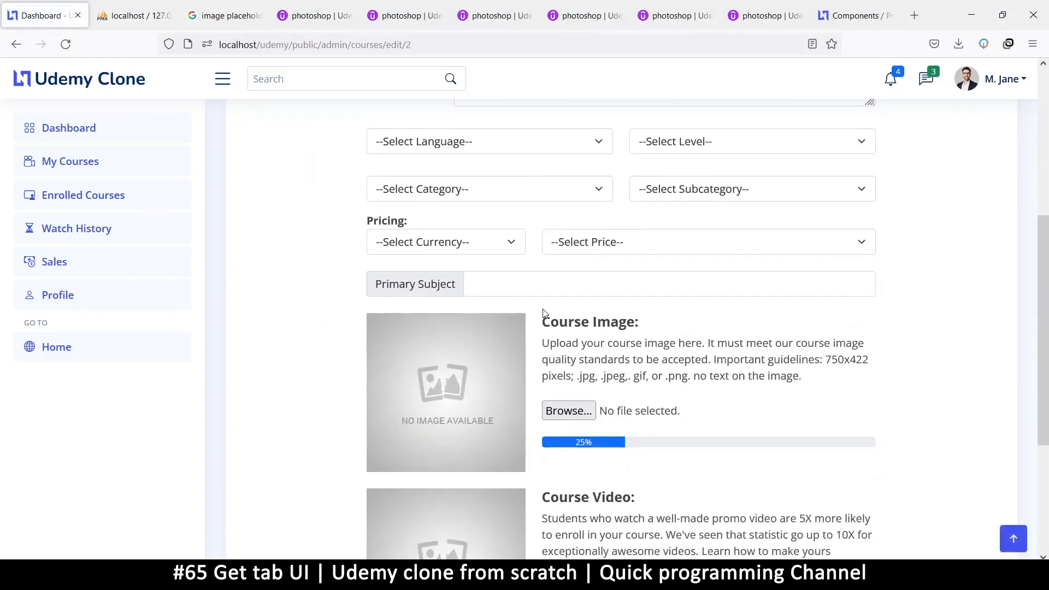
Scroll to the Course Landing page form and enter test title sfvfsv in Course Title.
scroll("up", 3)
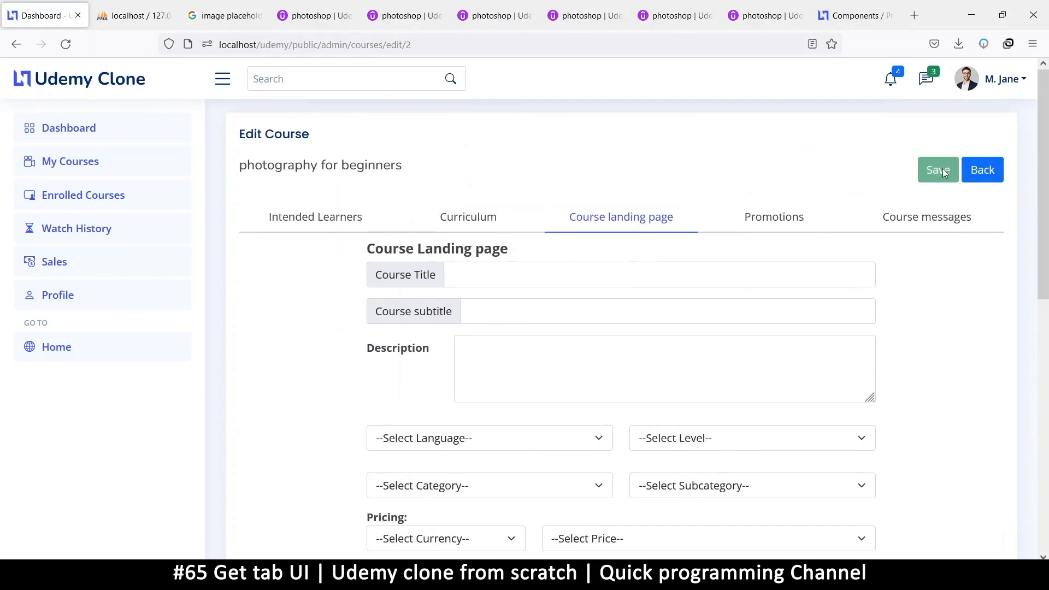
left_click(659, 275)
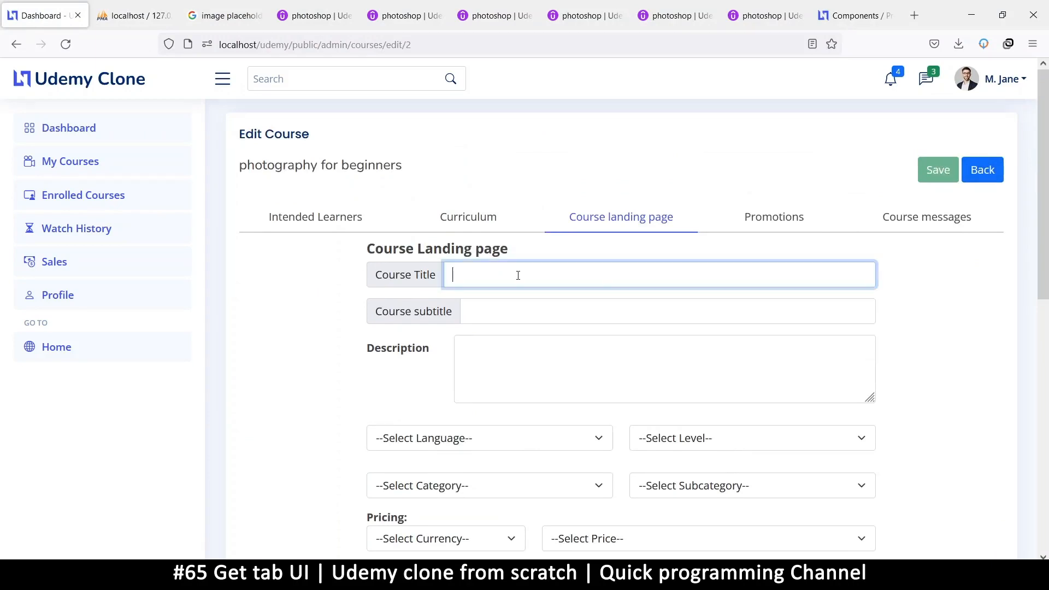
mouse_move(851, 253)
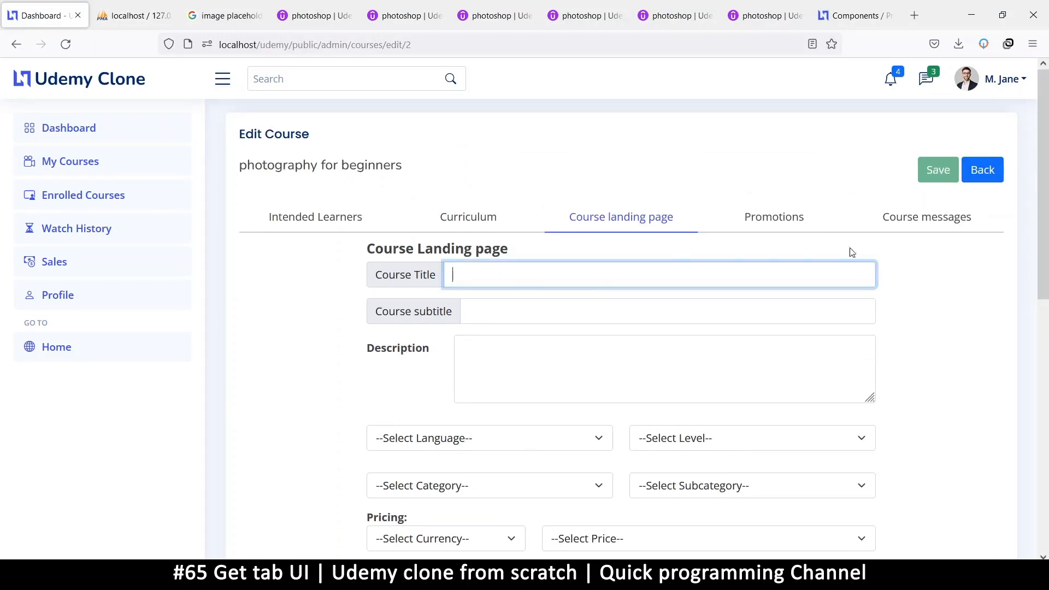
type("sfvfsv")
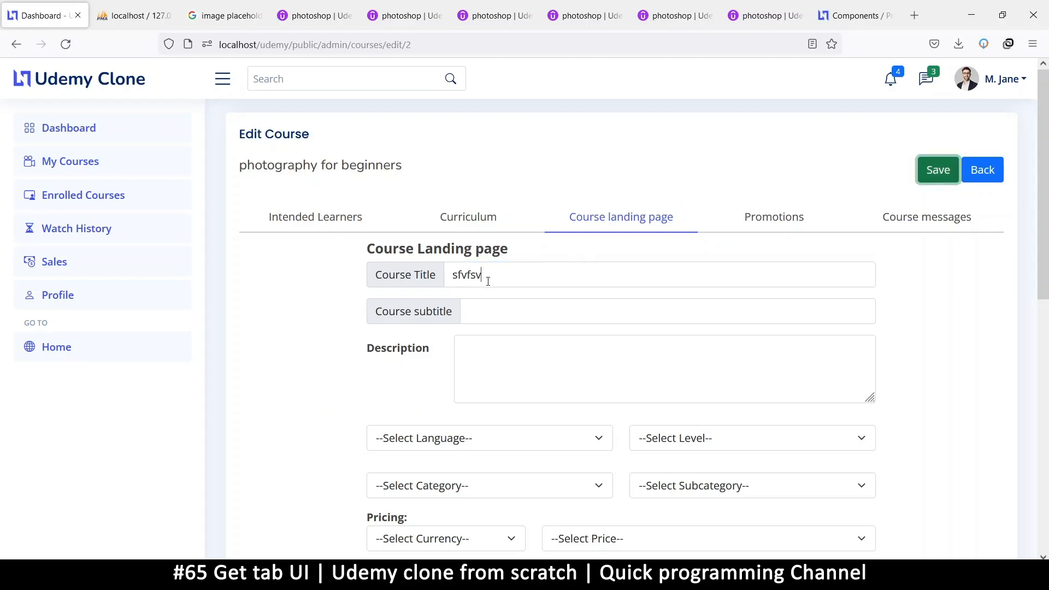
scroll("down", 3)
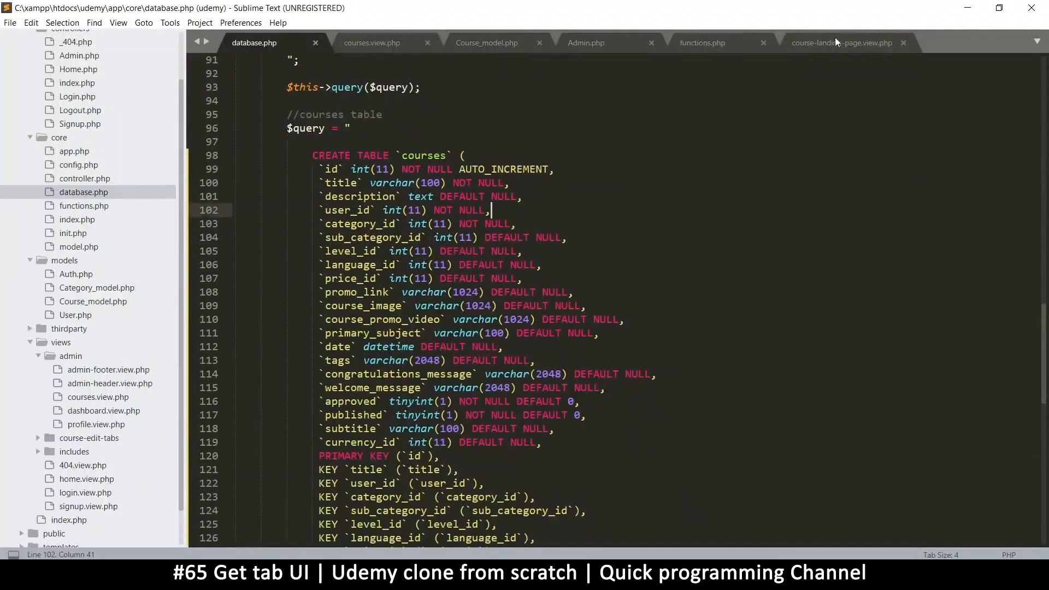
Add autofocus to the Course Title input in course-landing-page.view.php and return to the browser.
left_click(842, 42)
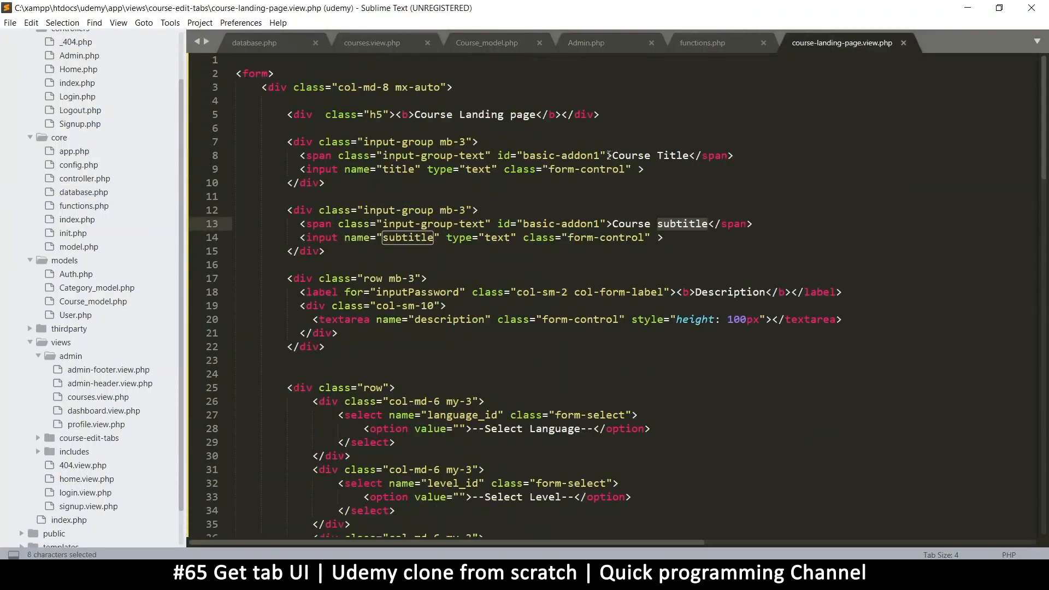
left_click(636, 168)
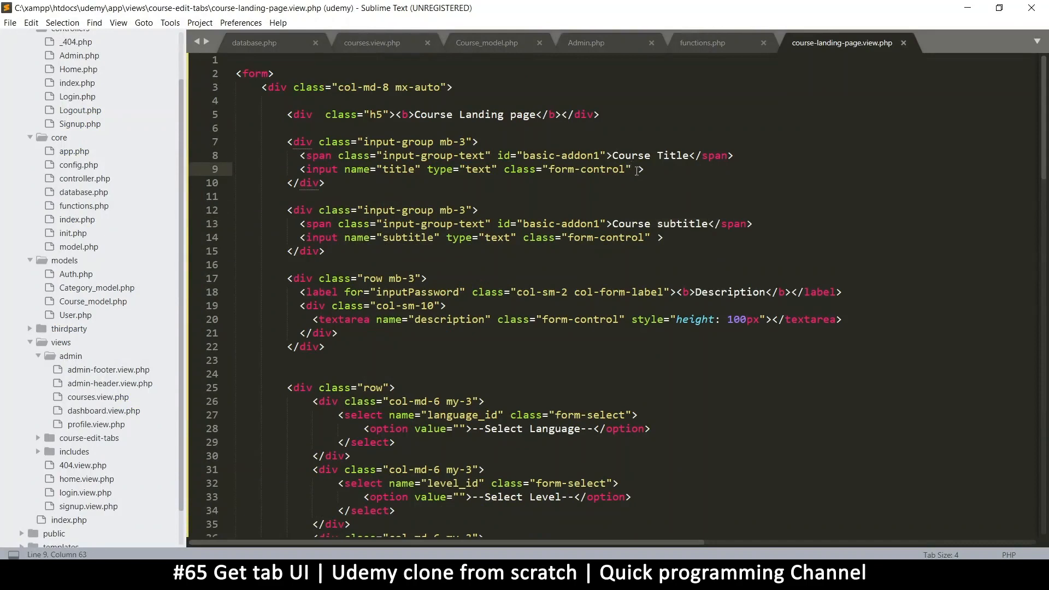
type("autofocus=\"")
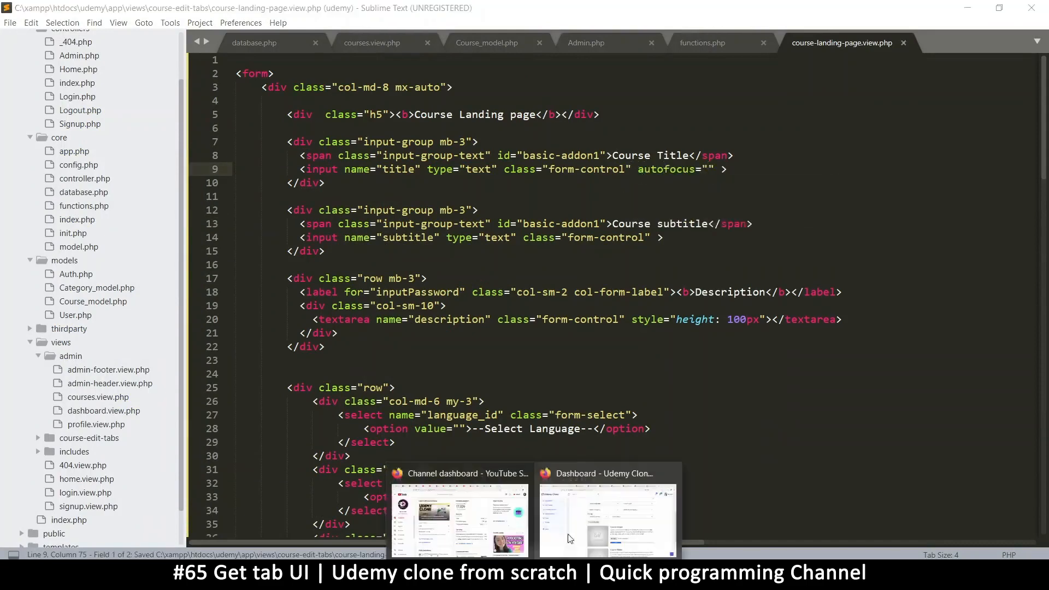
left_click(607, 518)
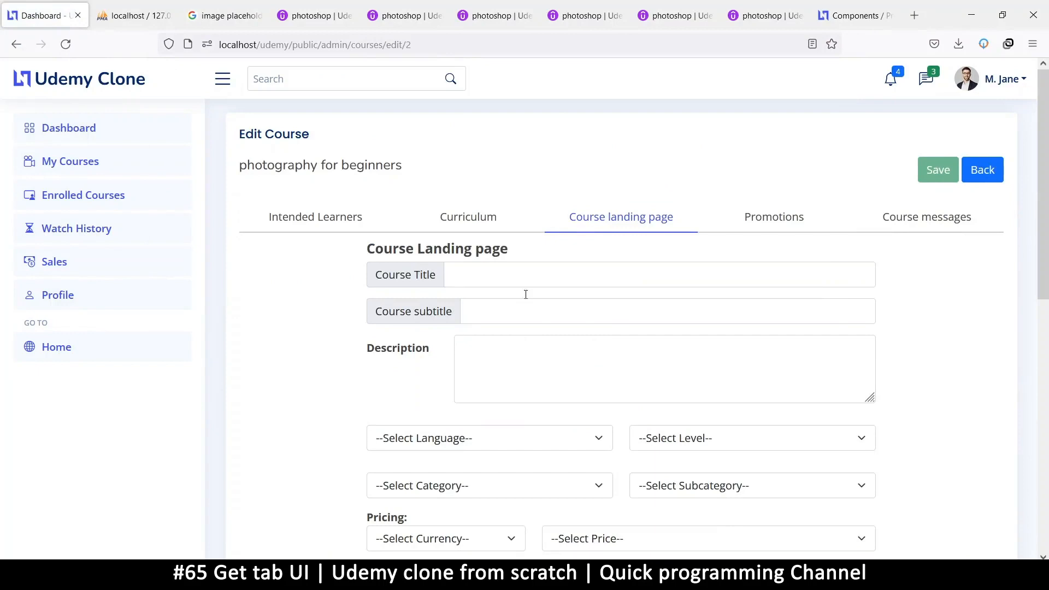
mouse_move(487, 276)
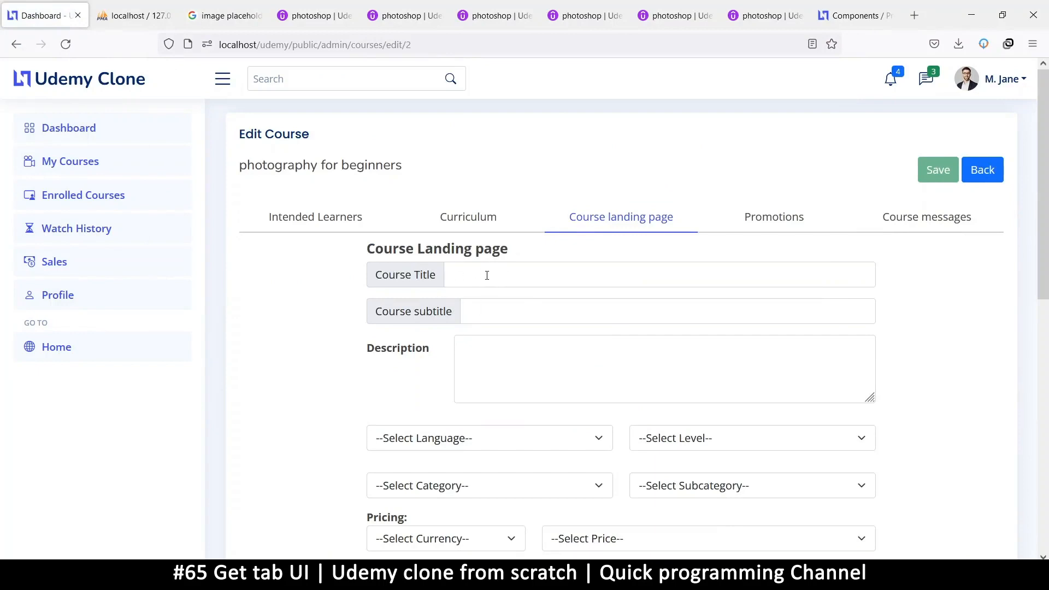
scroll("down", 3)
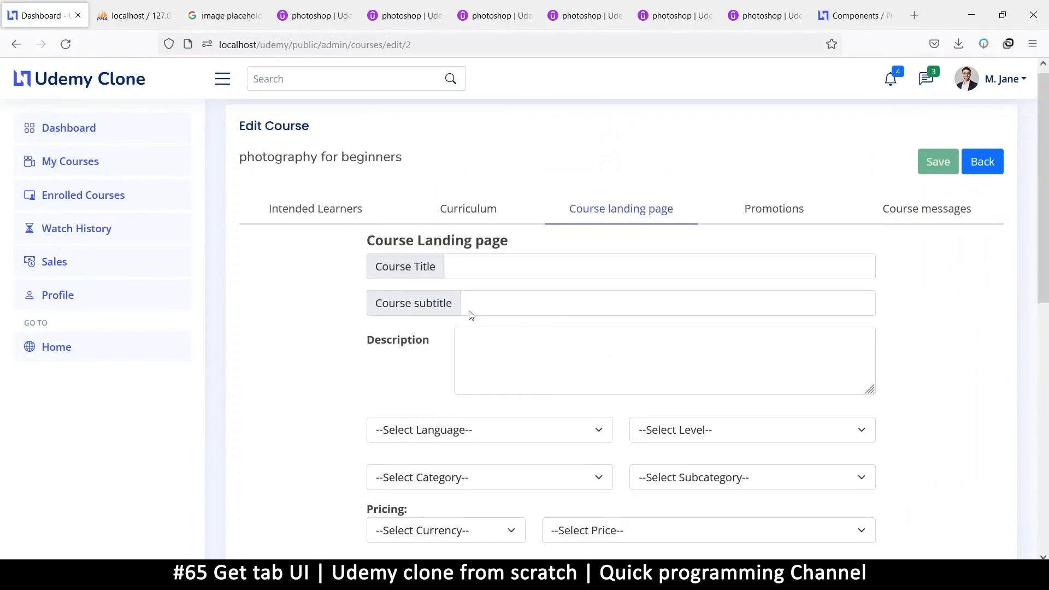
left_click(489, 429)
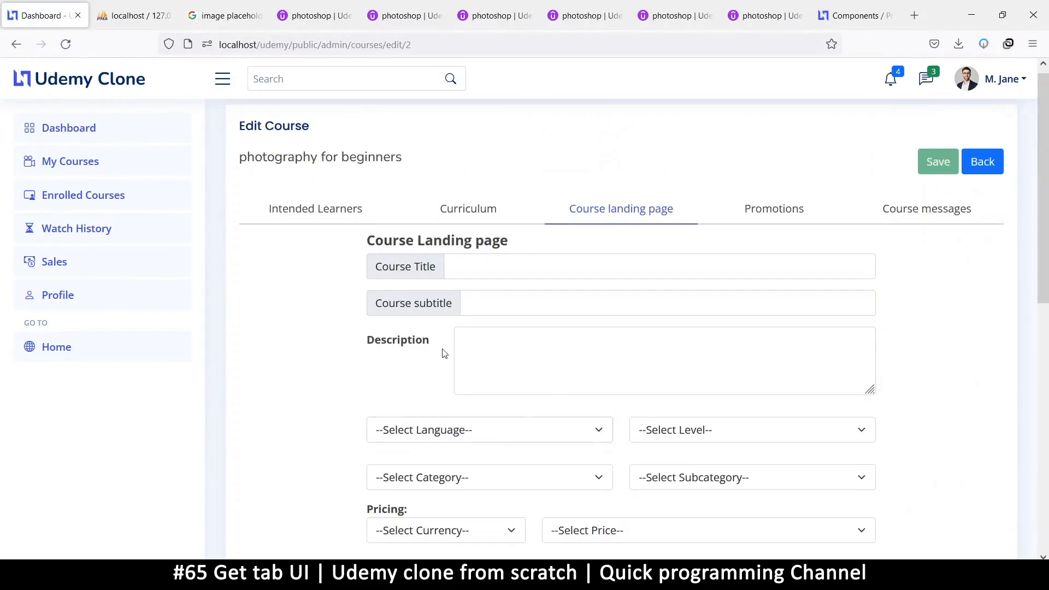
scroll("down", 3)
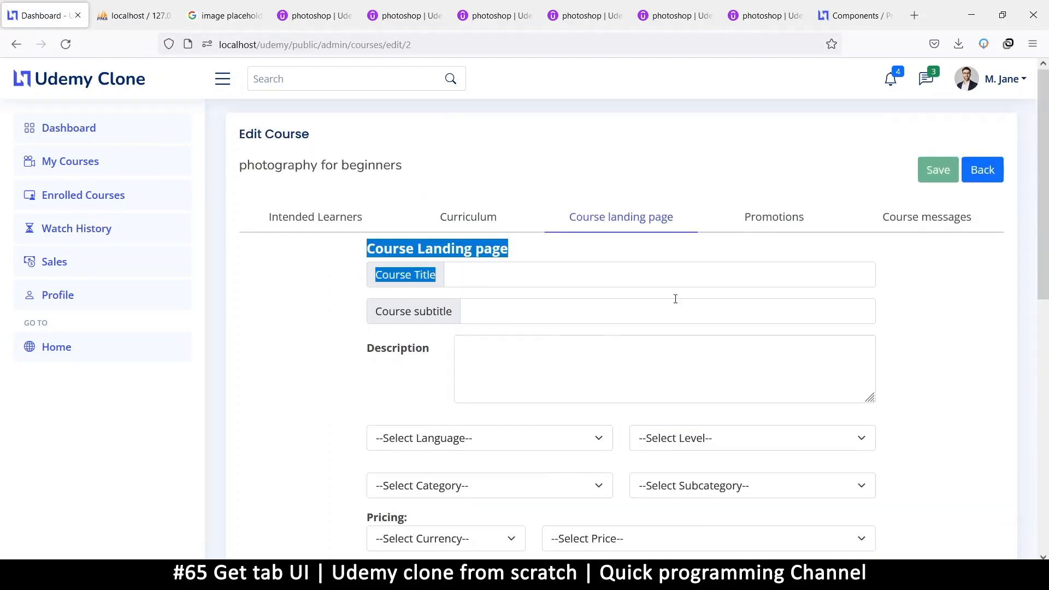
scroll("down", 3)
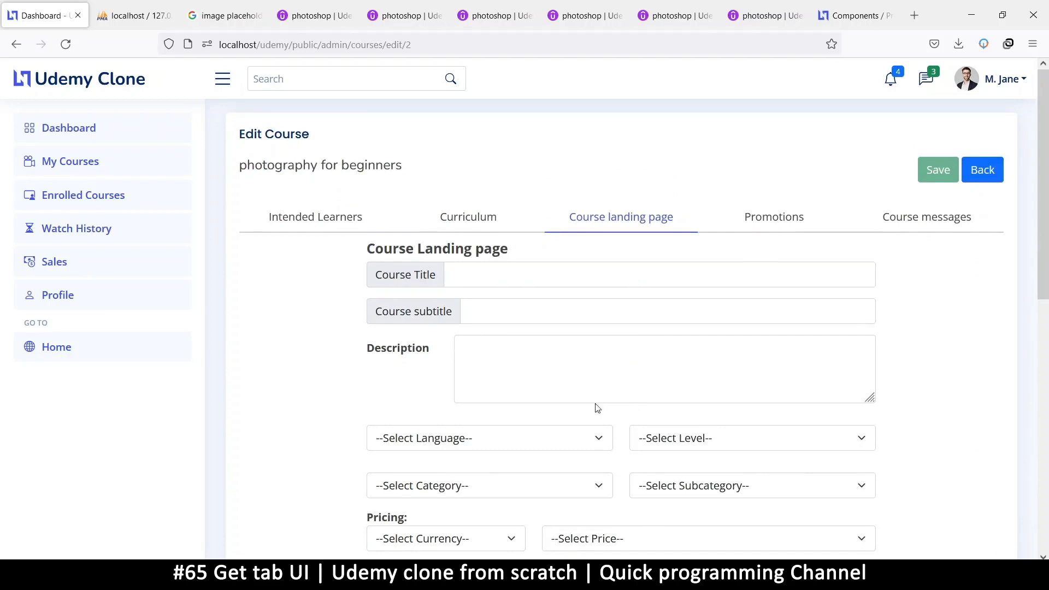
scroll("down", 3)
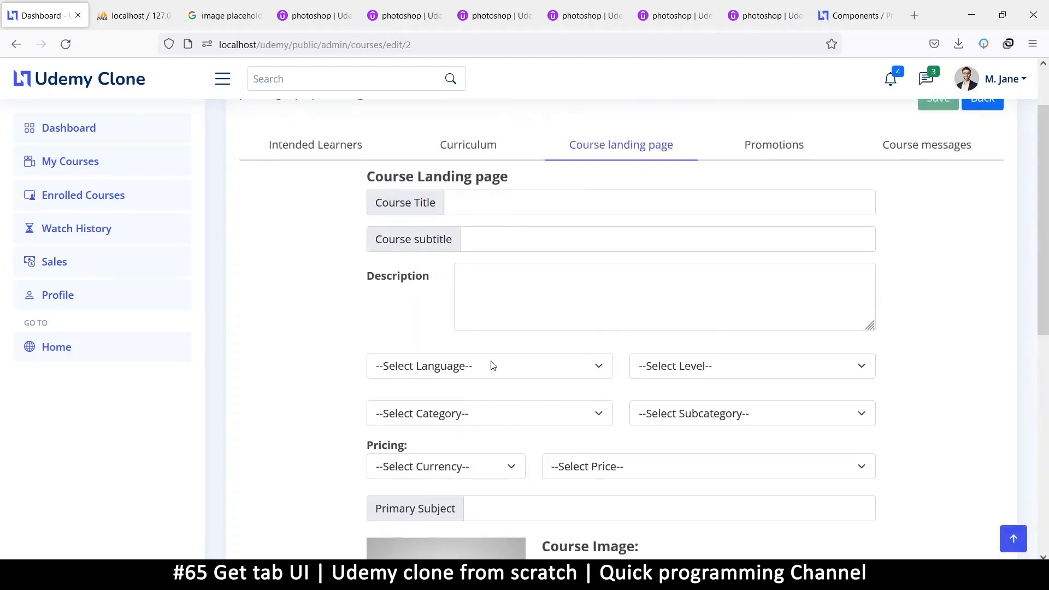
left_click(489, 364)
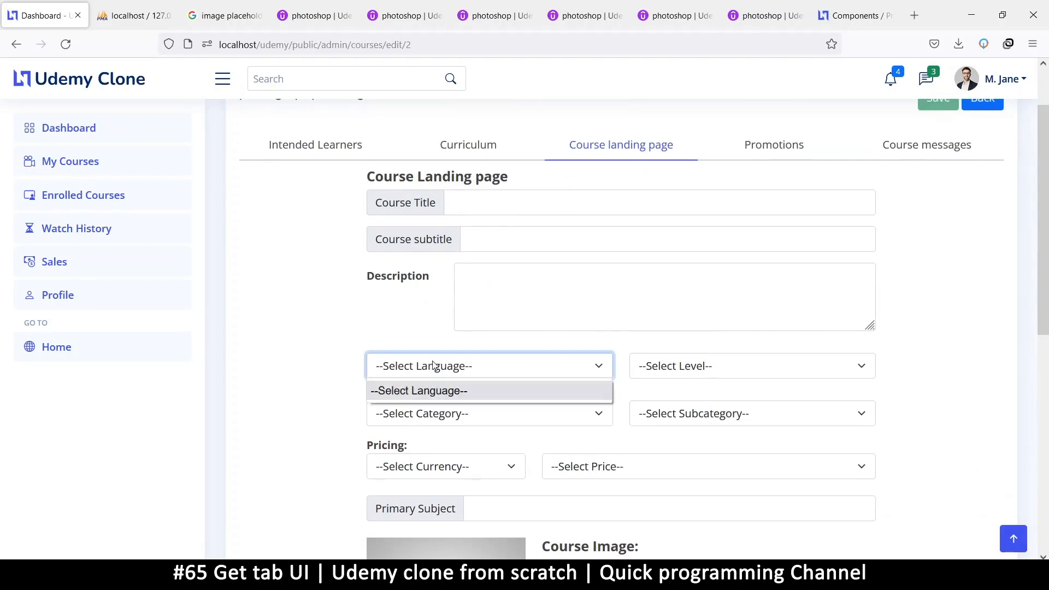
left_click(490, 413)
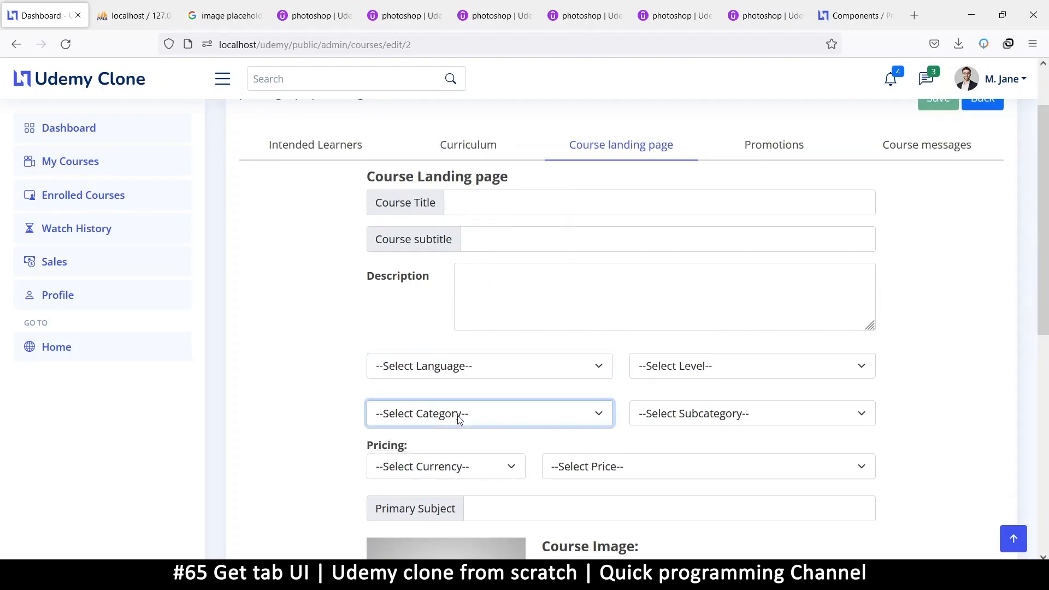
left_click(749, 413)
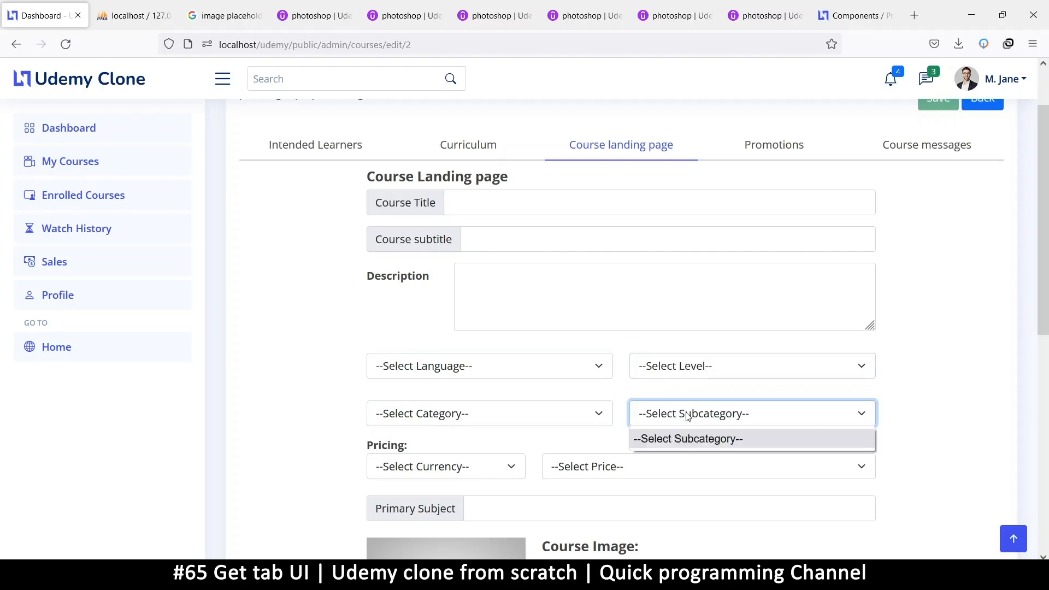
left_click(489, 413)
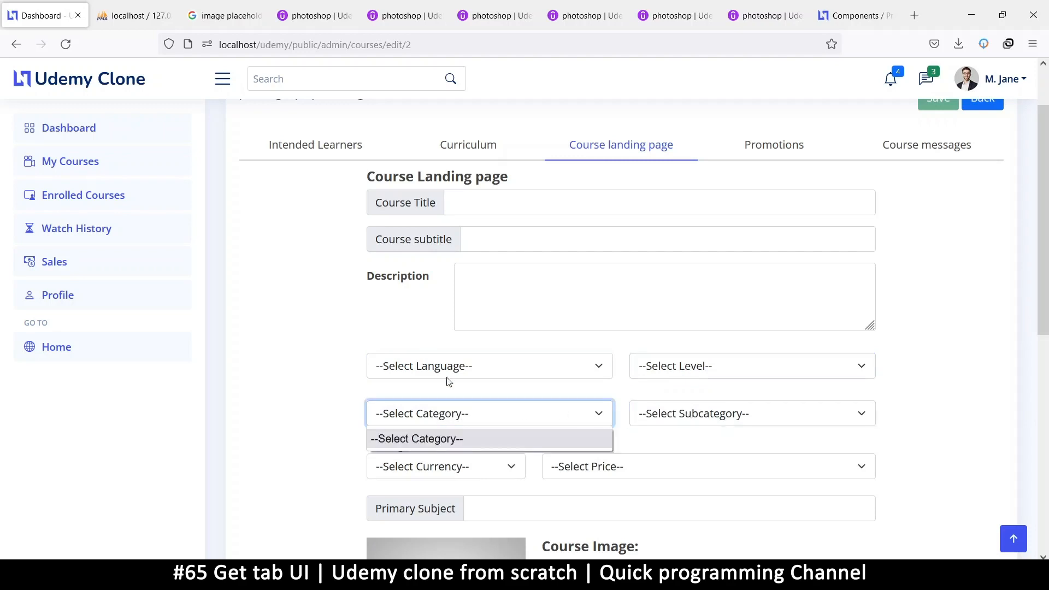
left_click(749, 413)
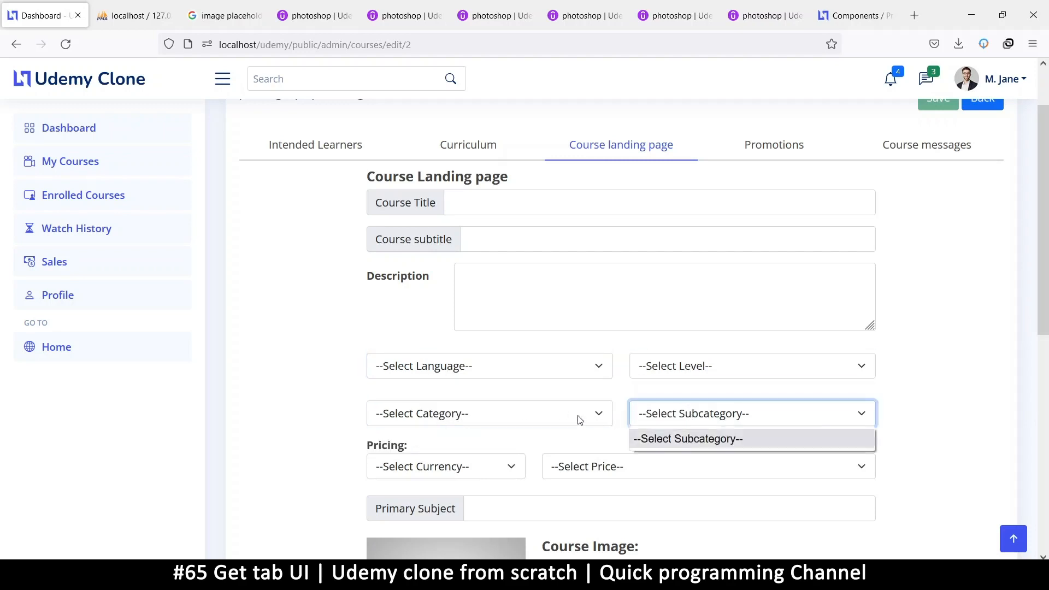
left_click(536, 477)
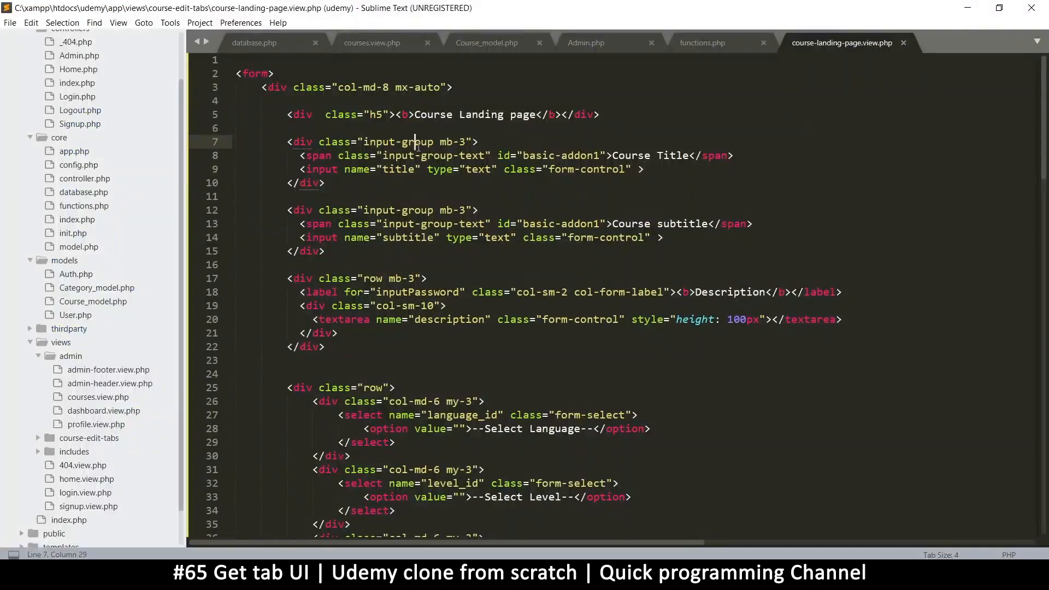
Save the view and locate the send_data call in the set_tab code of courses.view.php.
key("ctrl+s")
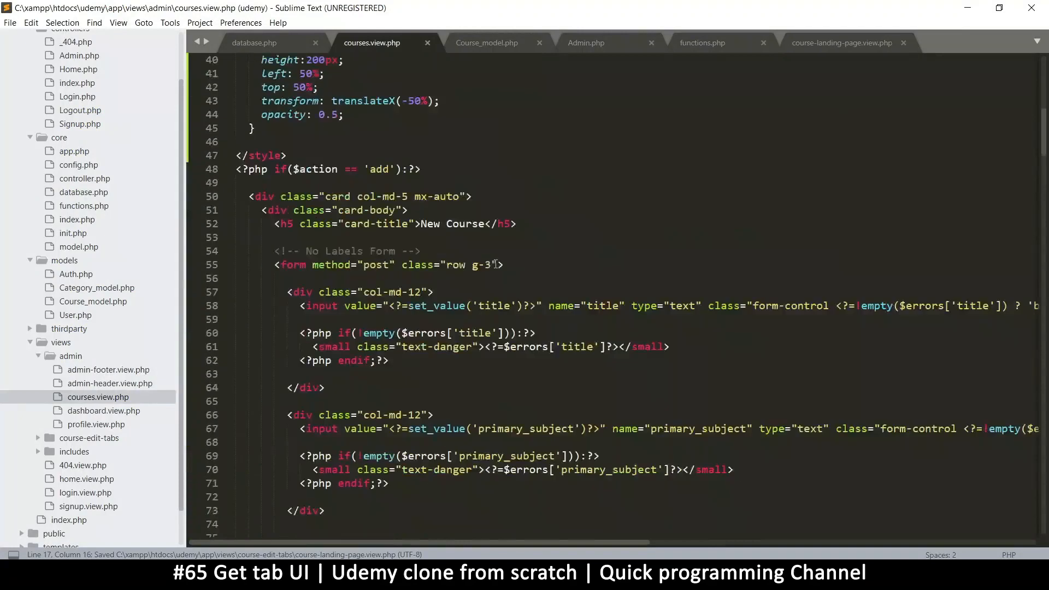
scroll("down", 3)
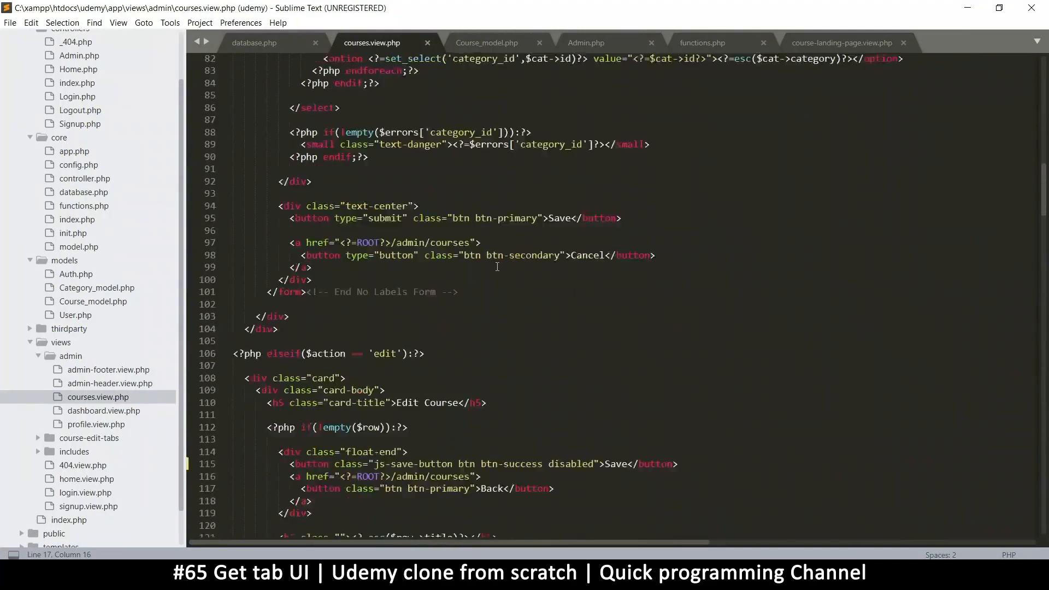
scroll("down", 3)
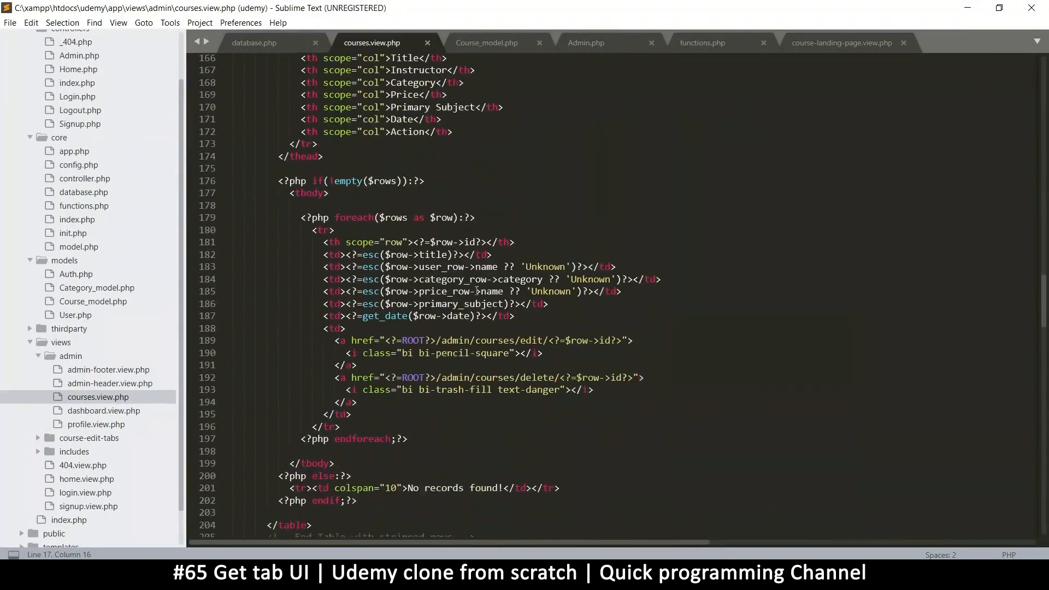
scroll("down", 3)
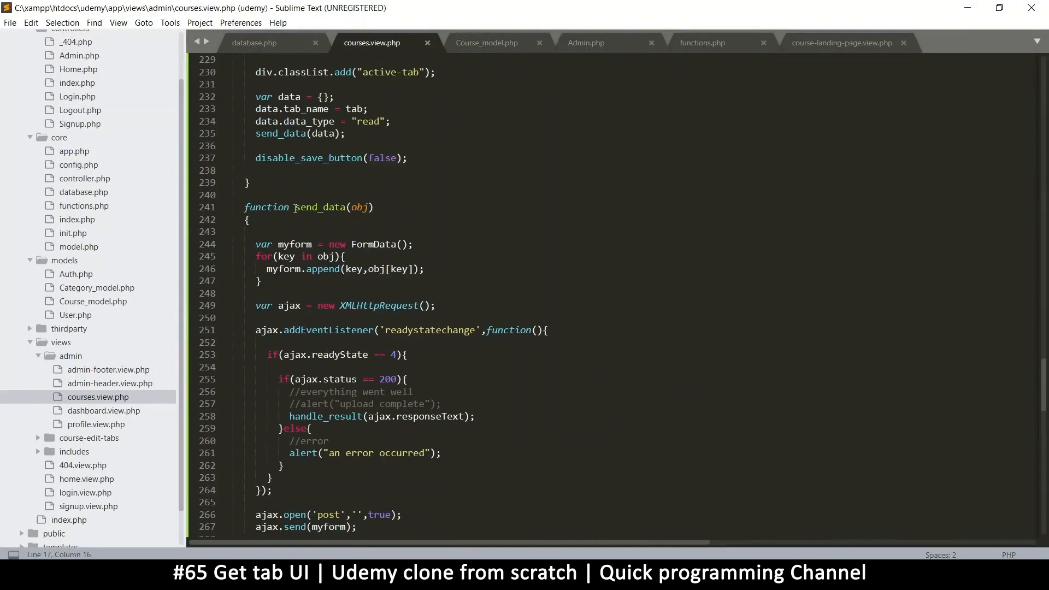
double_click(320, 240)
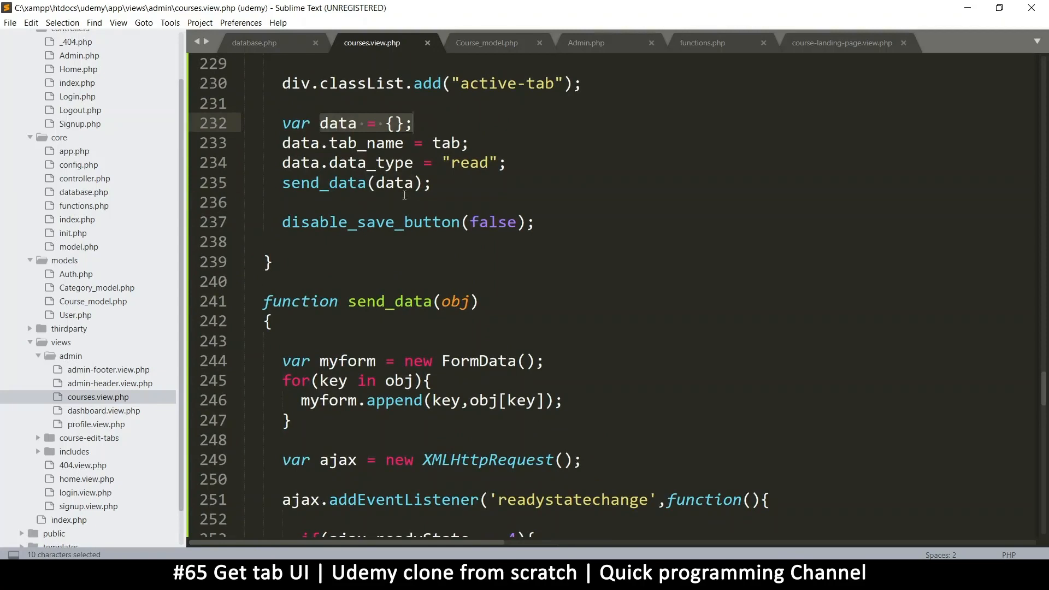
Add a send_data call passing an inline object with tab_name:tab and duplicate that line.
type("send_data(data);")
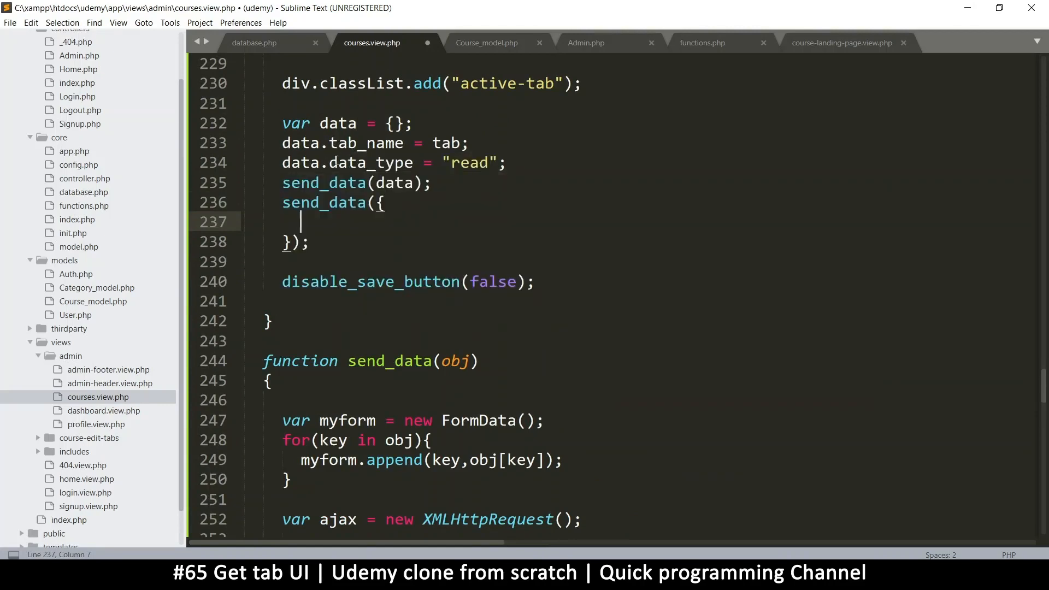
type("tab_name")
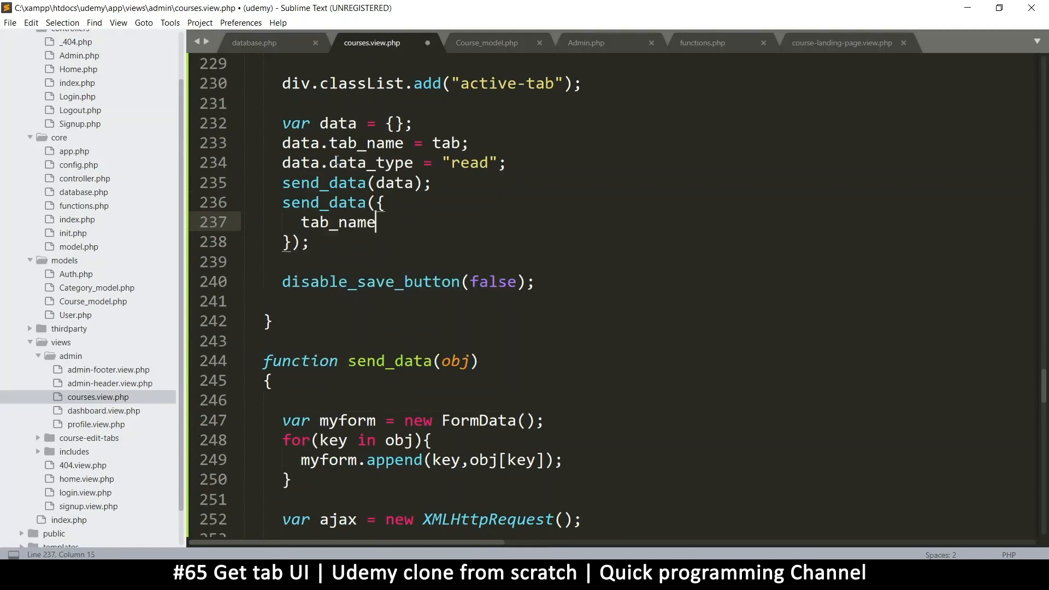
type(":")
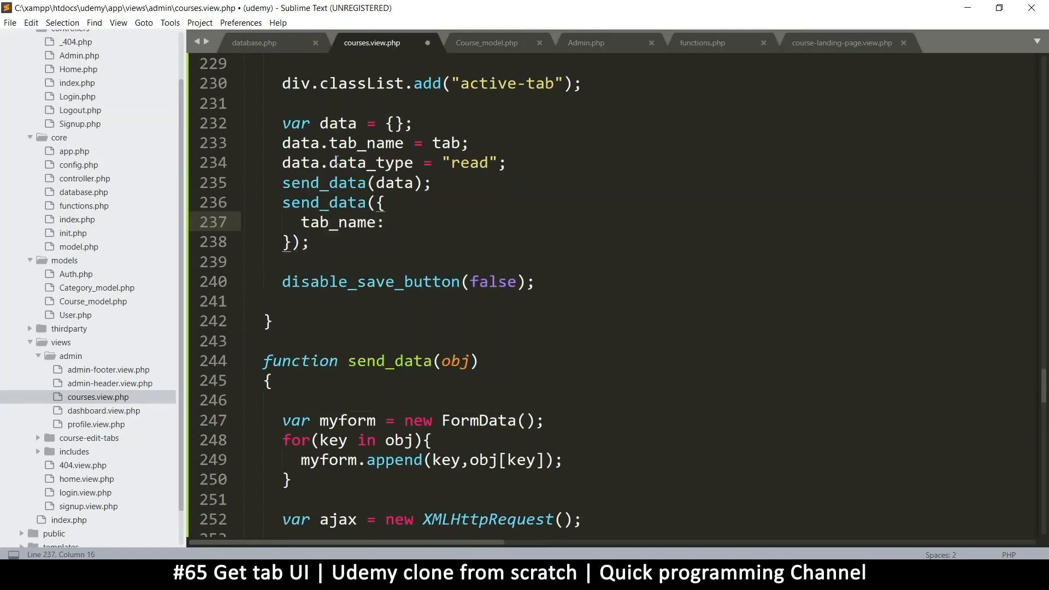
type("tab")
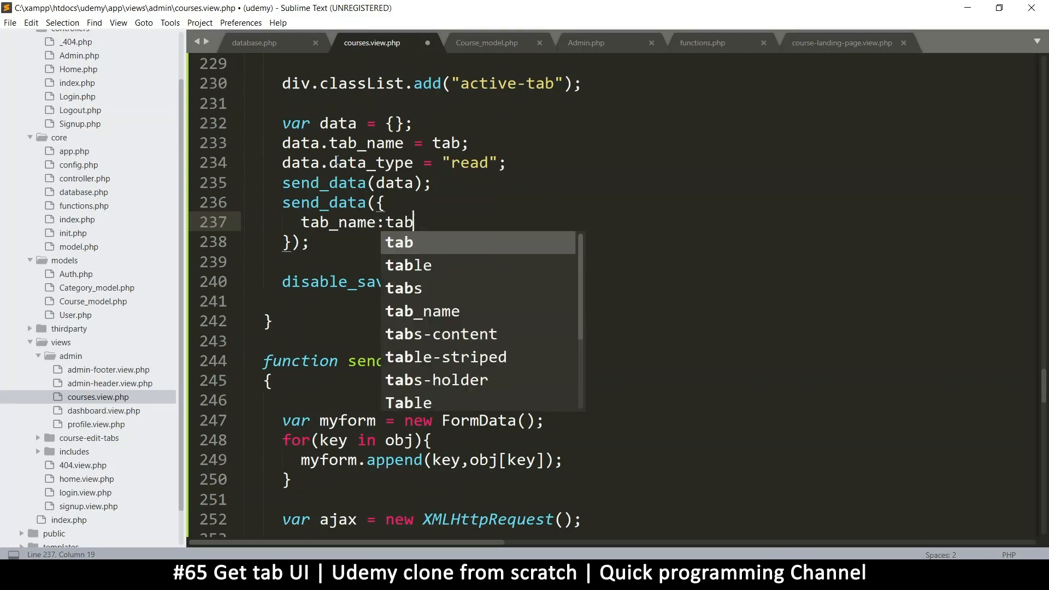
type(",")
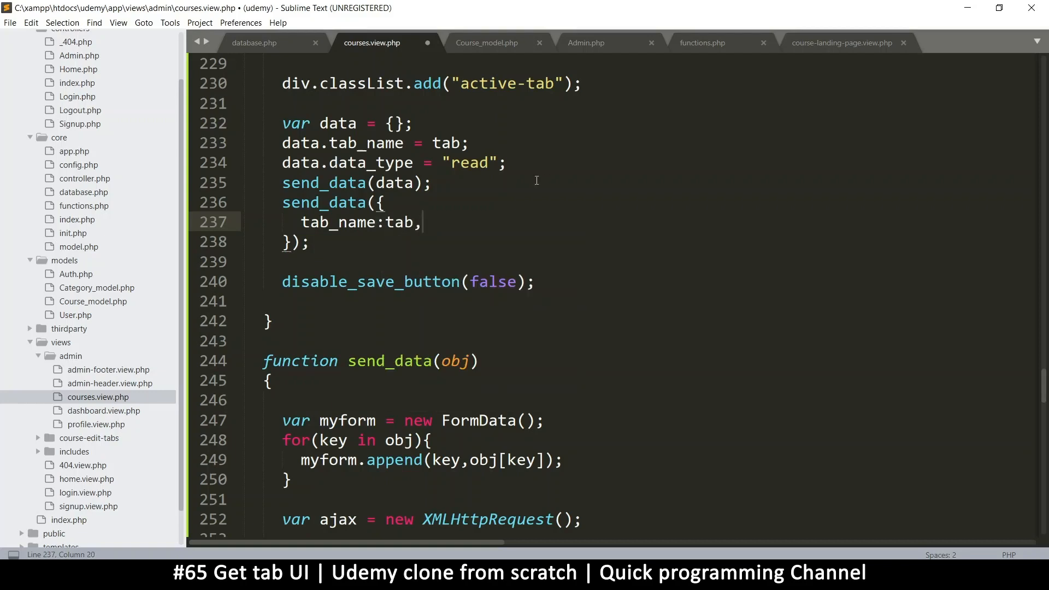
key("enter")
type("tab_name:tab,")
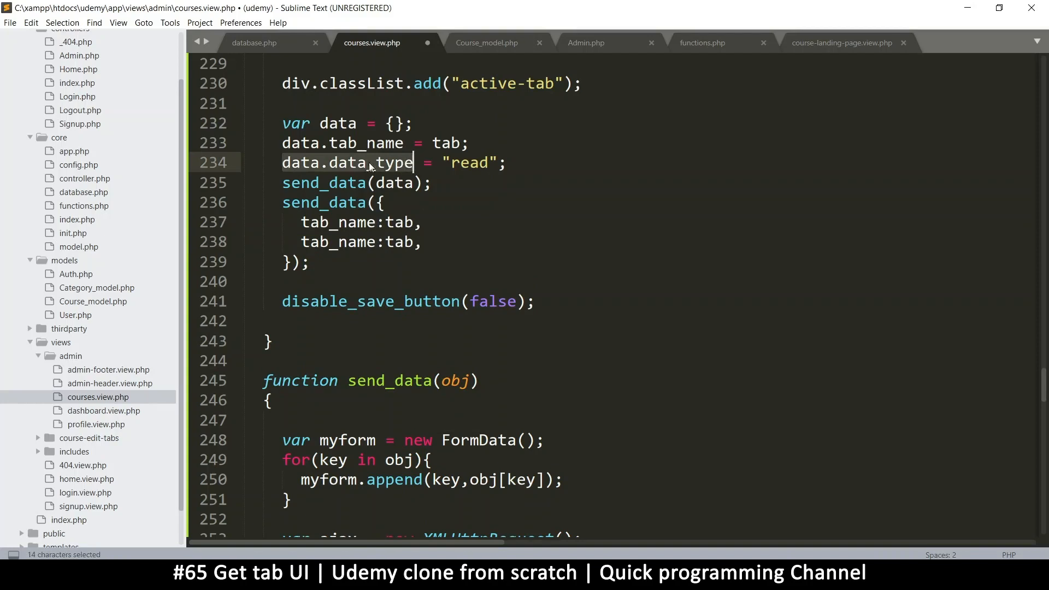
key("ctrl+c")
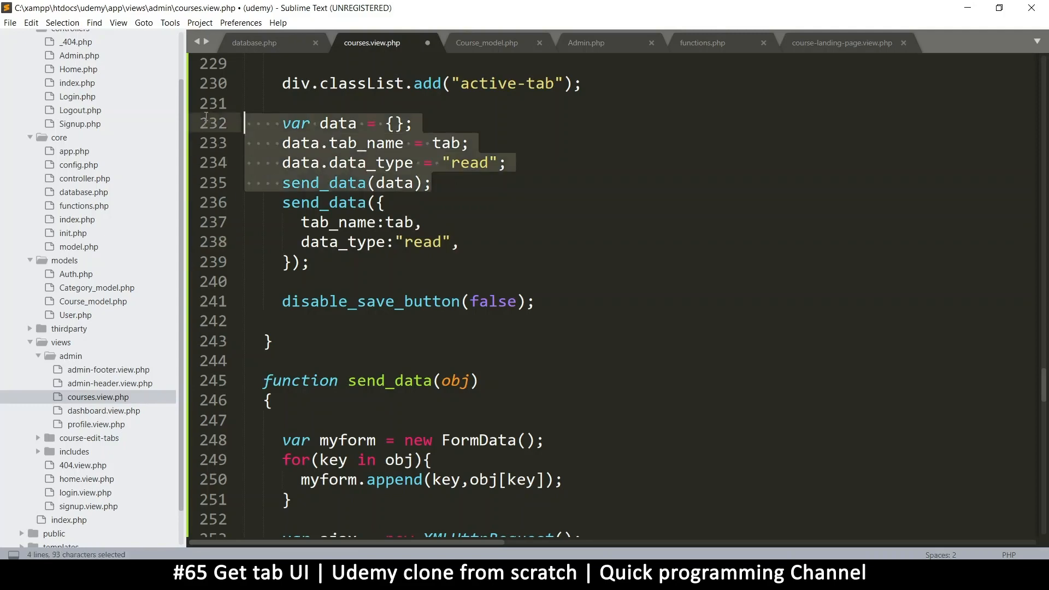
Delete the old var data lines, save, and rename the duplicated entry to course_id.
key("Delete")
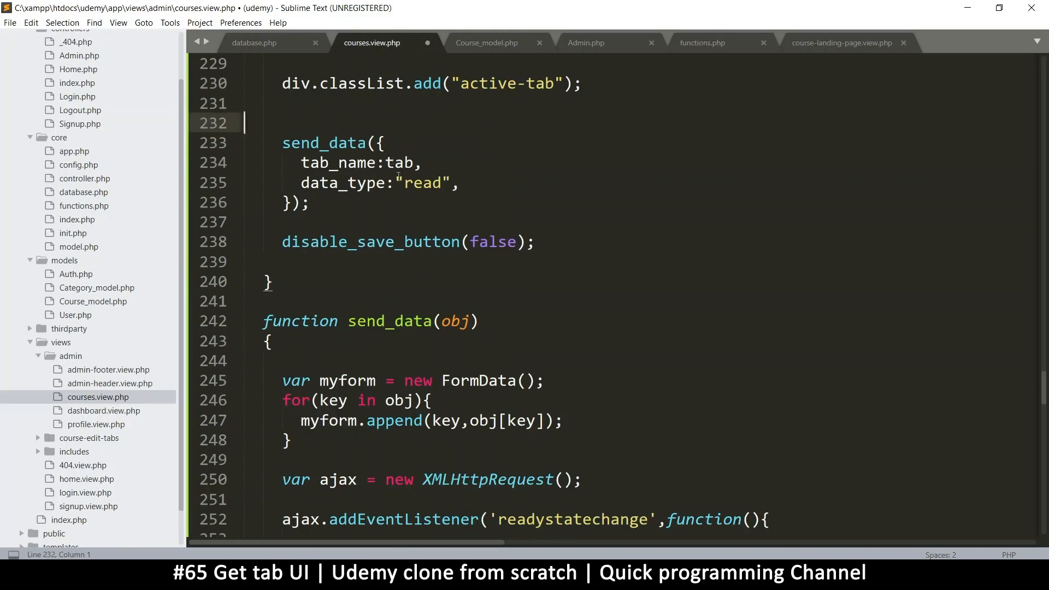
key("ctrl+s")
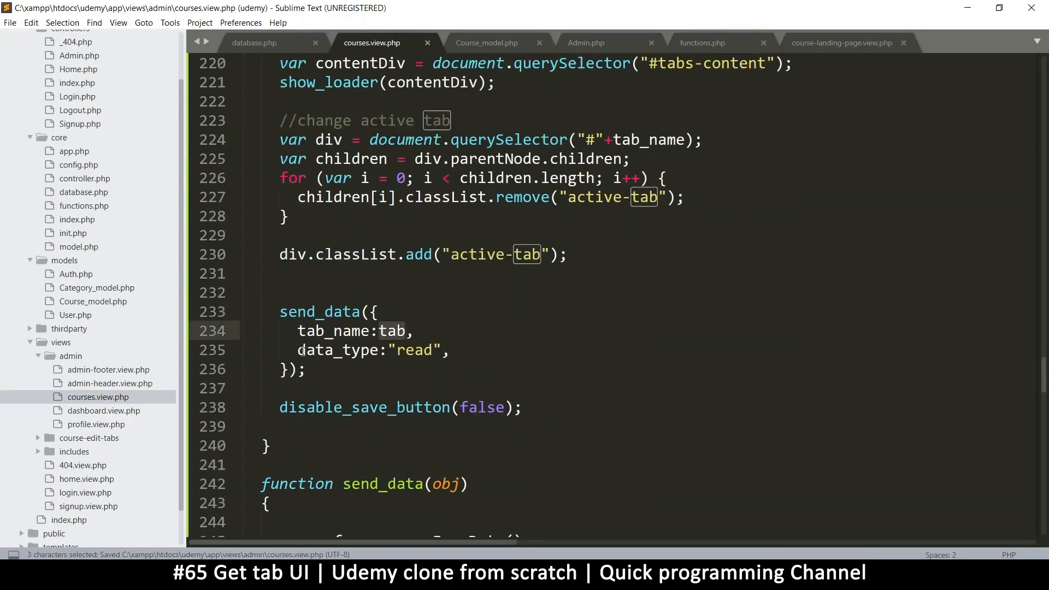
left_click(455, 349)
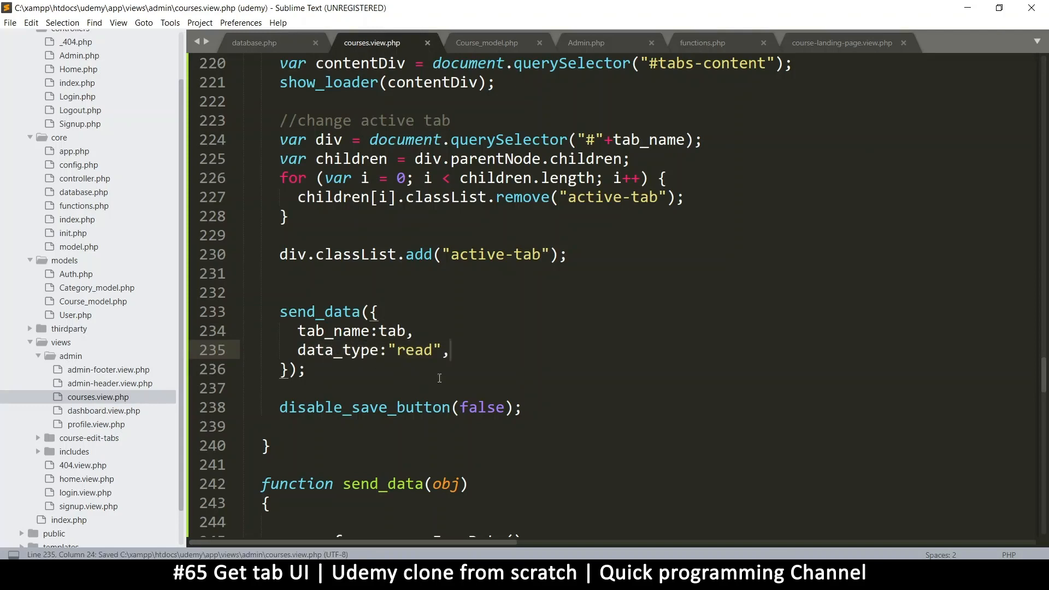
left_click(362, 349)
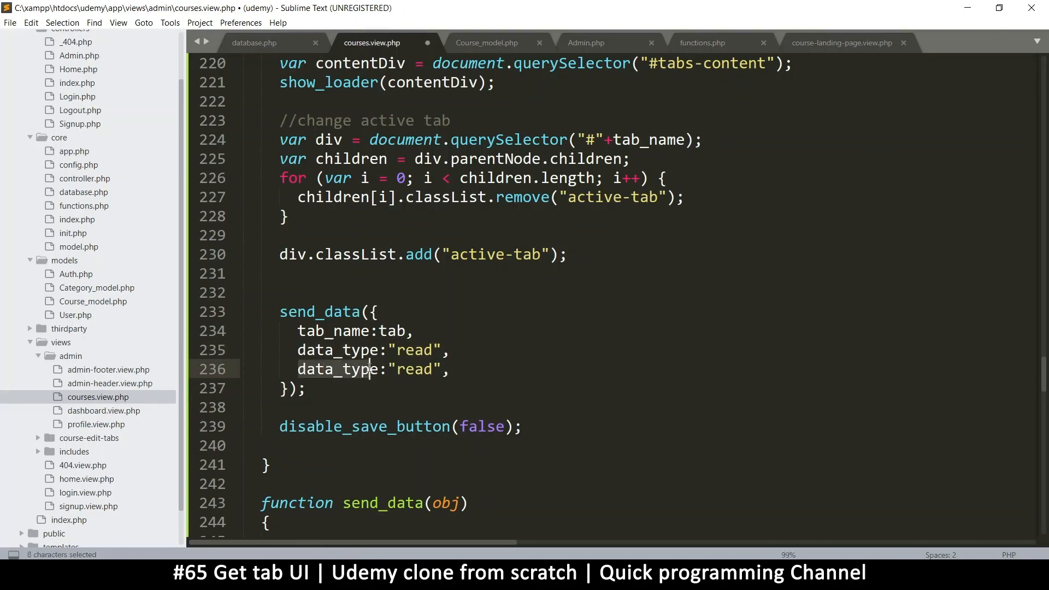
type("course")
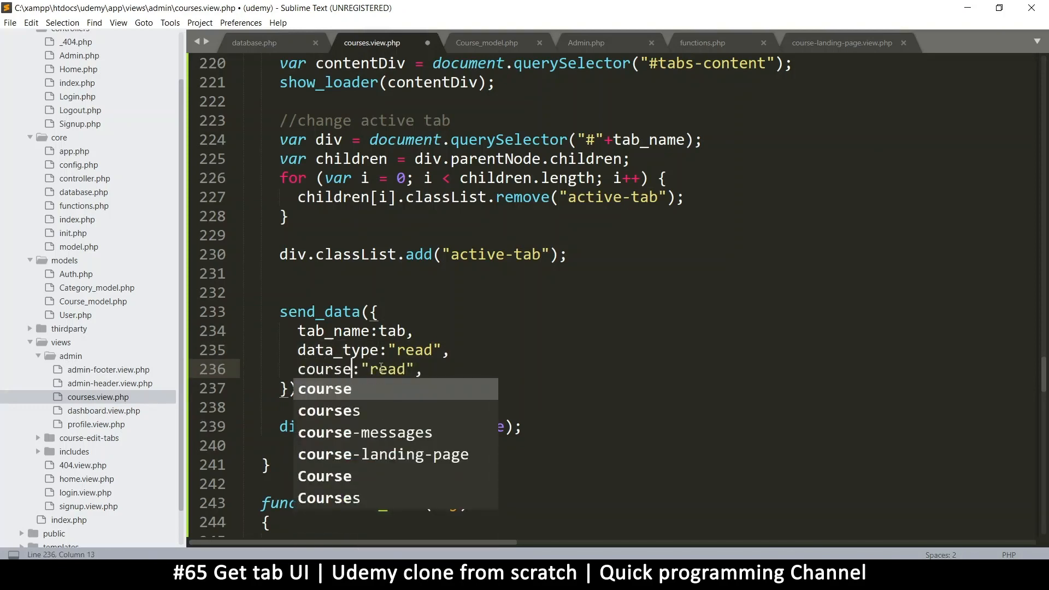
type("_id")
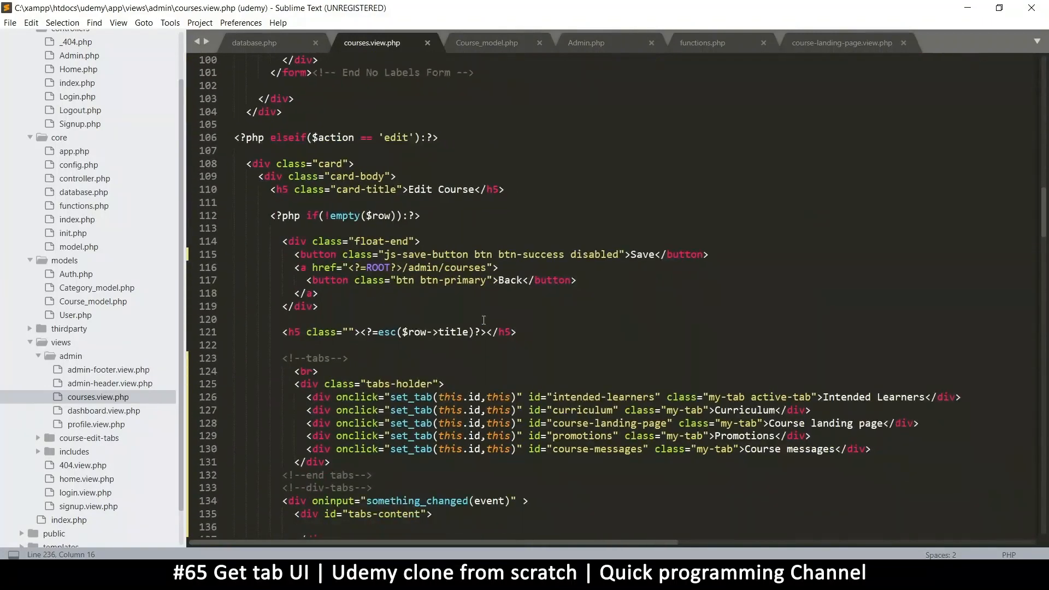
scroll("down", 3)
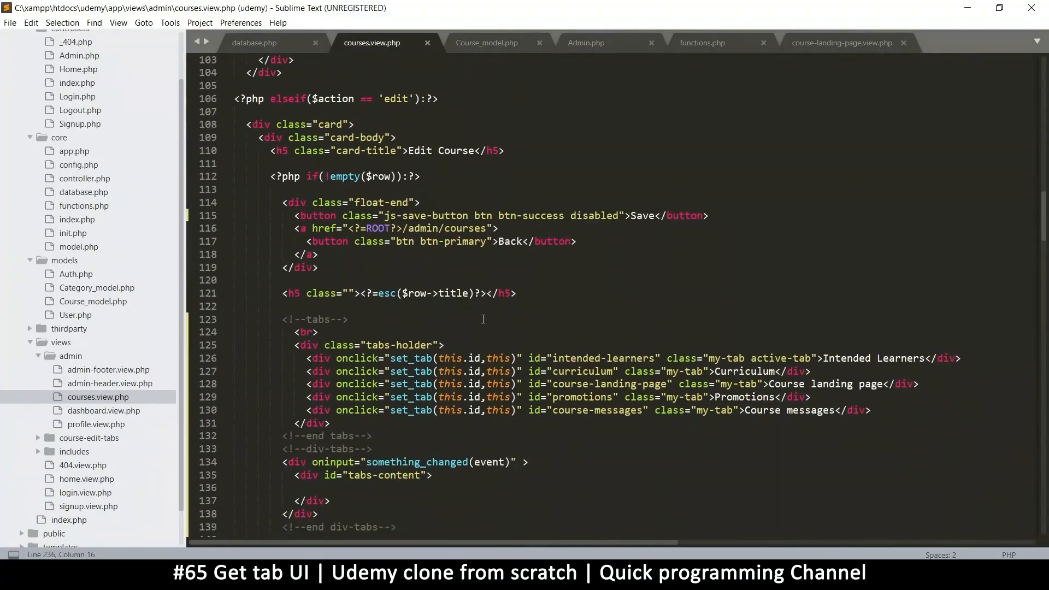
scroll("down", 3)
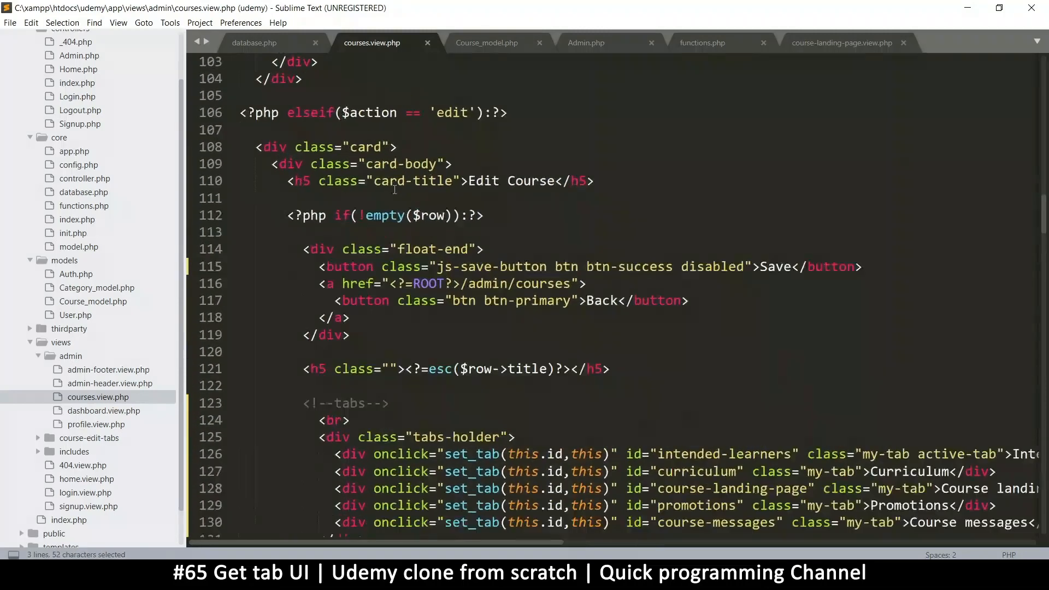
scroll("down", 3)
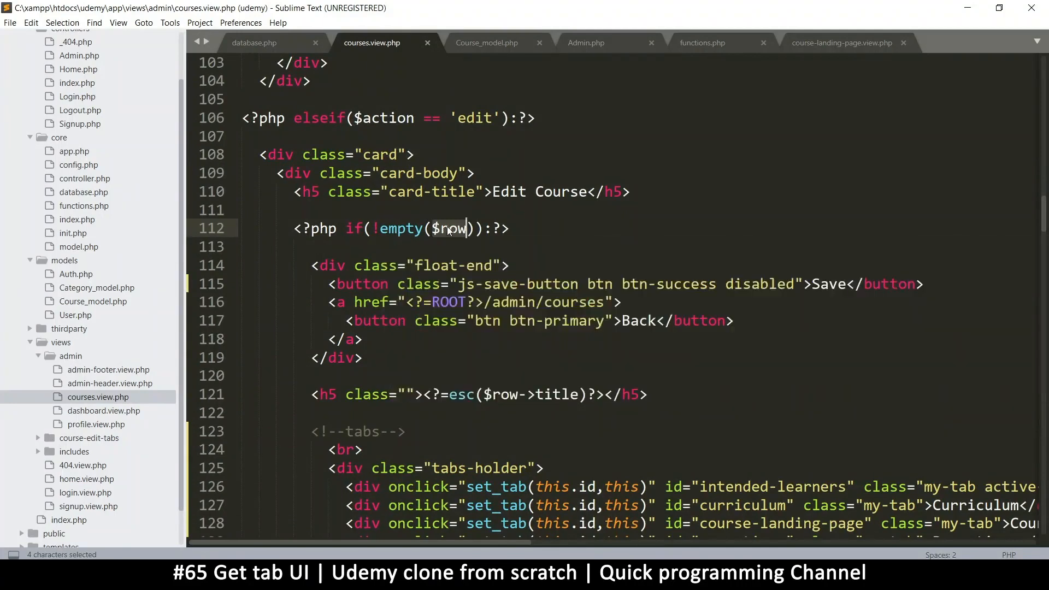
key("ctrl+c")
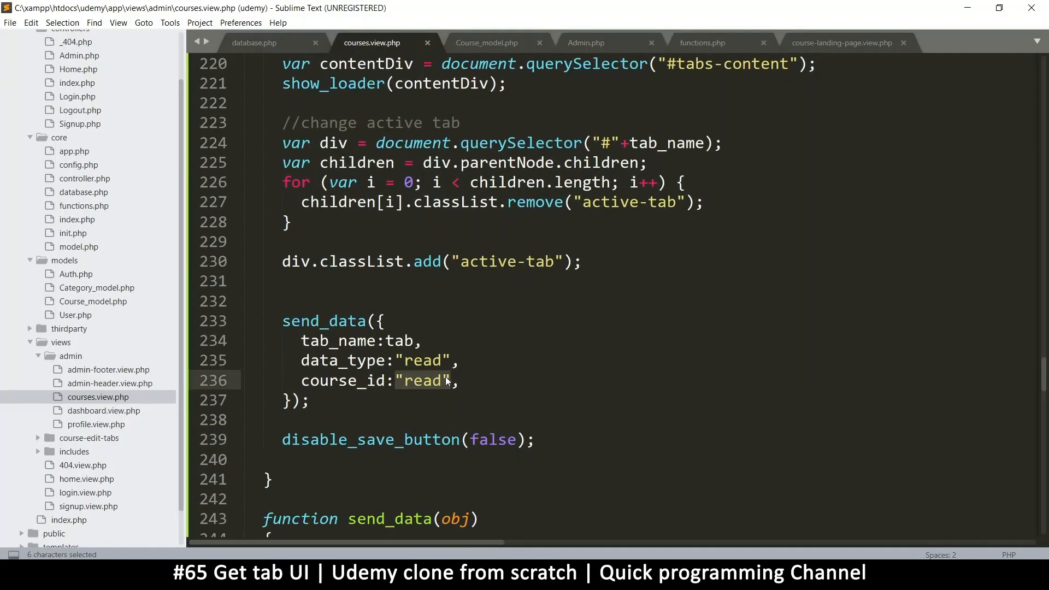
Replace course_id's "read" with quoted '<?=$row->id?>' and save.
left_click(453, 380)
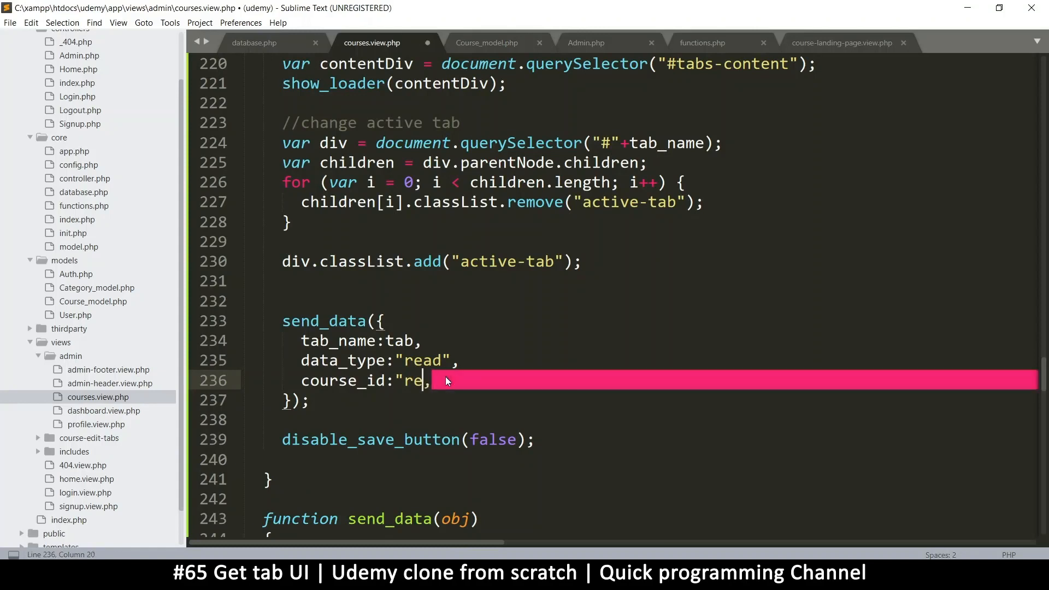
type("<?")
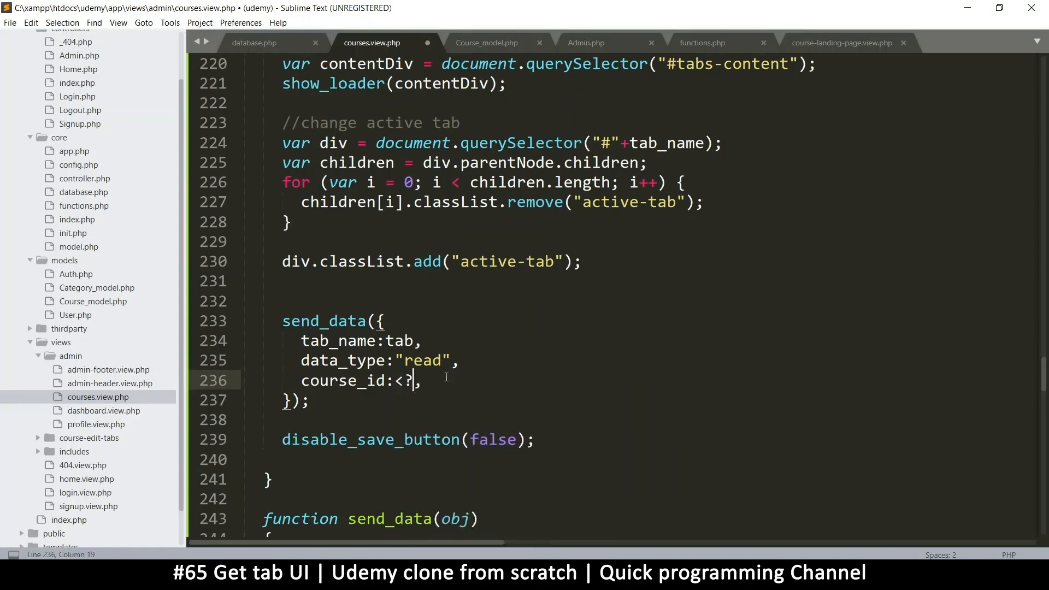
type("=$row")
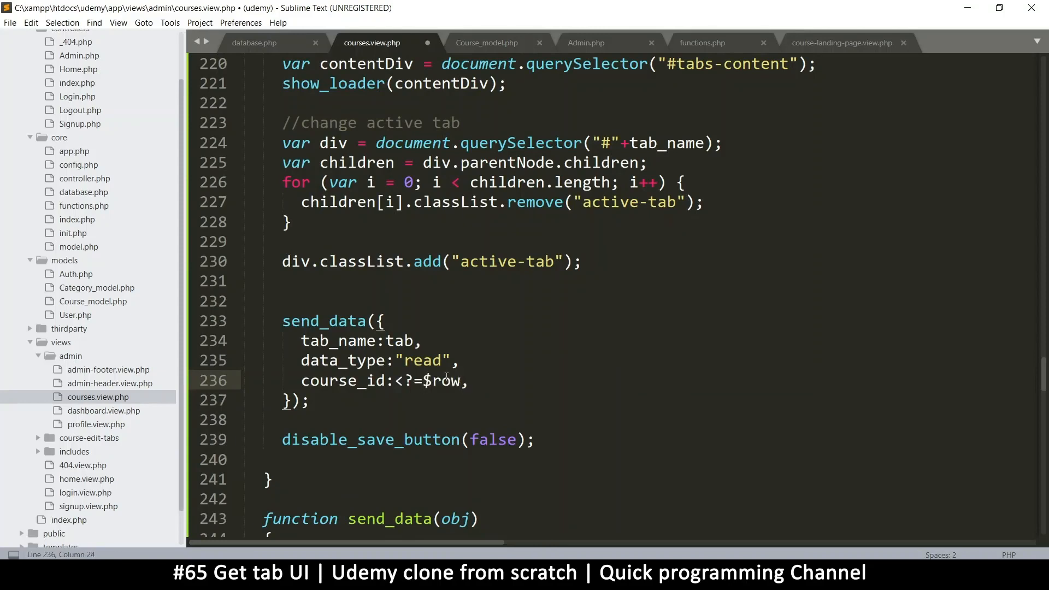
type("->id")
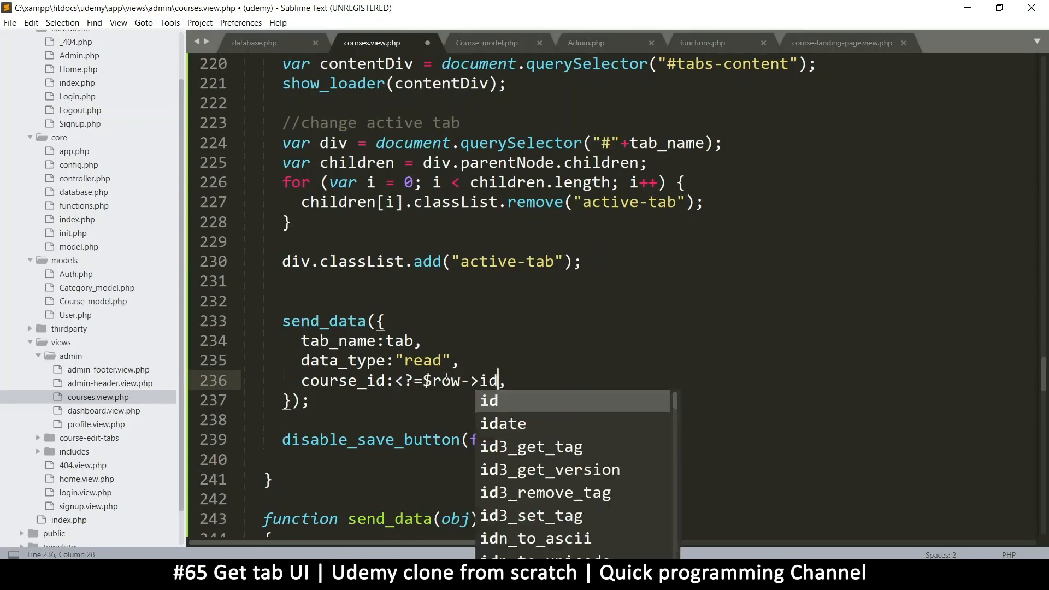
type("?>")
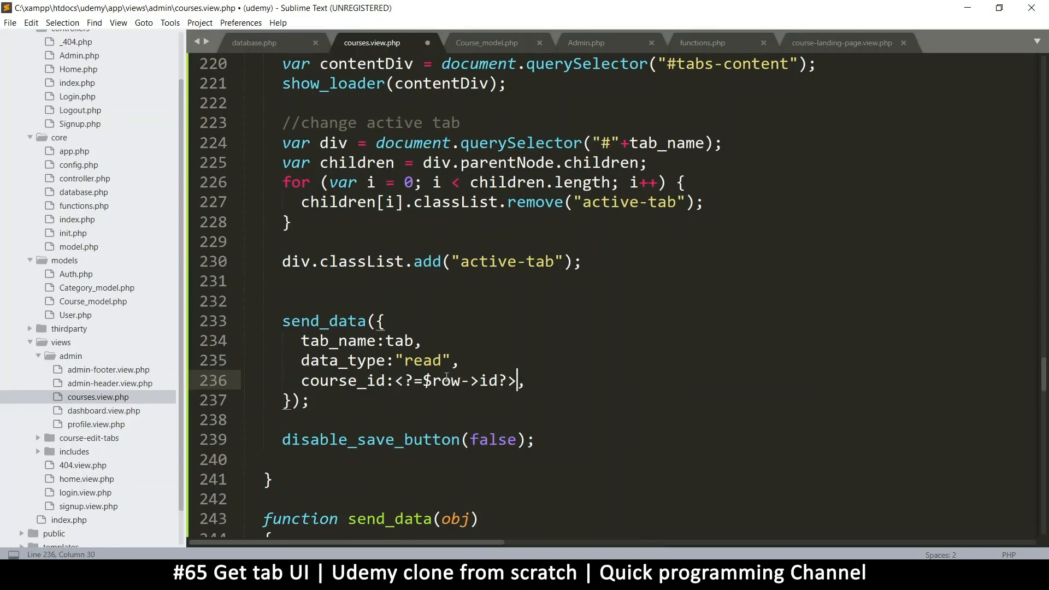
key("ctrl+s")
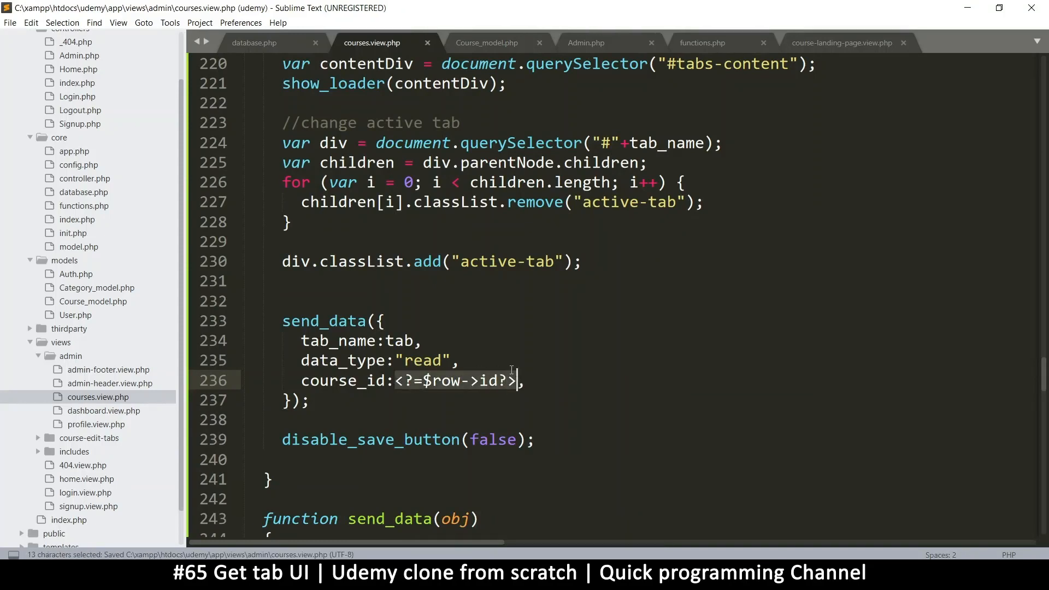
type("'")
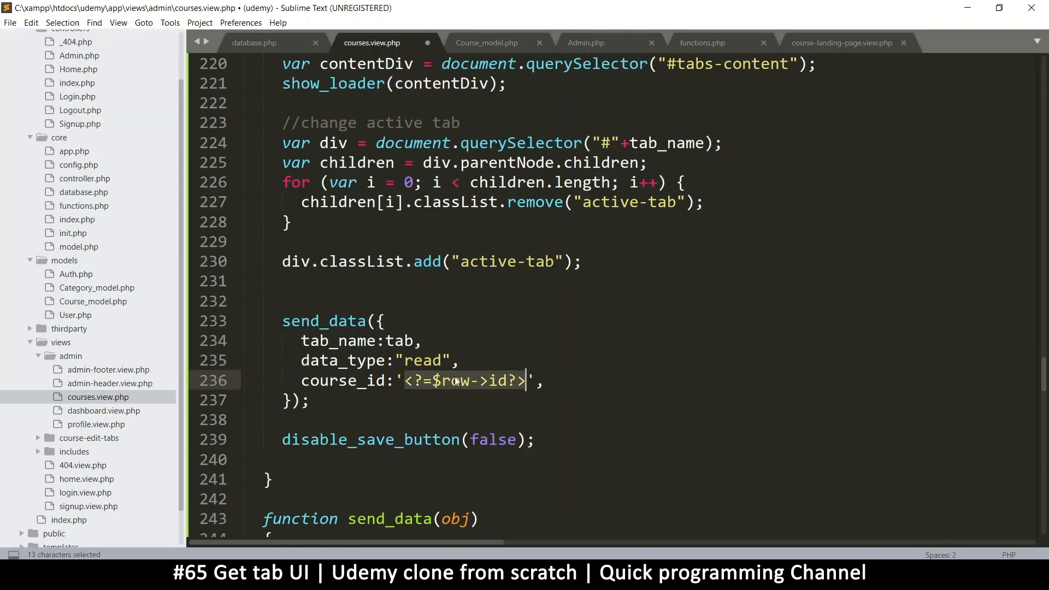
key("ctrl+s")
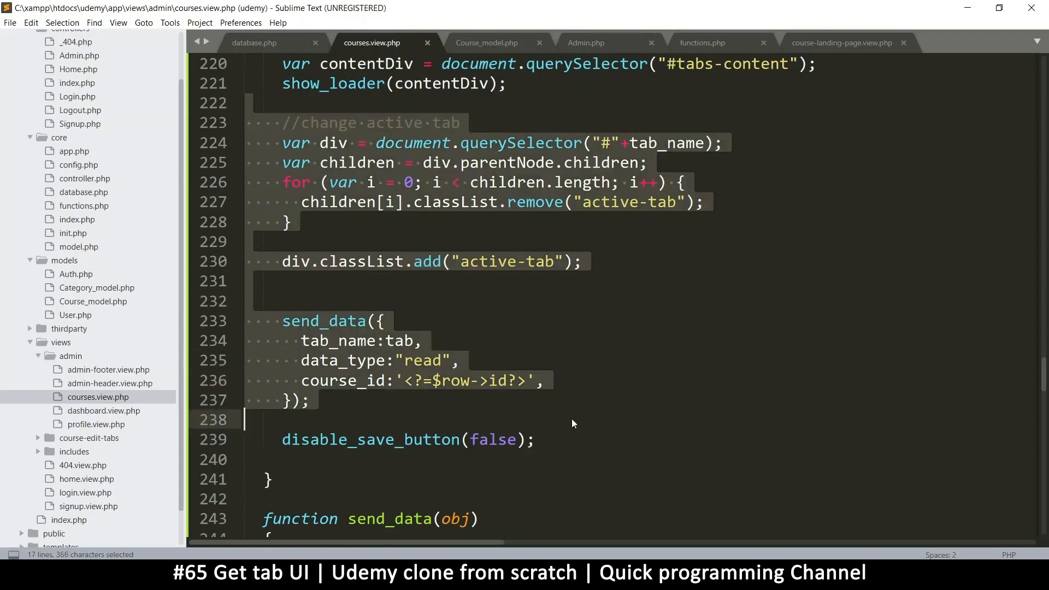
Add the ?? '' fallback so course_id becomes $row->id ?? ''.
left_click(495, 380)
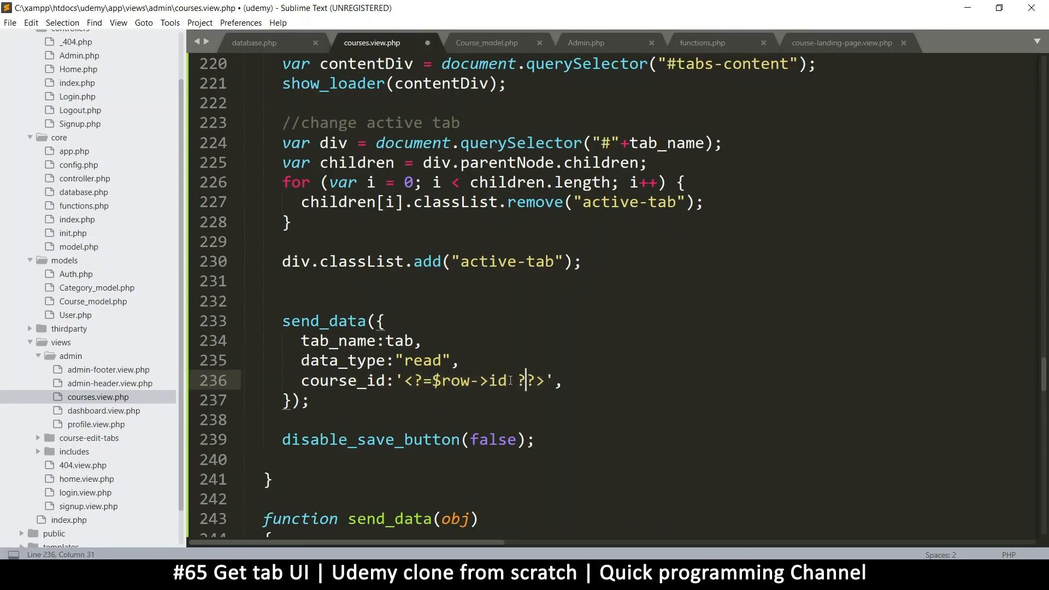
type("?")
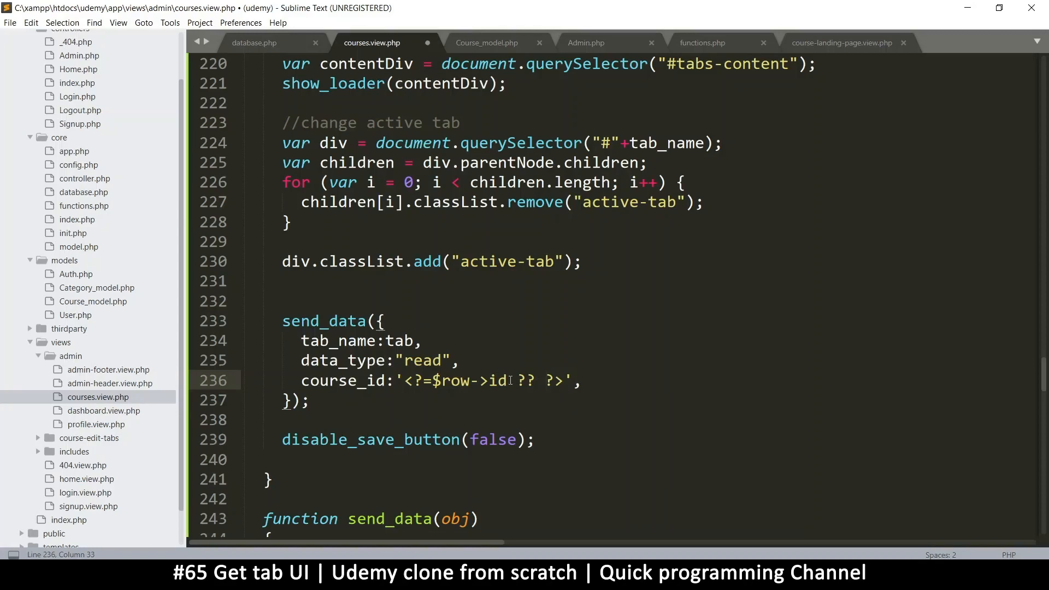
type("''")
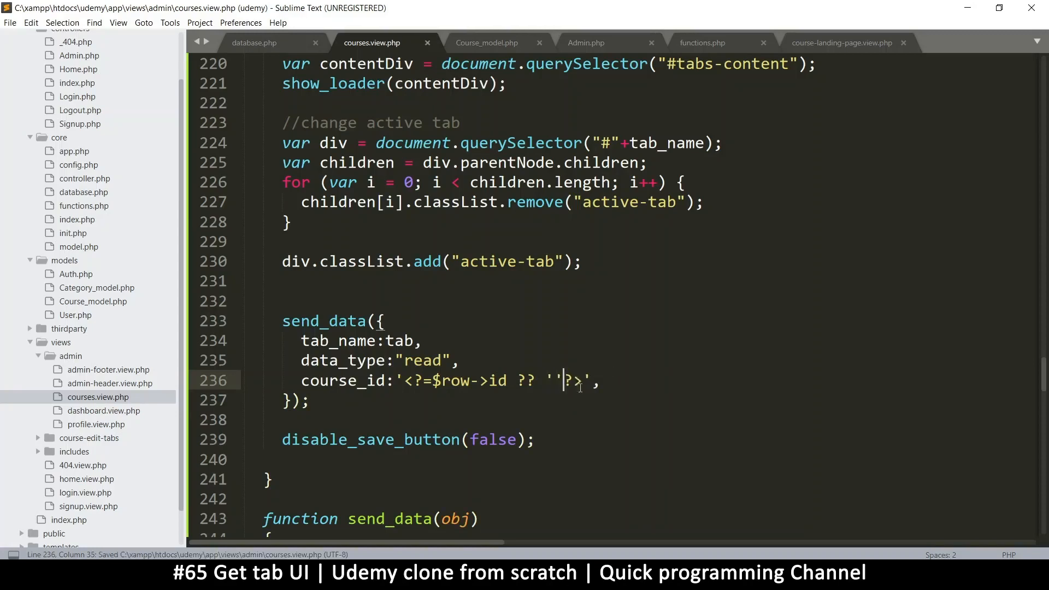
type(",")
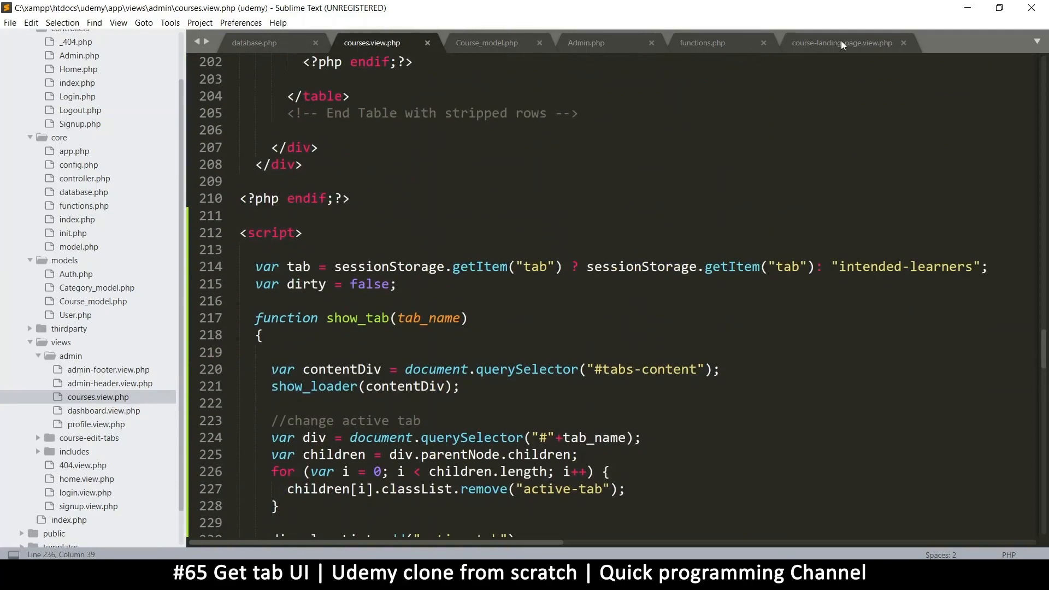
Copy the $_POST['data_type'] expression from Admin.php into the course landing page view.
left_click(841, 43)
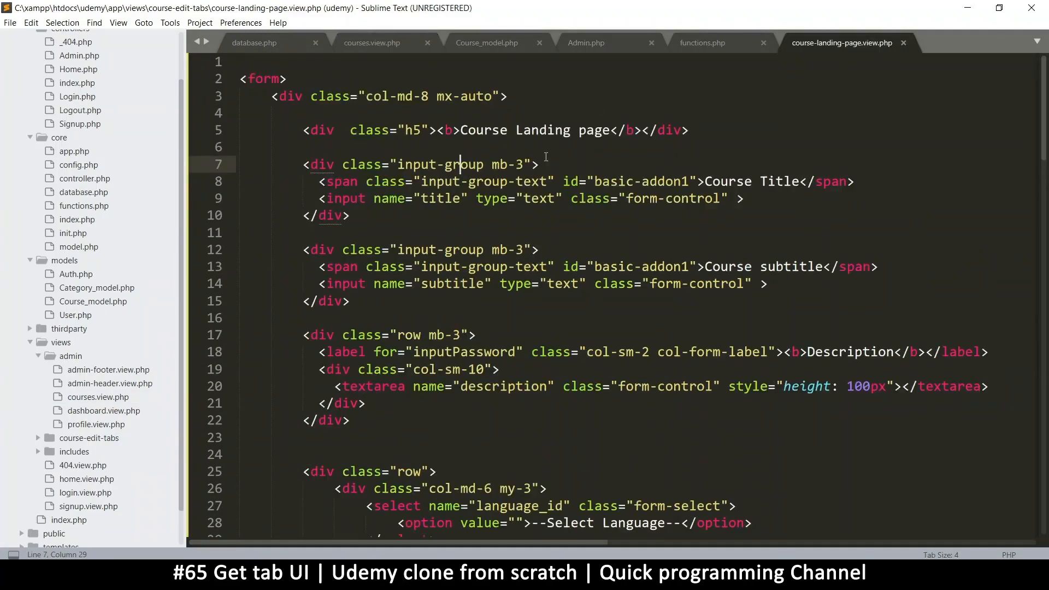
left_click_drag(243, 79, 248, 318)
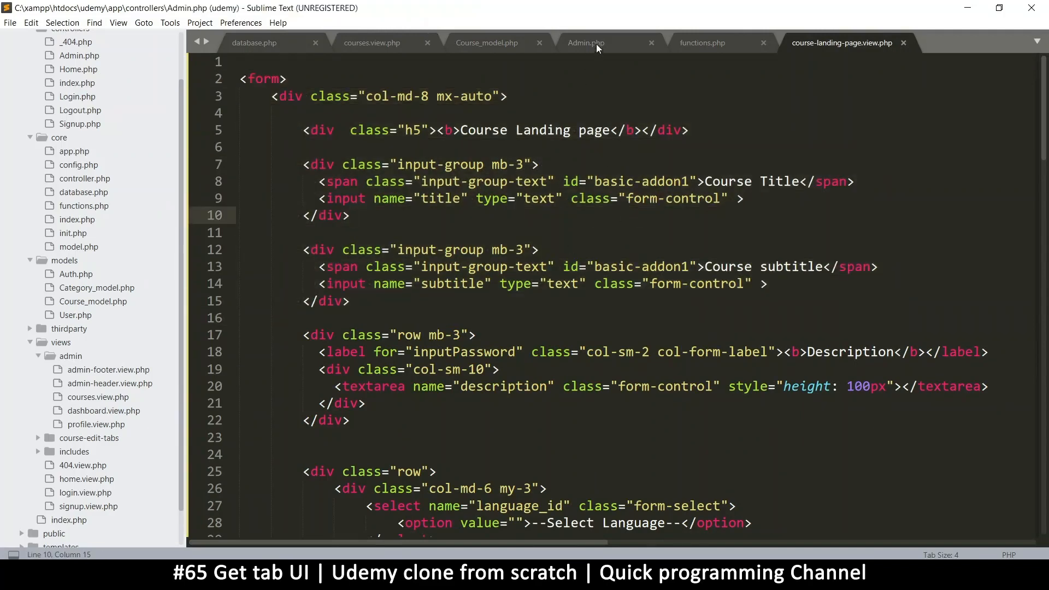
left_click(583, 43)
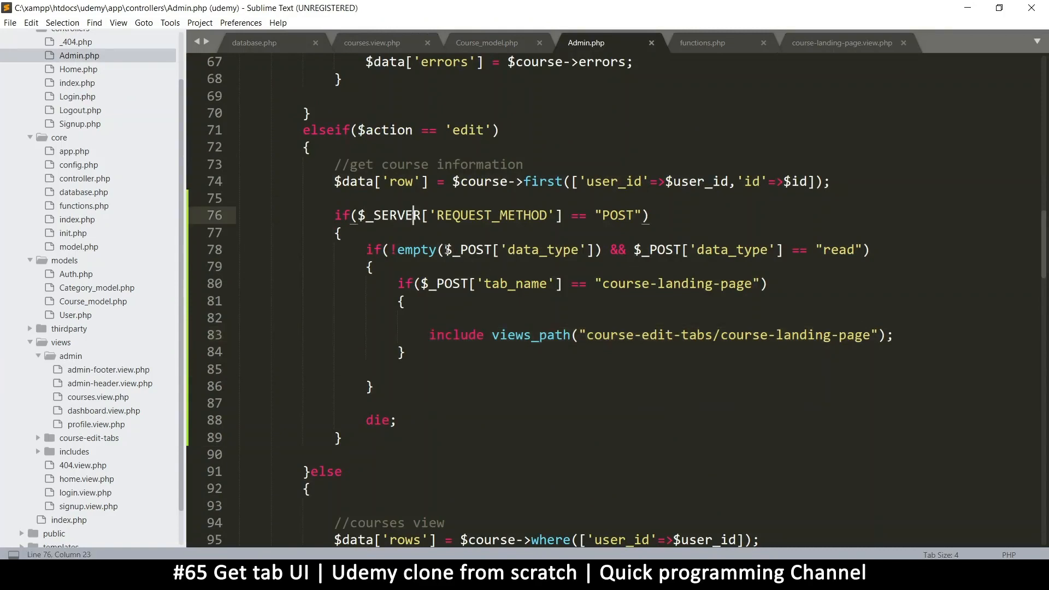
left_click_drag(448, 249, 591, 249)
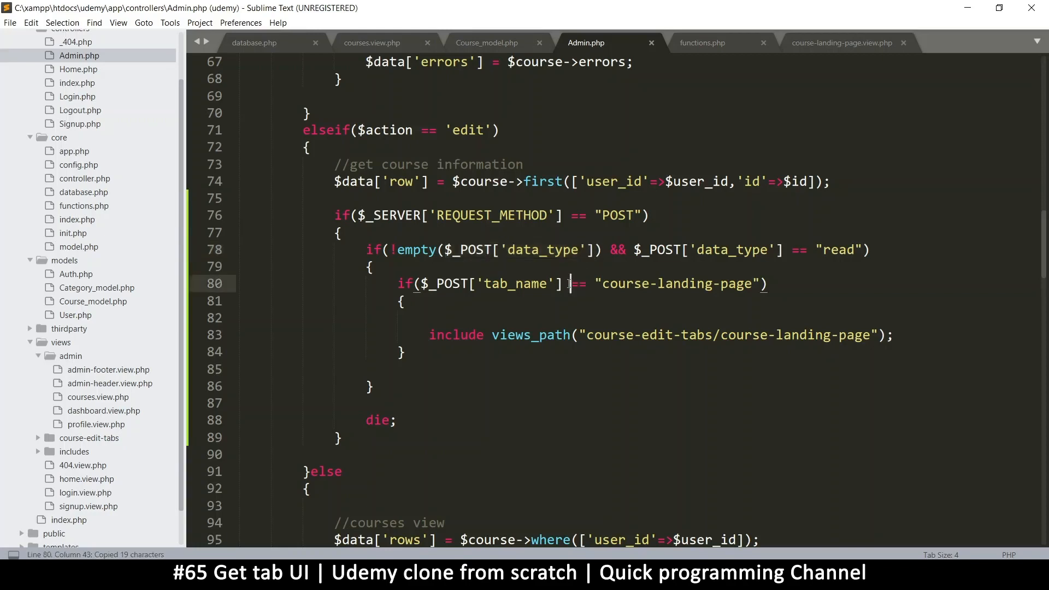
left_click(841, 42)
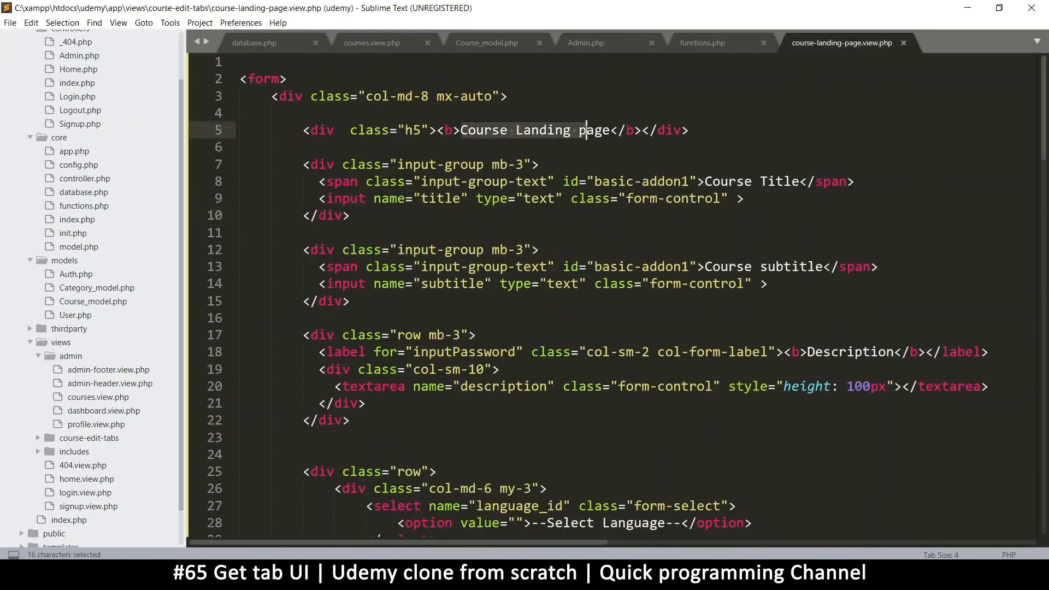
Insert <?=$_POST['course_id']?> after the 'Course Landing page' heading text.
type("<?")
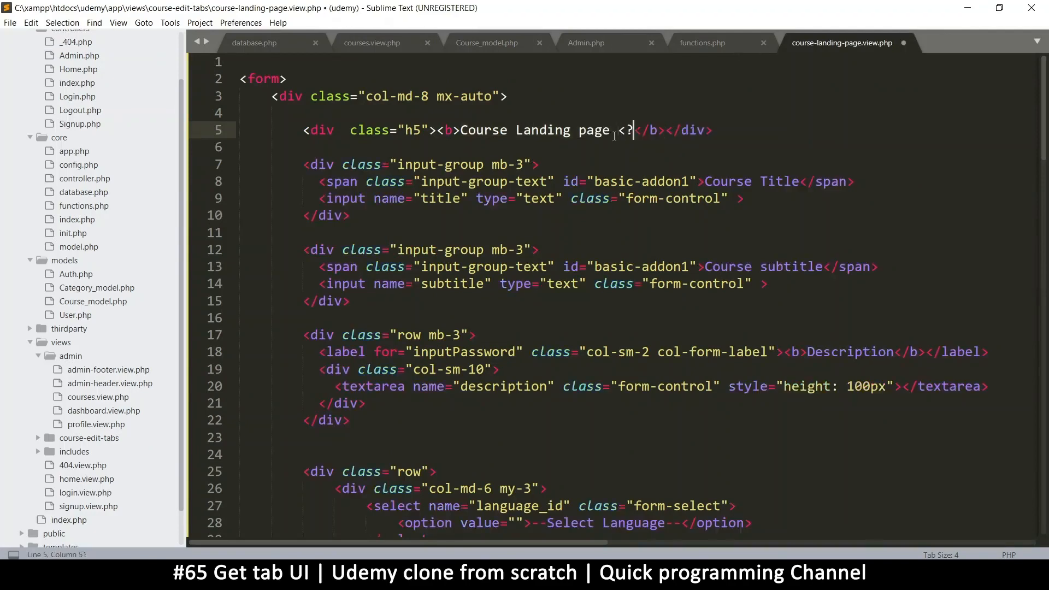
type("$_POST['data_type']")
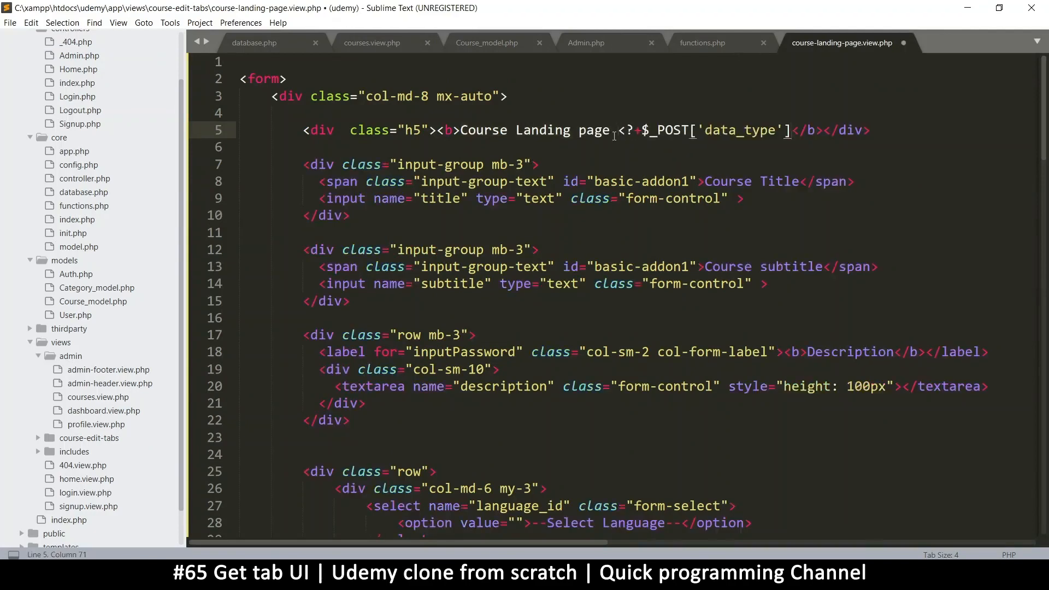
key("ctrl+z")
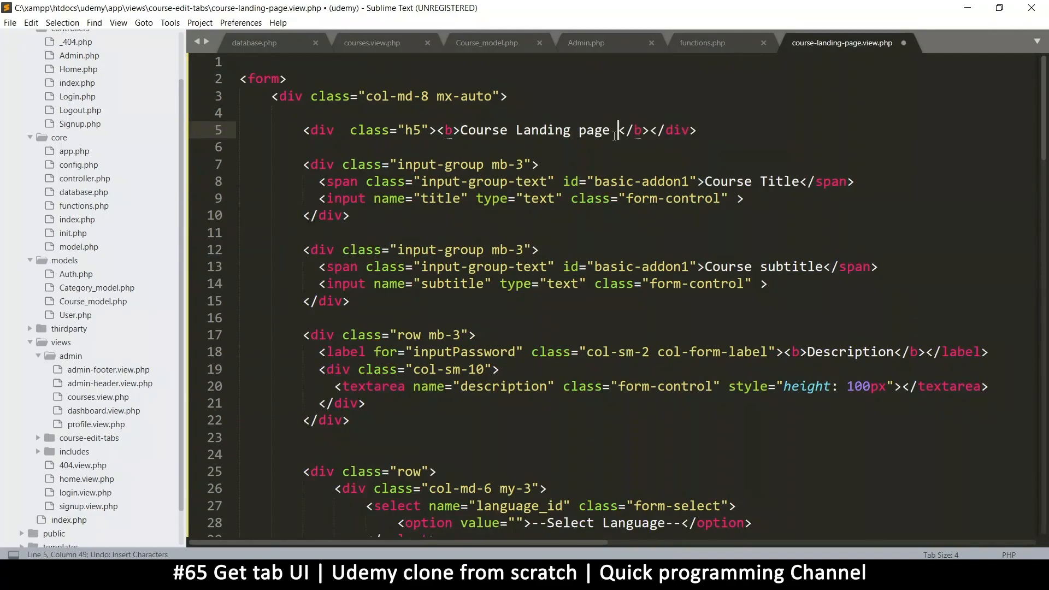
type("<?=$_POST['data_type']<")
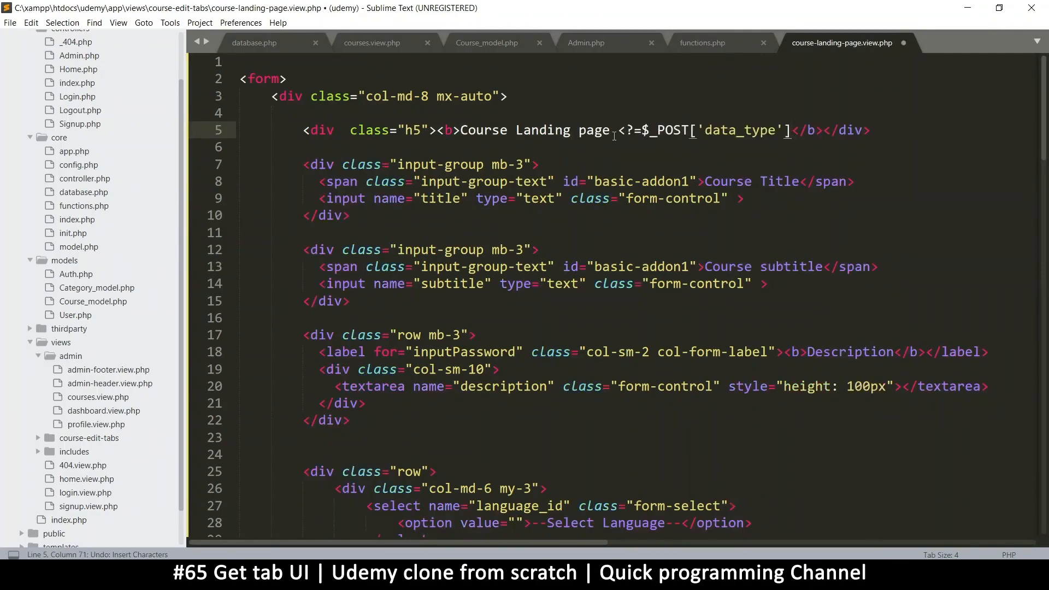
type("?>")
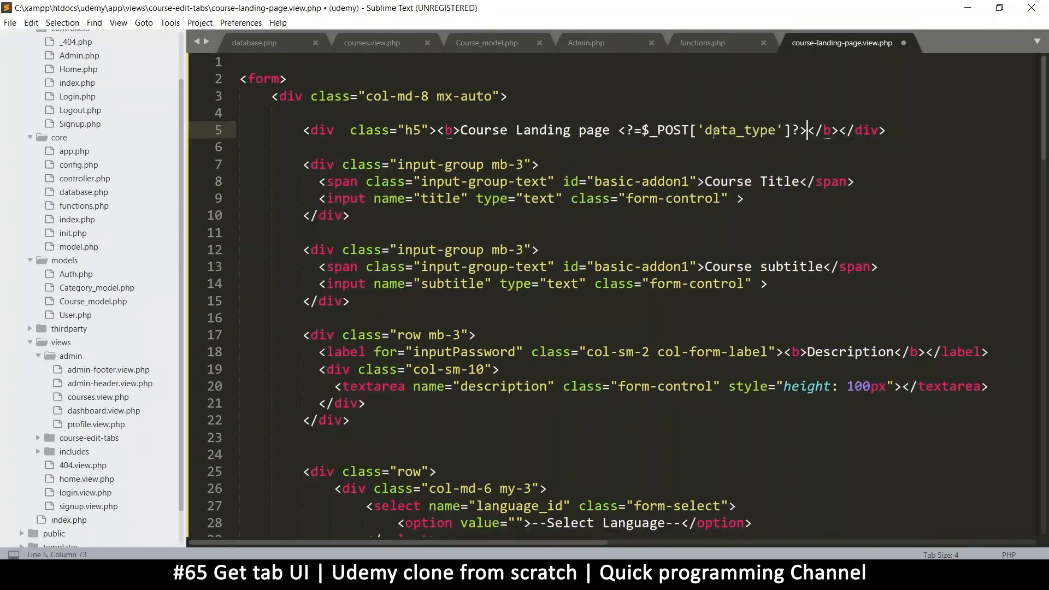
double_click(736, 130)
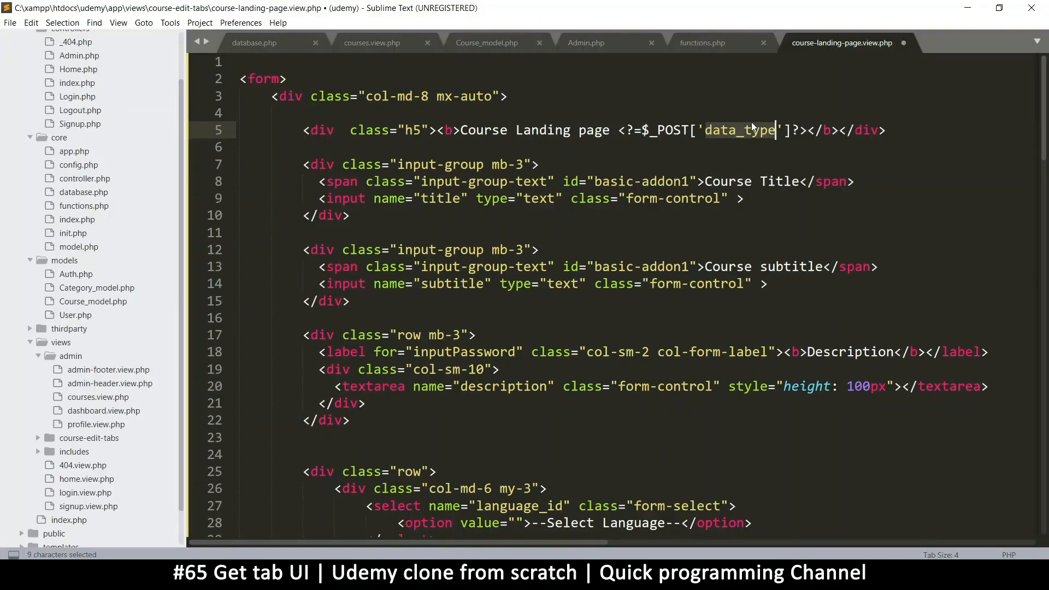
type("course_")
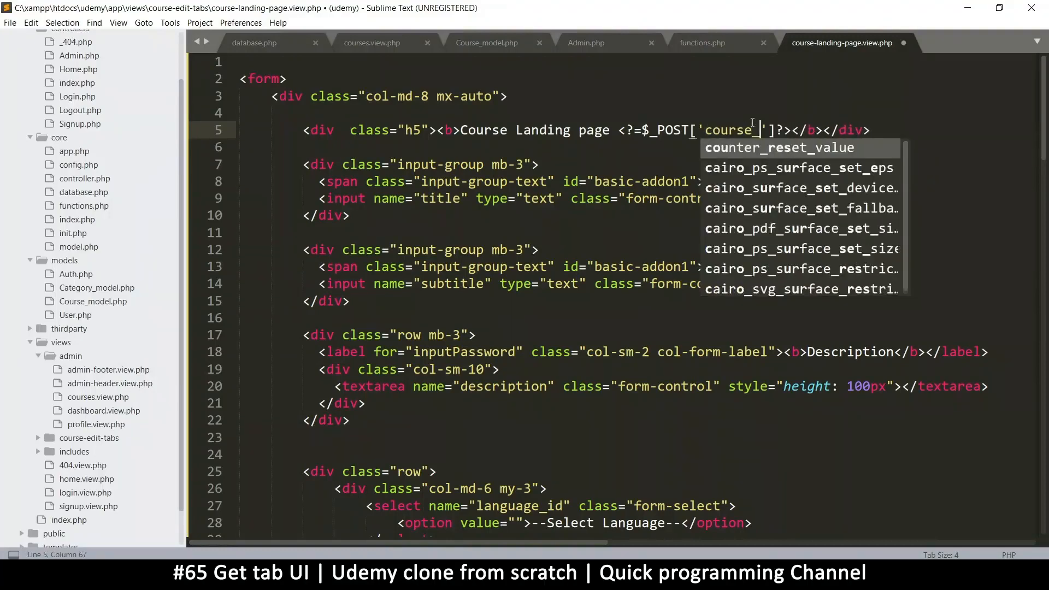
type("id")
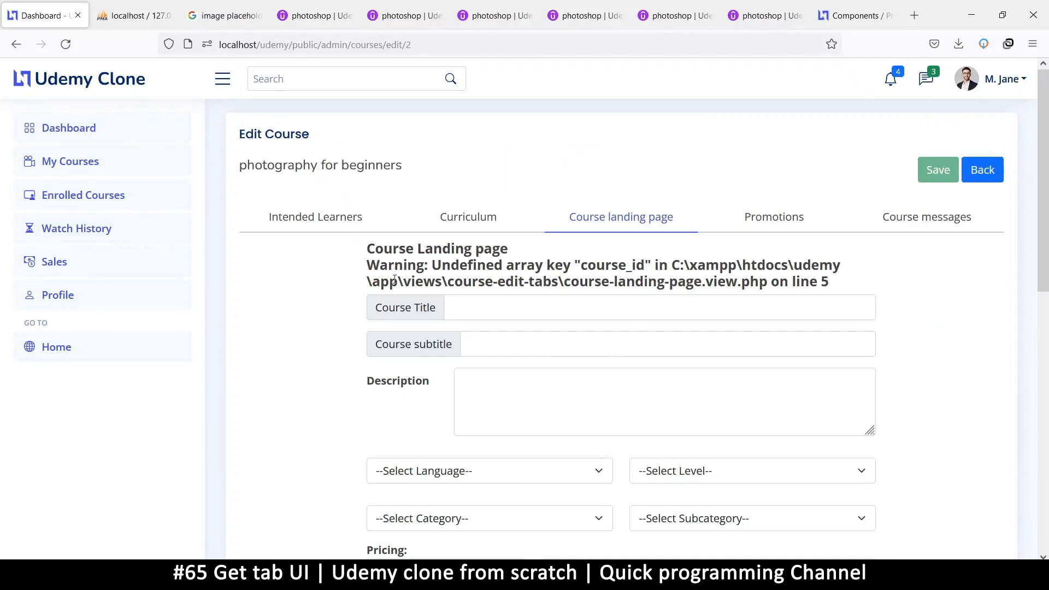
Select the undefined course_id warning text on the Edit Course page.
left_click_drag(469, 264, 642, 264)
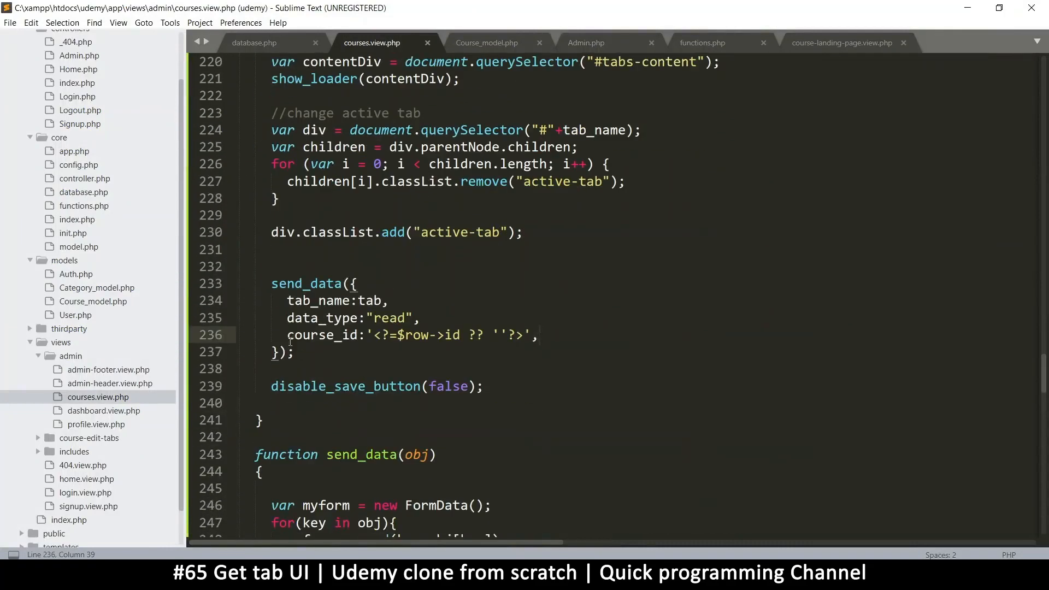
Review the course_id entry in send_data, the landing page include in Admin.php and the views_path helper.
double_click(324, 335)
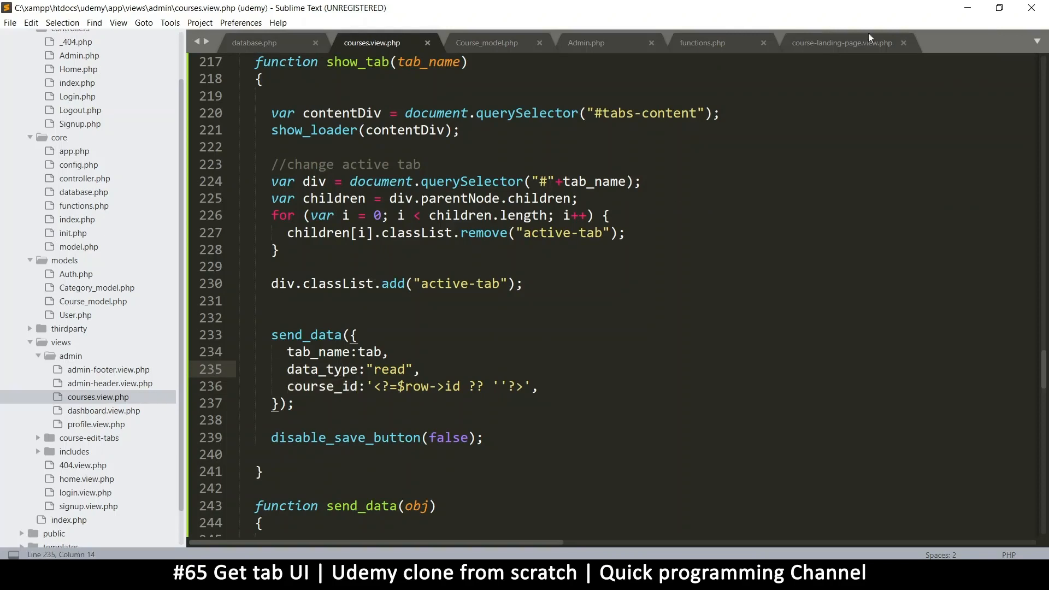
left_click(585, 43)
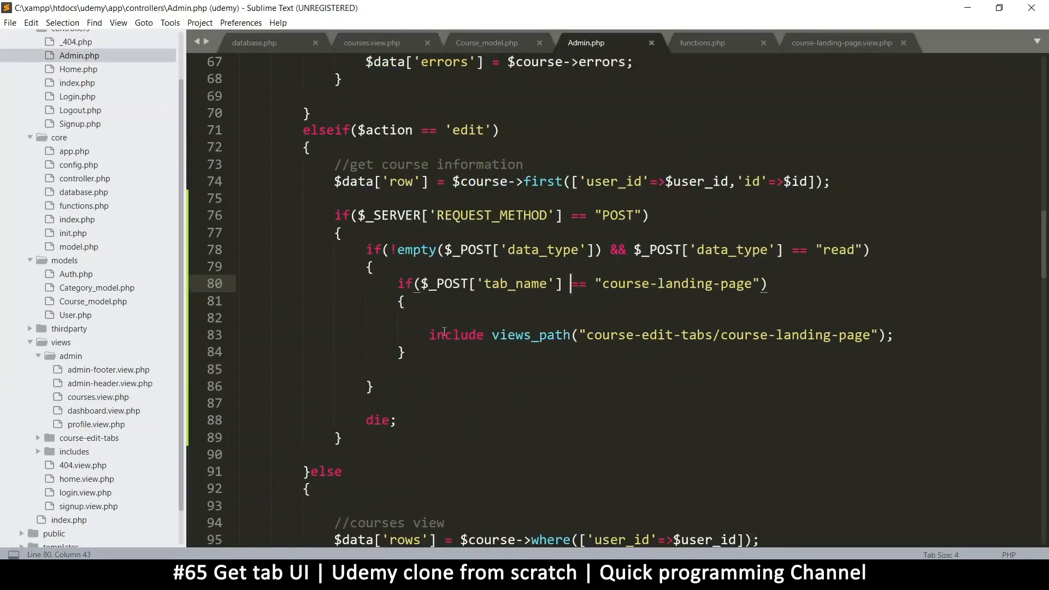
left_click_drag(434, 335, 696, 334)
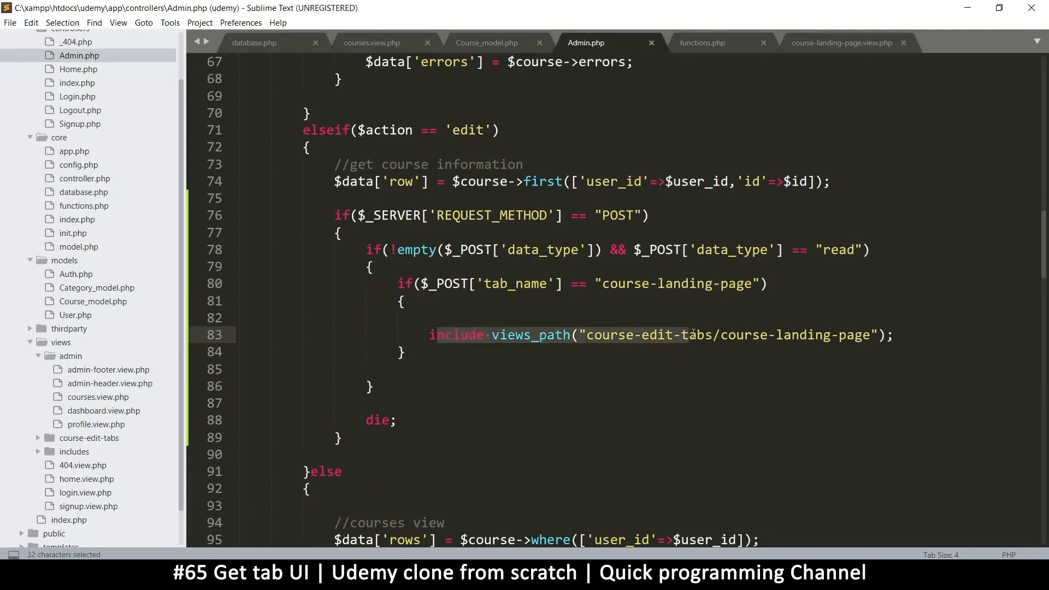
left_click(841, 42)
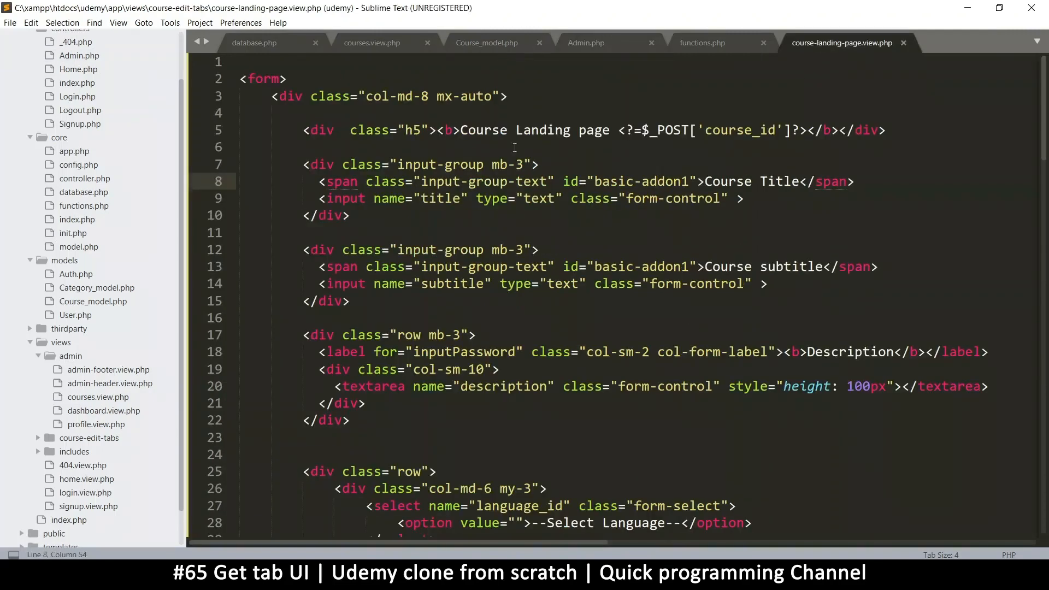
double_click(709, 130)
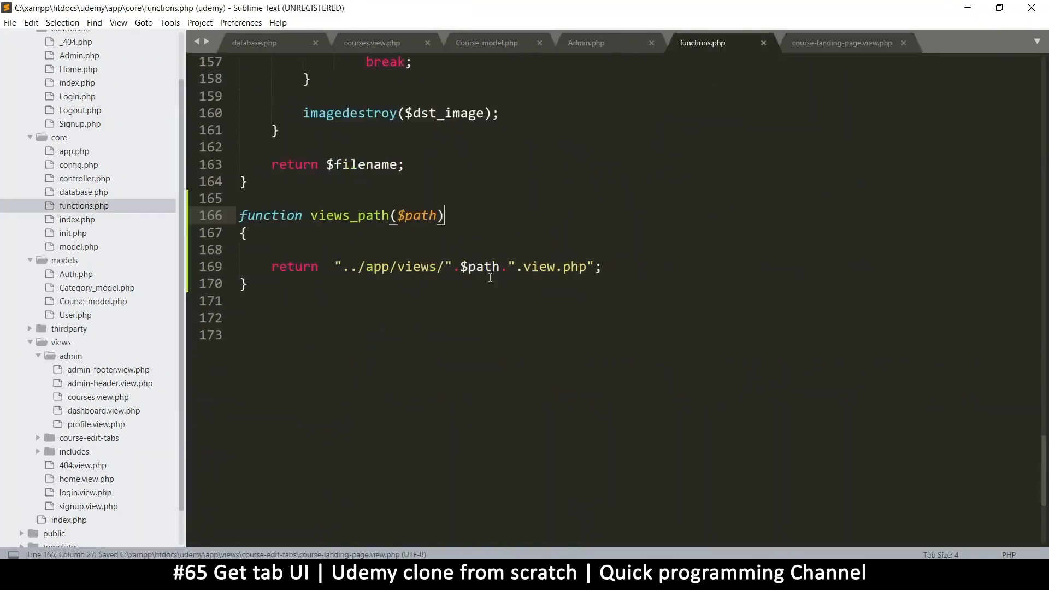
Add an echo of $_POST['course_id'] above the include in Admin.php and save.
left_click(585, 43)
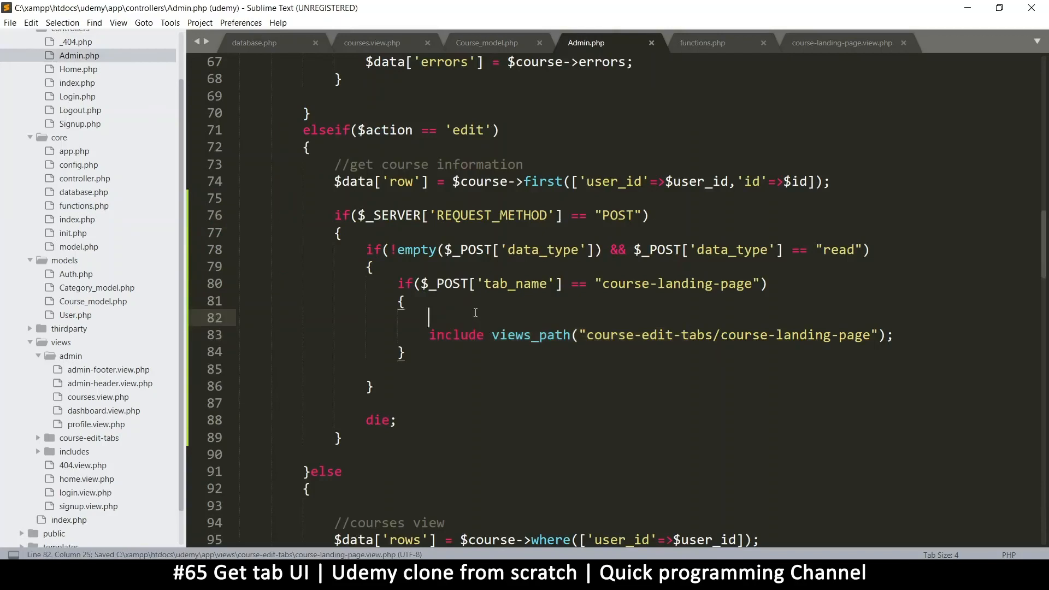
type("ec")
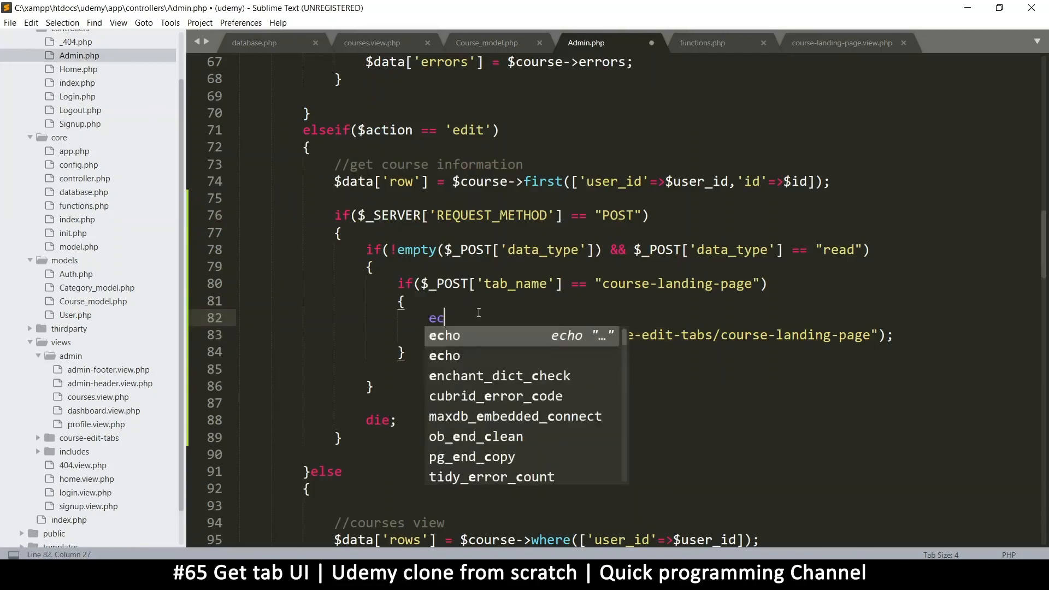
type("<?=$_POST['course_id']?>")
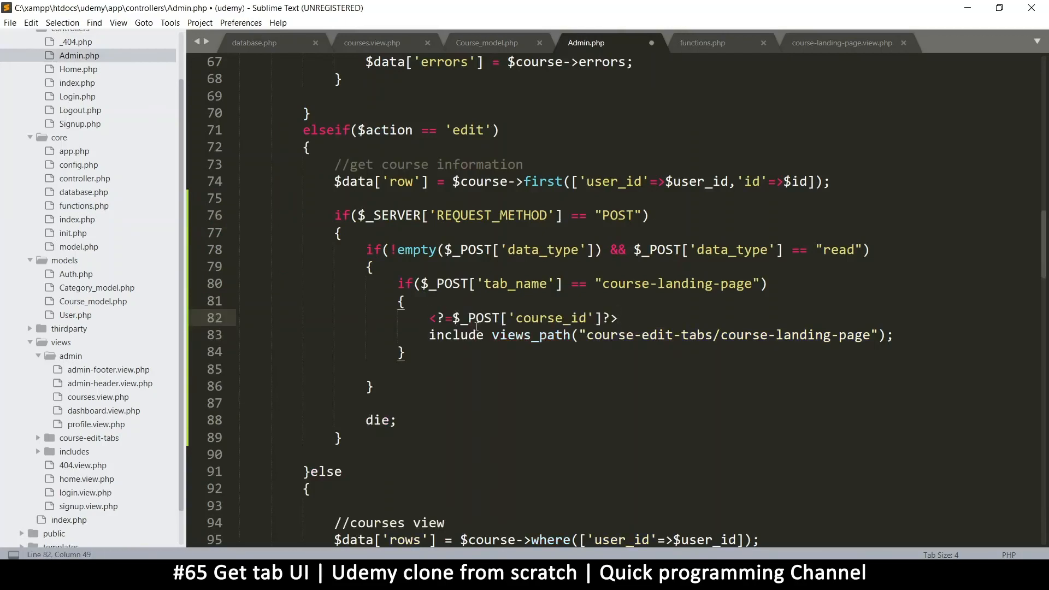
type("echo")
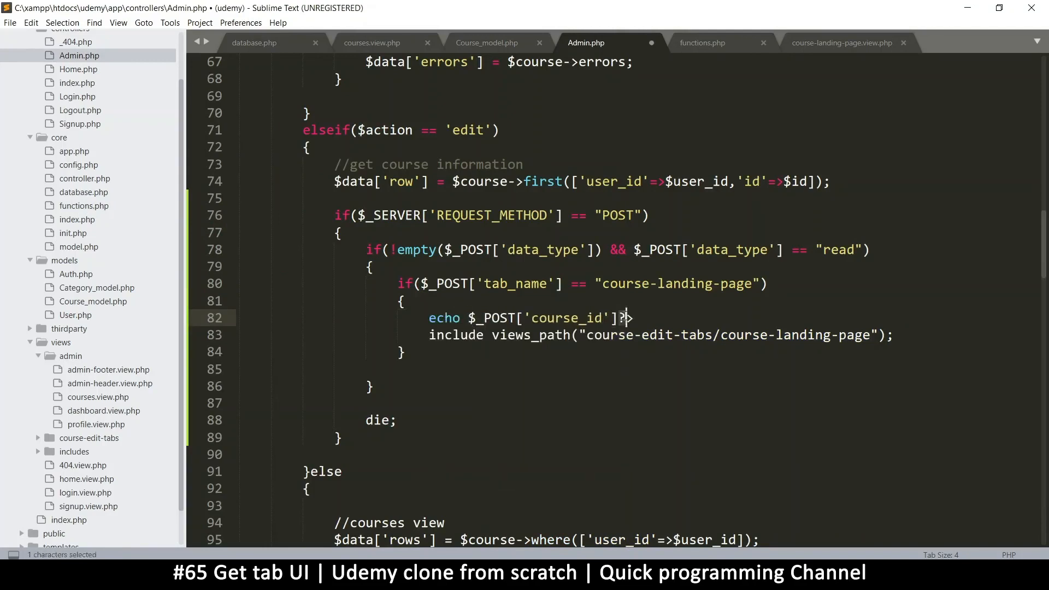
key("ctrl+s")
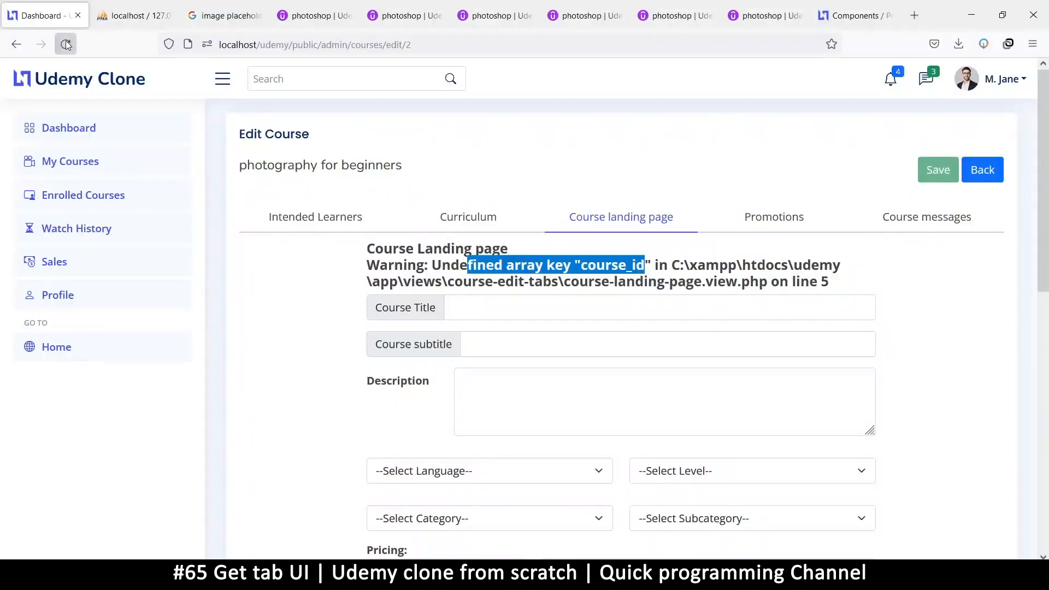
Reload the Edit Course page to see the landing page tab output.
left_click(64, 44)
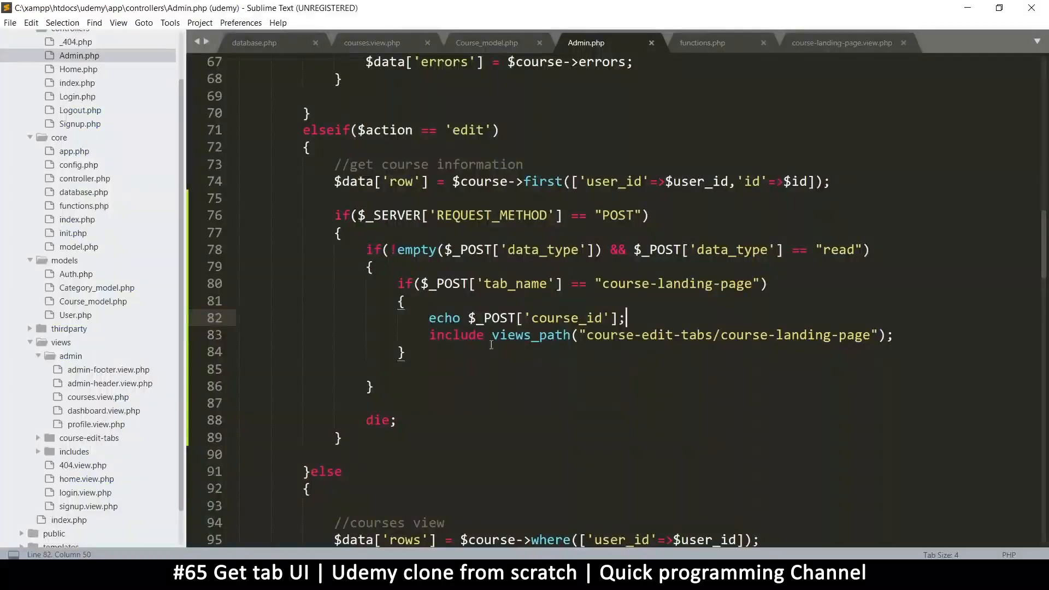
Finish the echo course_id line in Admin.php and return to the landing page view file.
triple_click(522, 317)
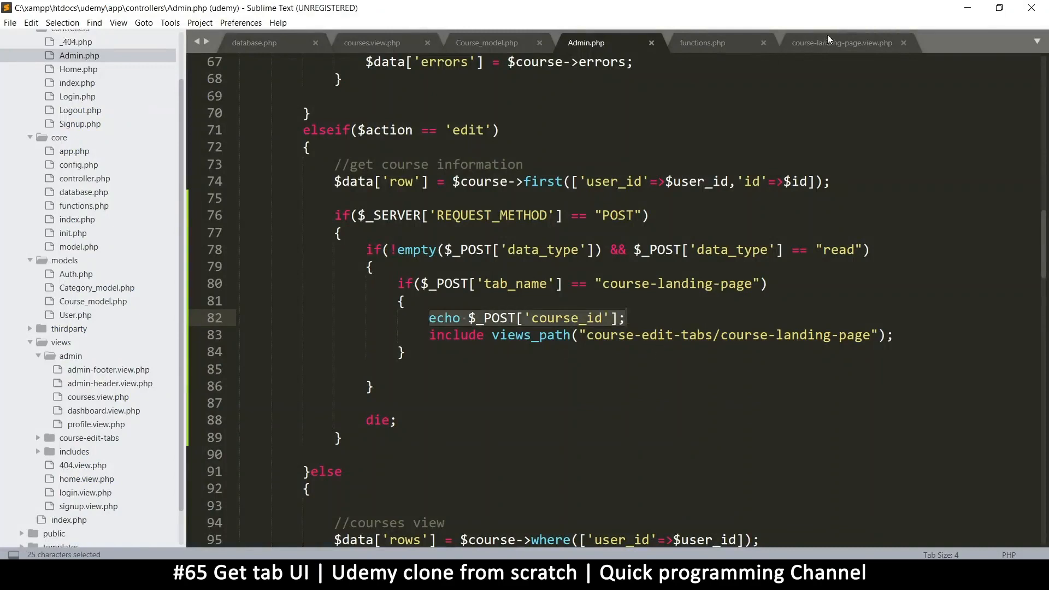
left_click(841, 43)
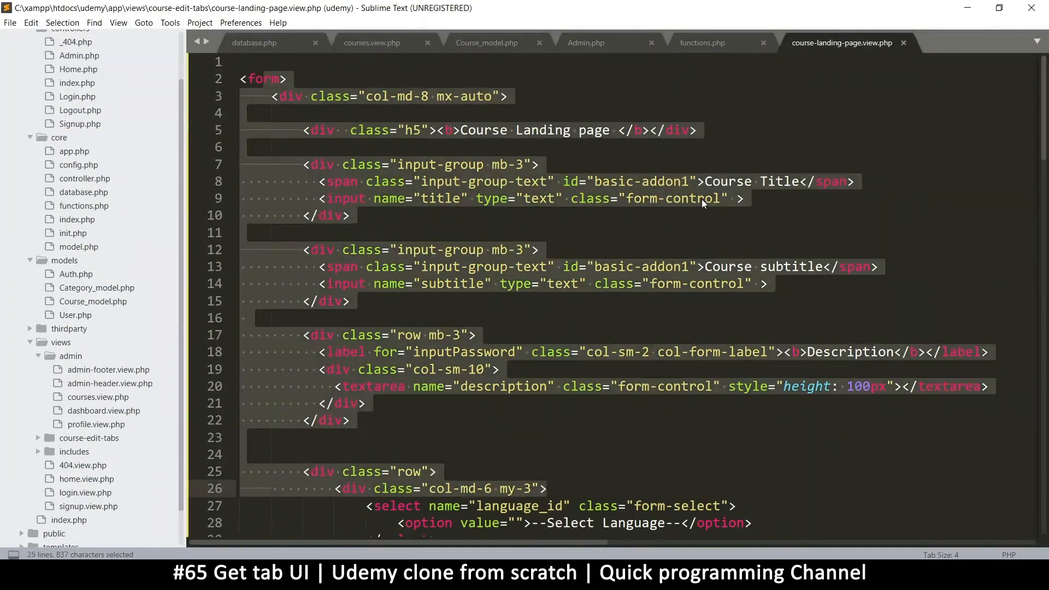
left_click(703, 197)
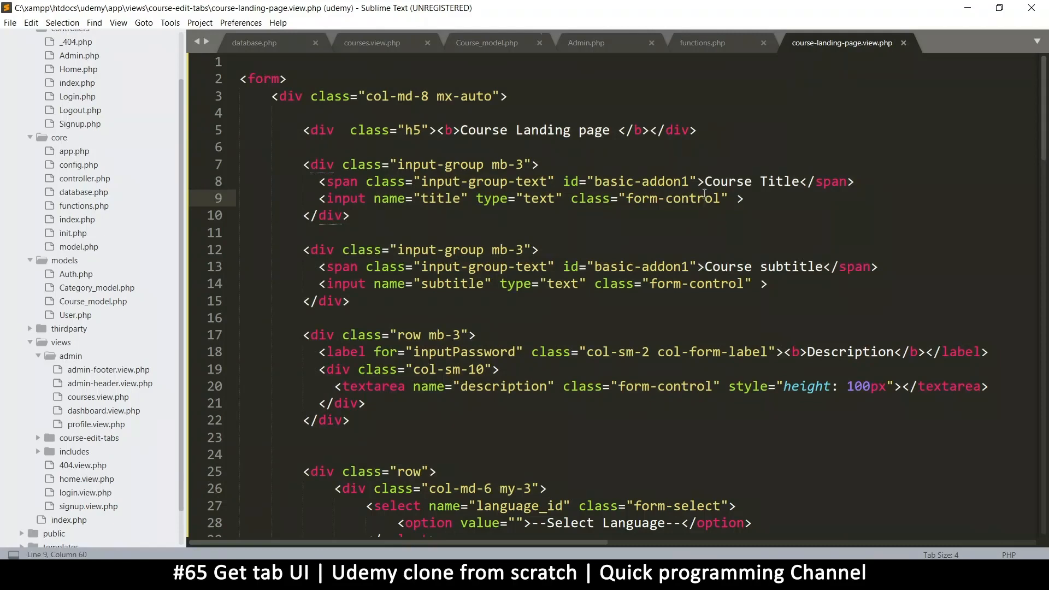